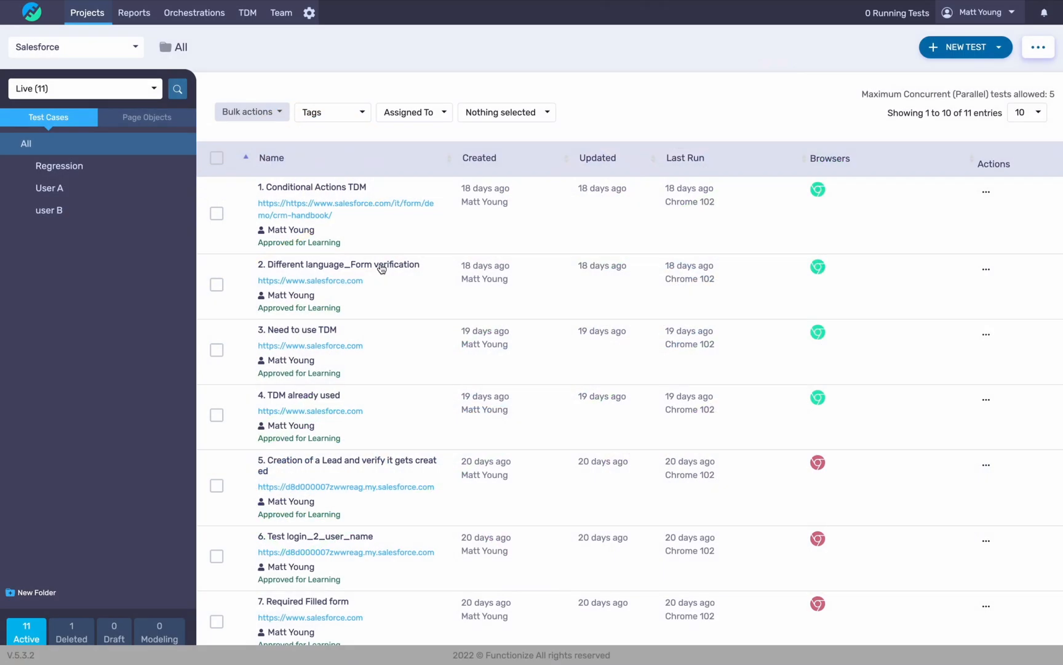
mouse_move(241, 153)
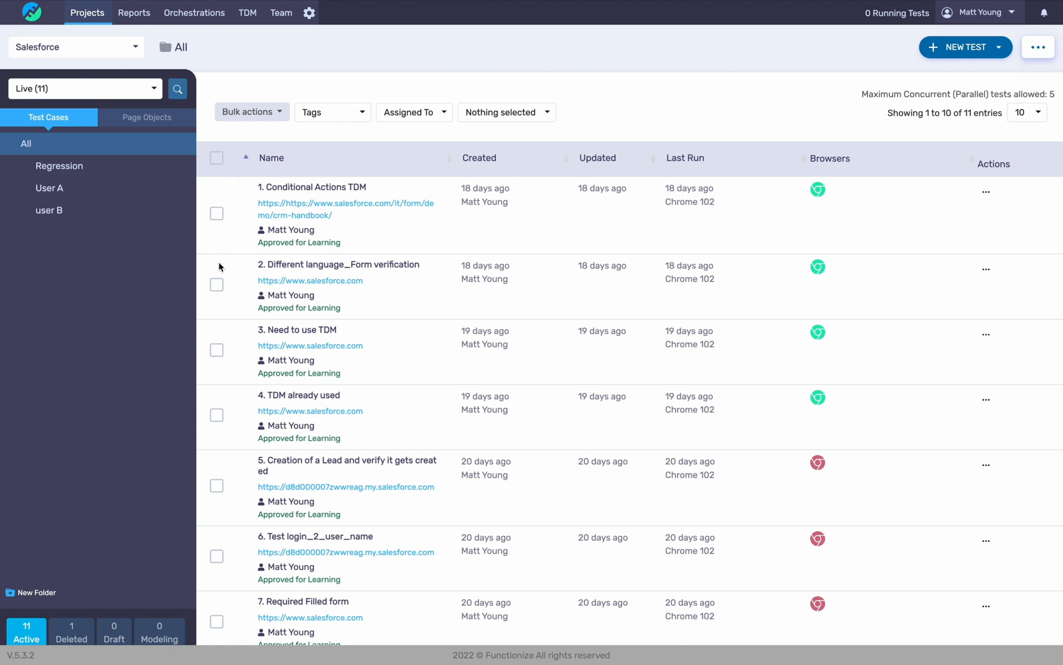
mouse_move(219, 257)
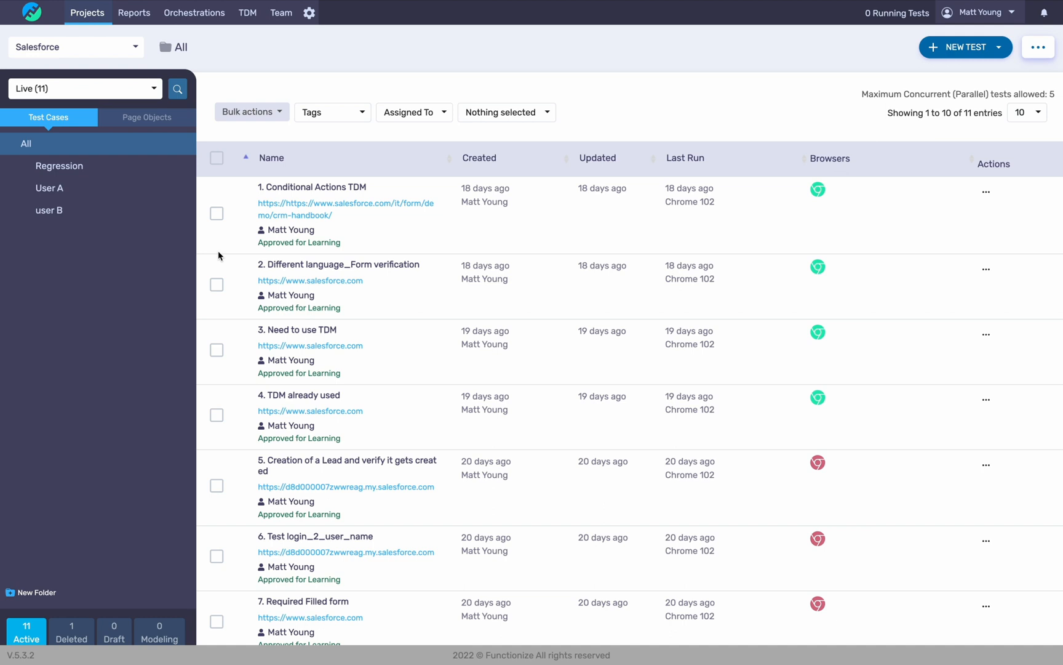
mouse_move(195, 13)
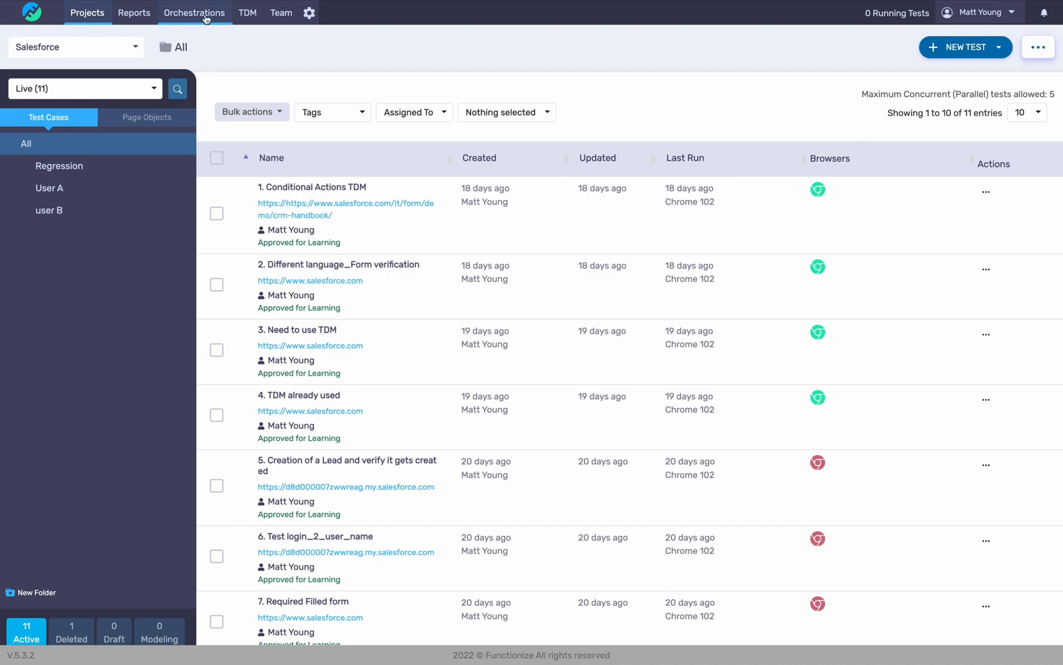
Create a new orchestration titled 'Salesforce example demo' with the Salesforce (28755) project attached.
left_click(195, 12)
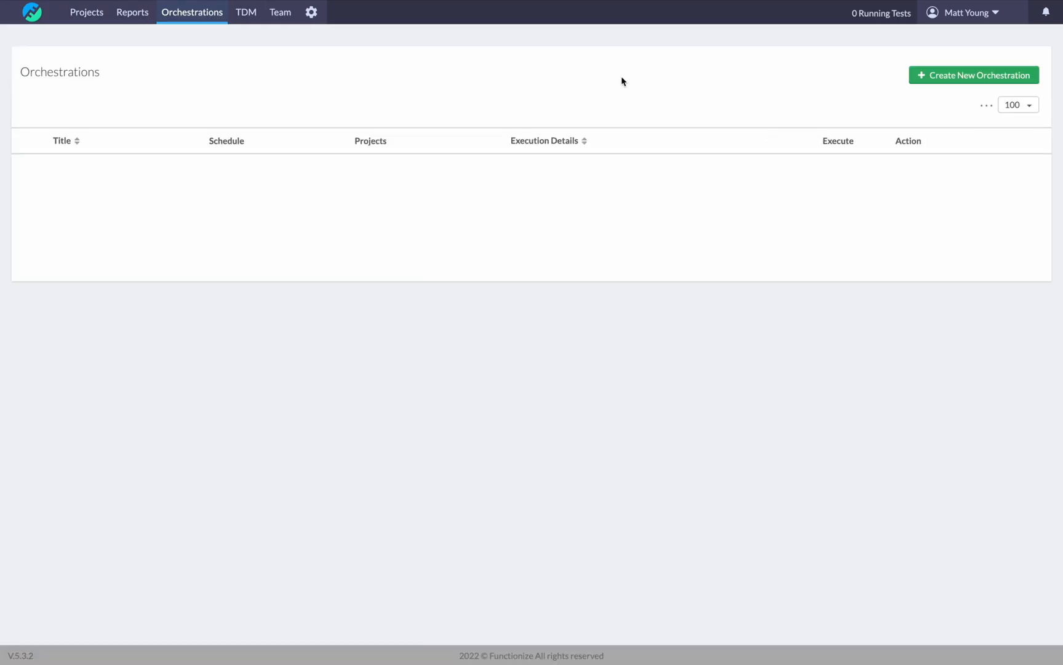
left_click(974, 75)
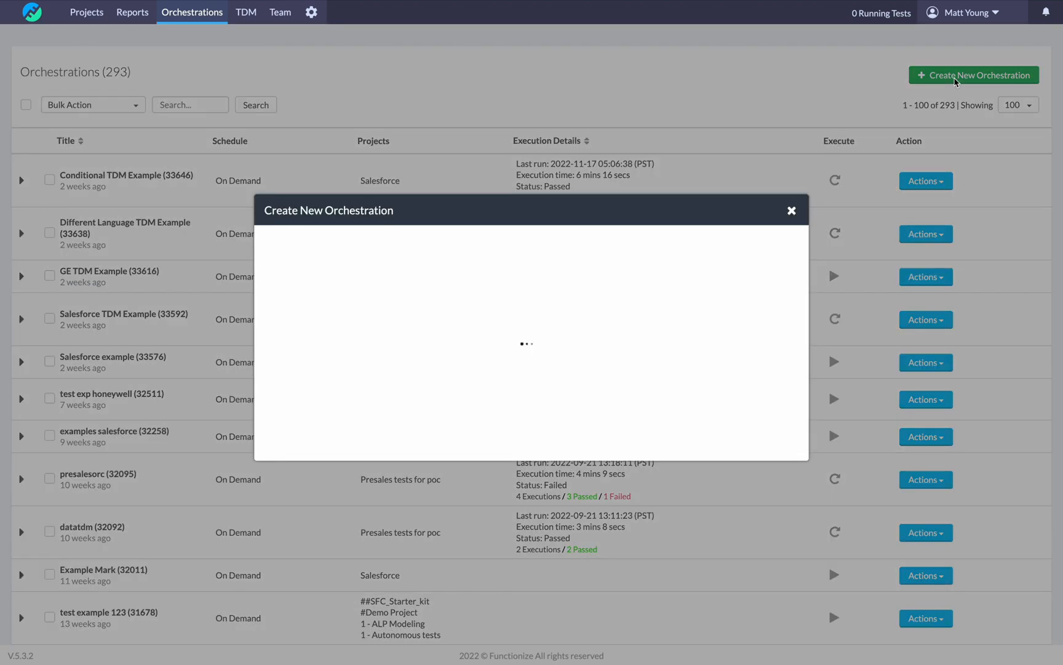
type("S")
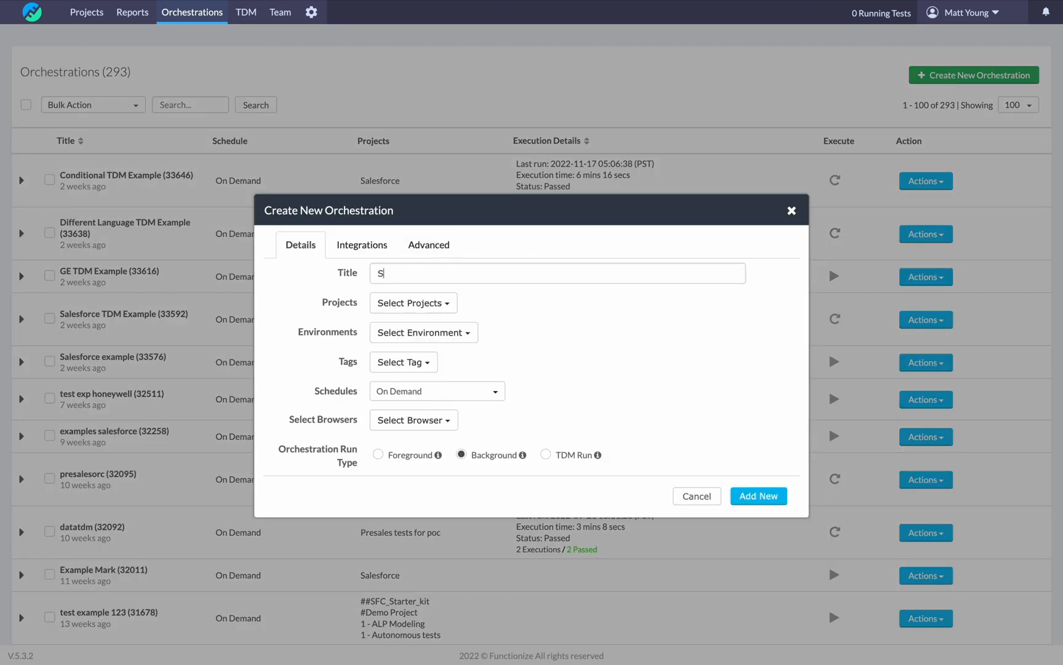
type("alesforce example demo")
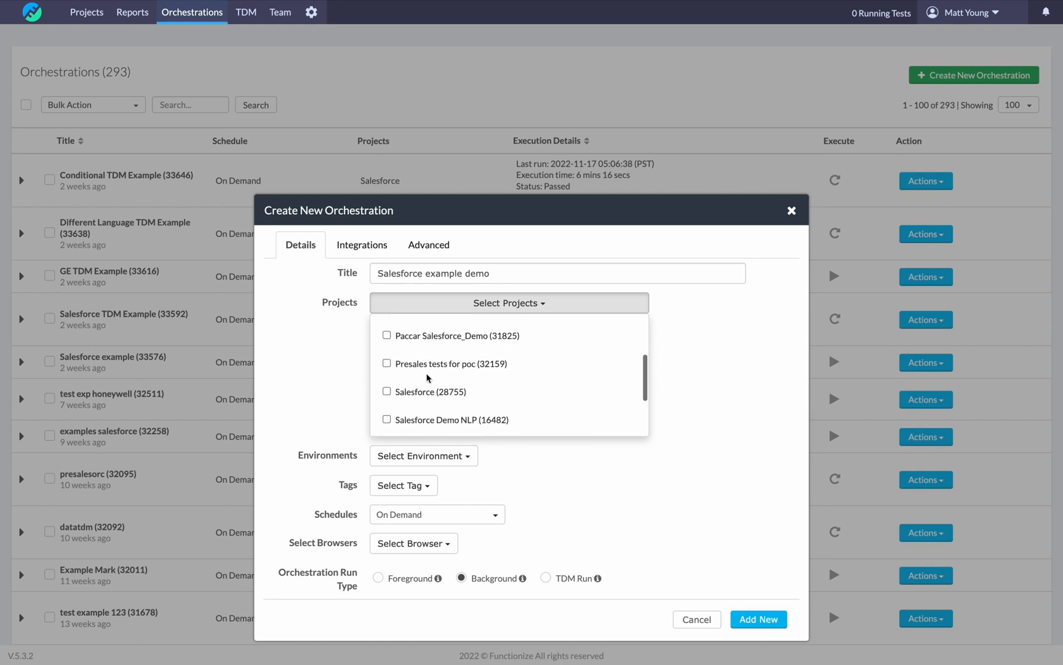
left_click(387, 372)
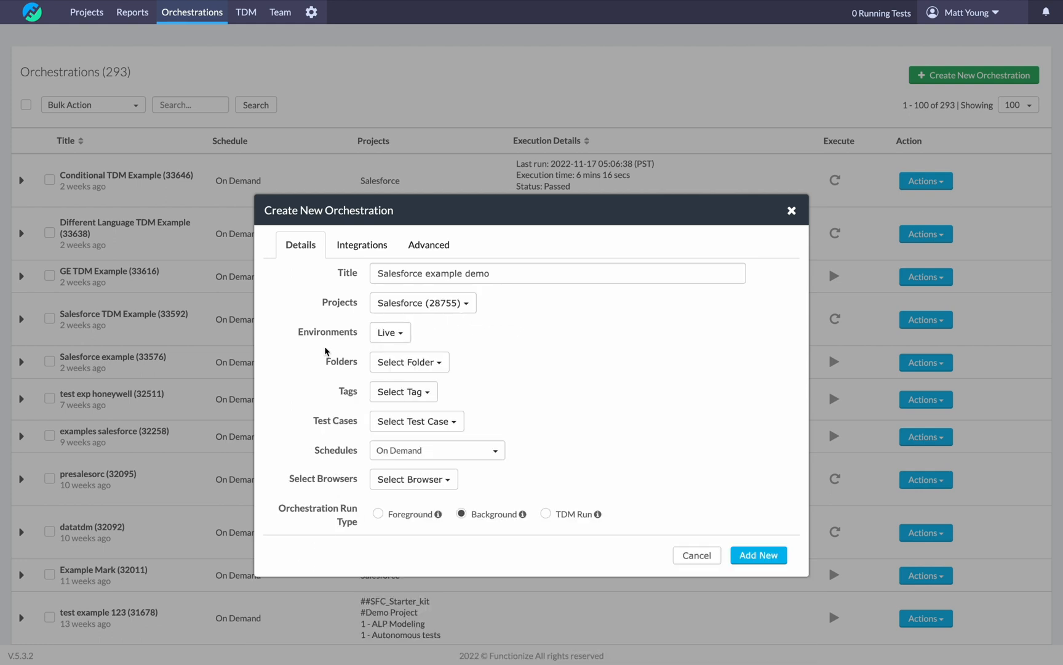
left_click(390, 333)
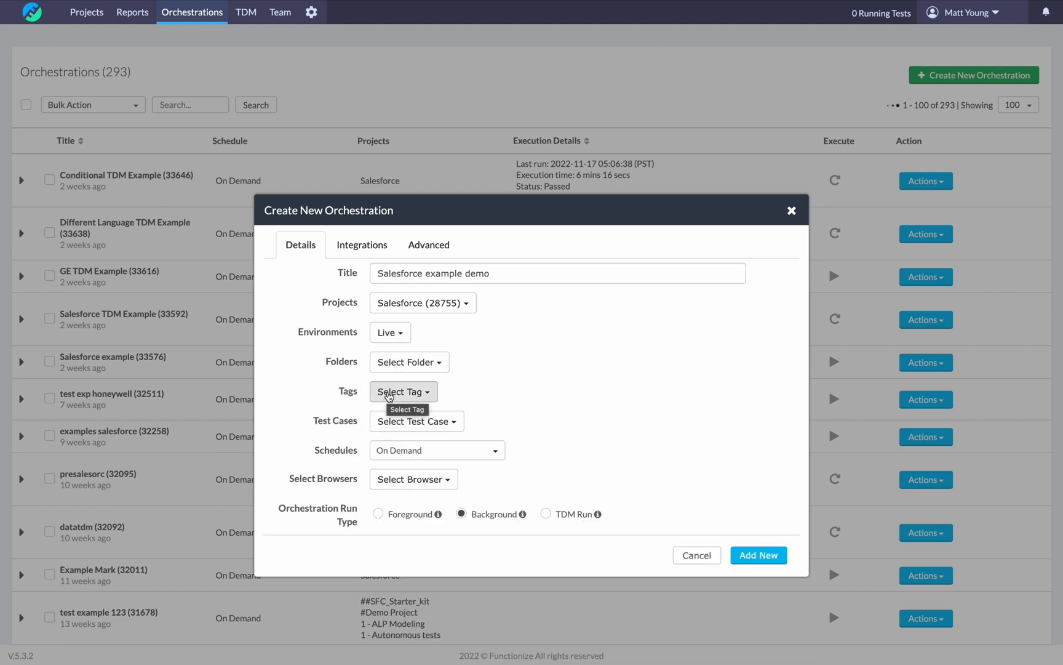
mouse_move(337, 395)
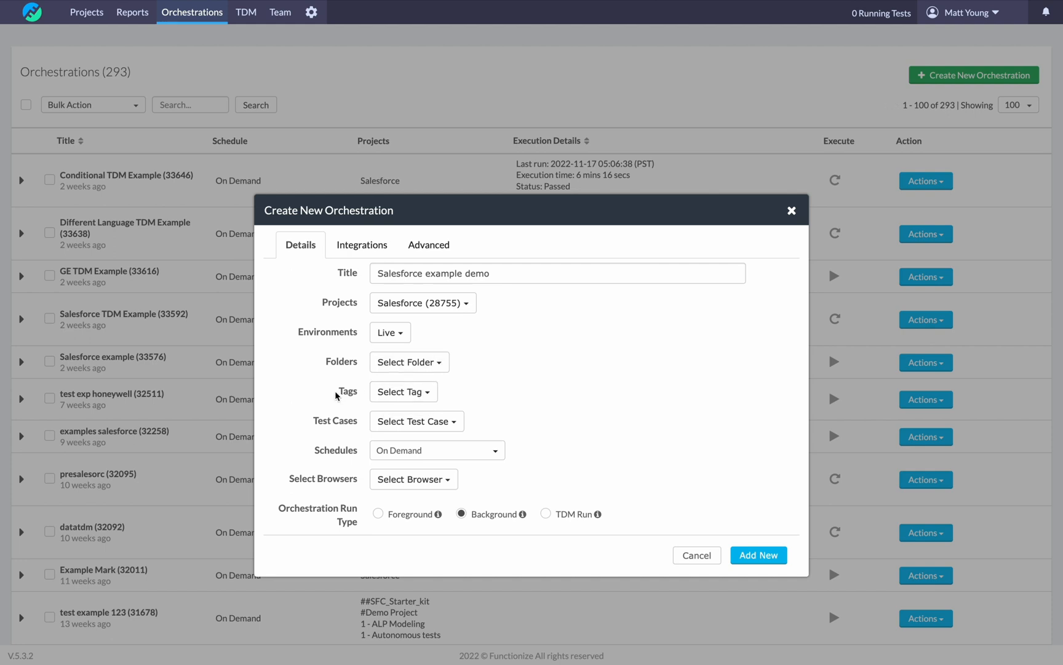
left_click(403, 391)
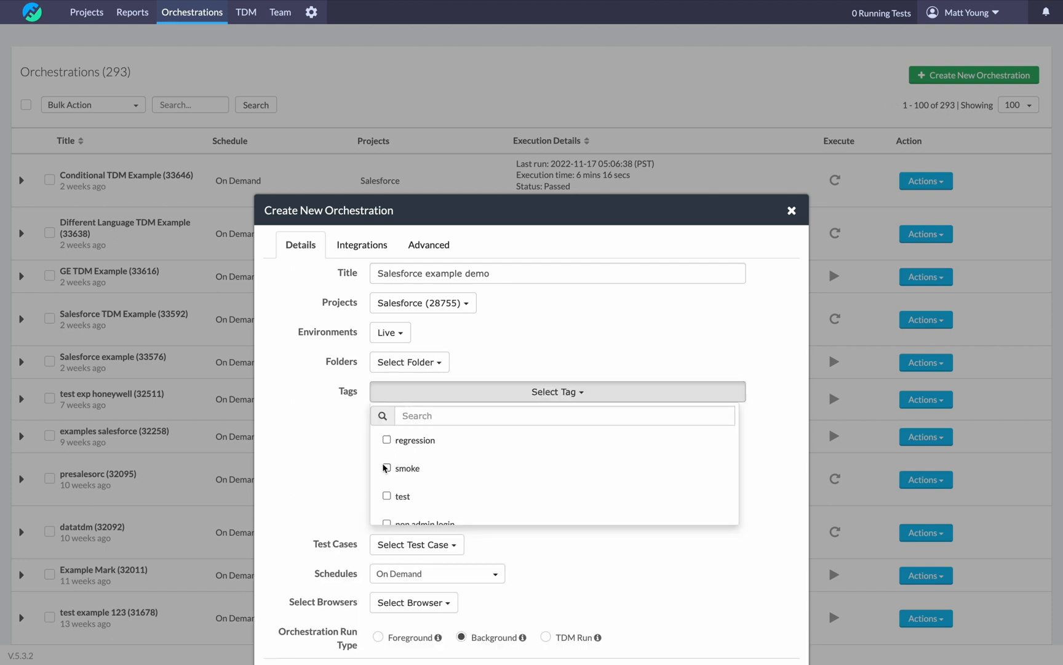
left_click(458, 361)
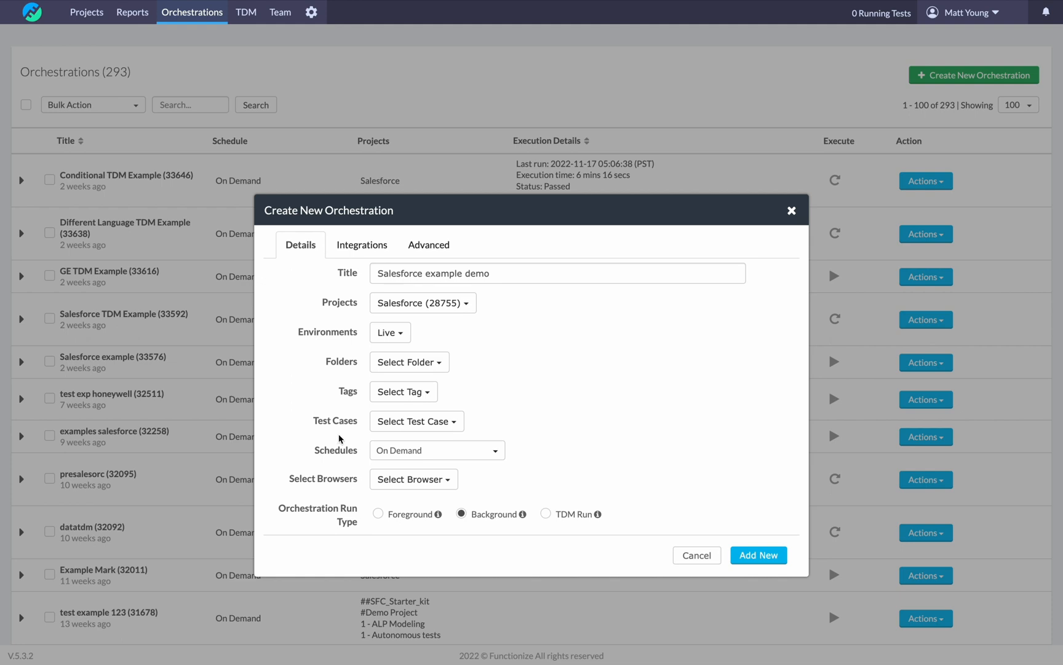
Select all 11 test cases, keep the On Demand schedule, and choose Chrome 102.
left_click(416, 421)
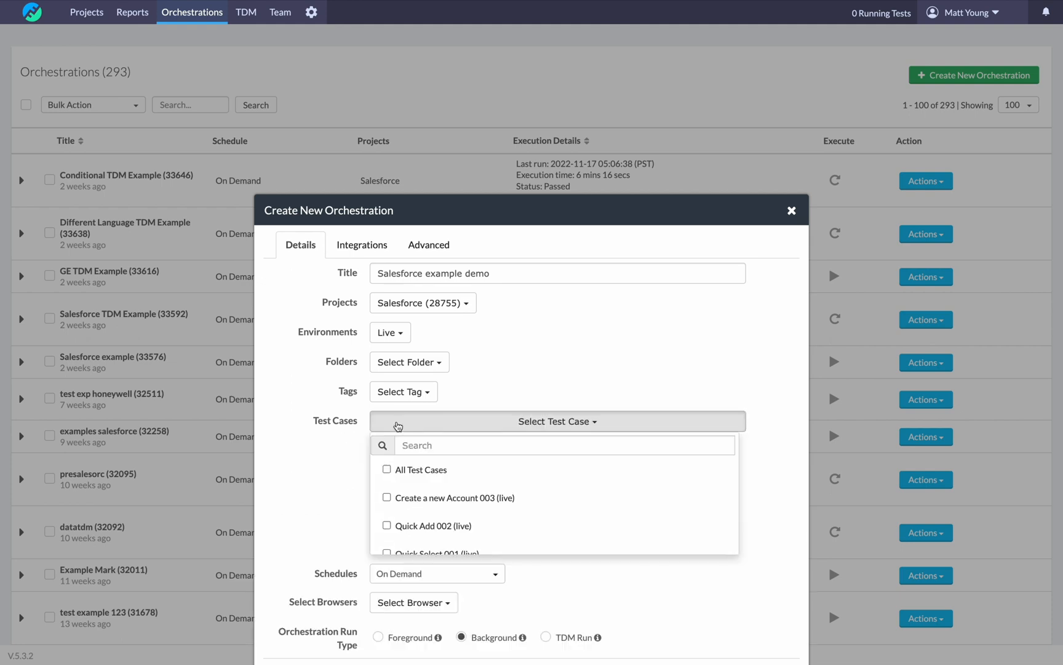
mouse_move(401, 436)
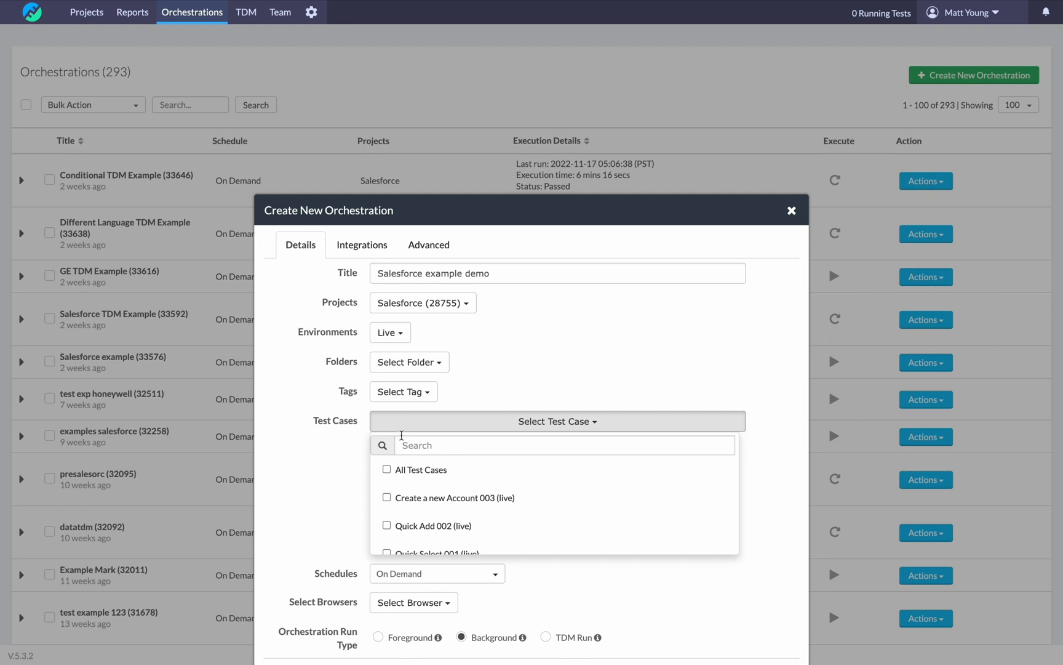
scroll("down", 3)
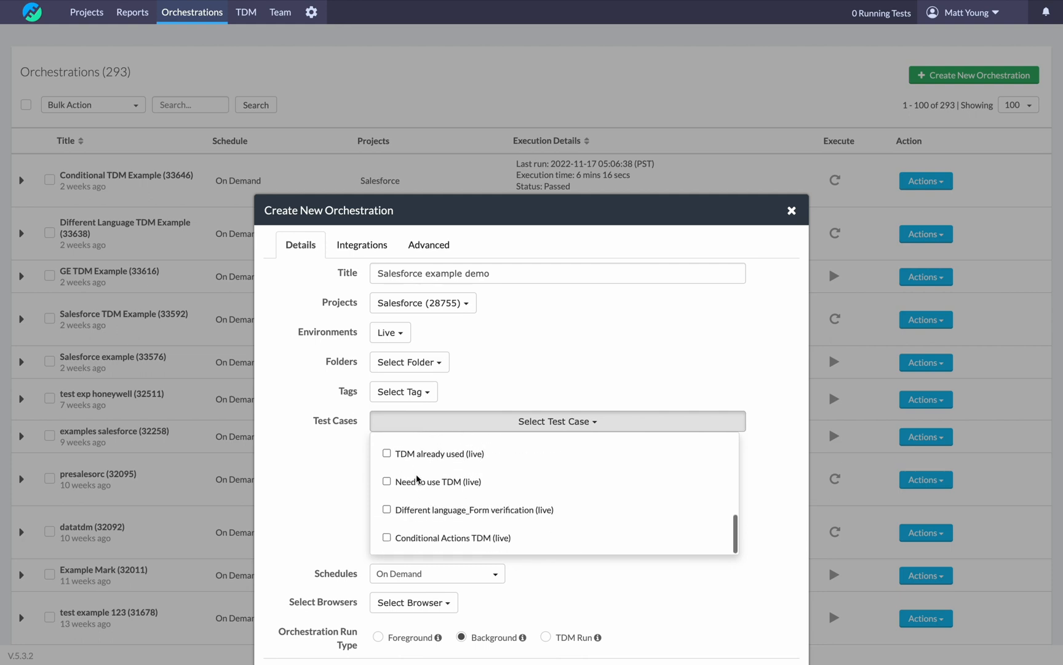
left_click(386, 469)
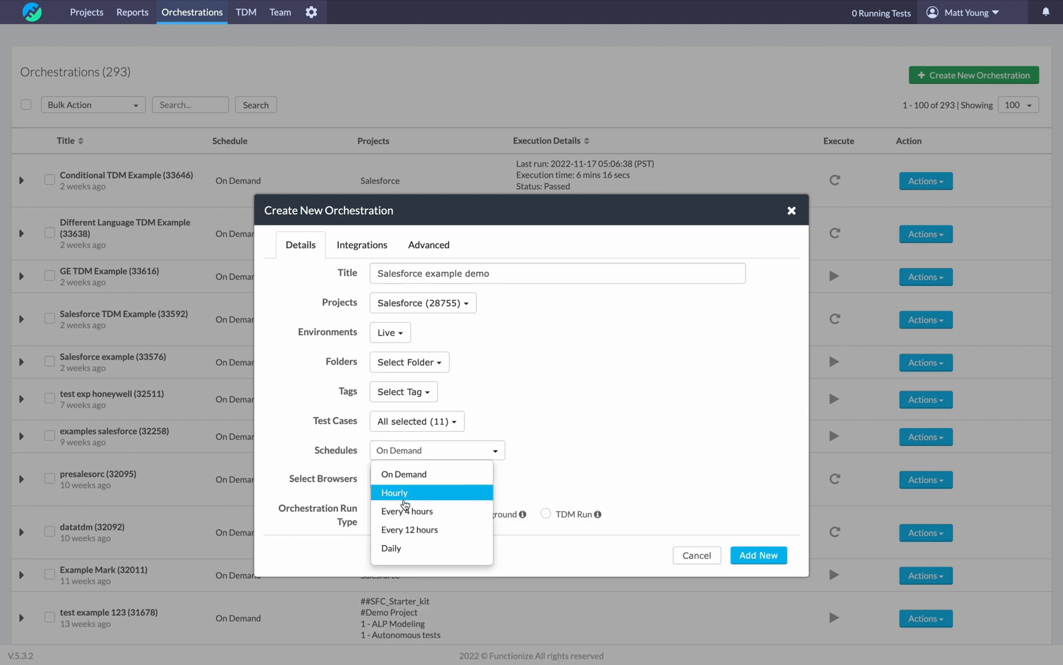
left_click(404, 474)
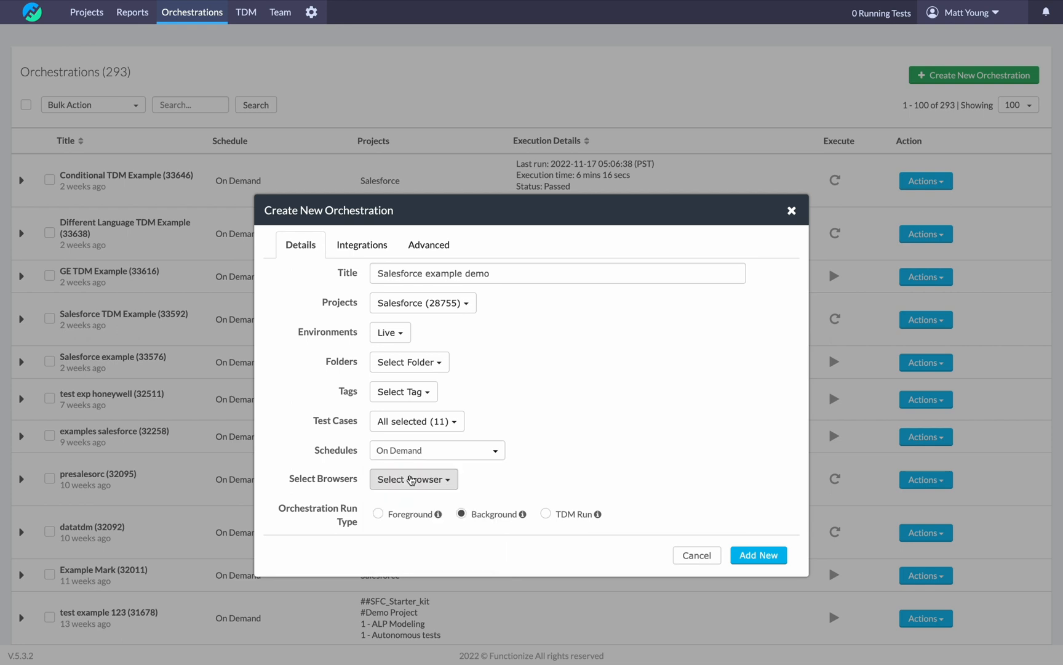
left_click(413, 478)
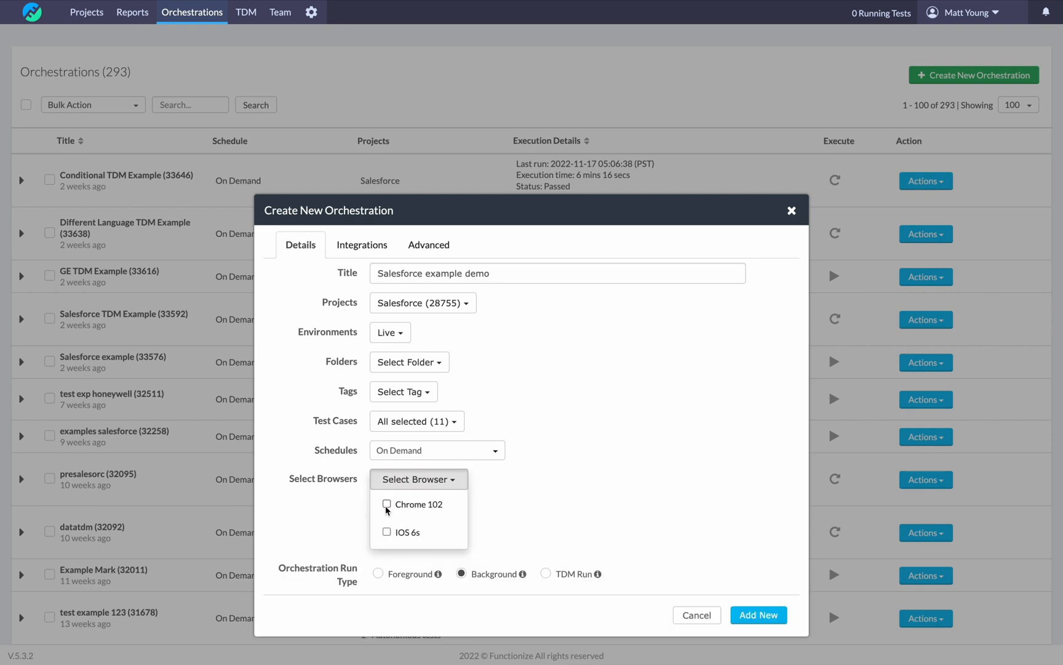
left_click(387, 504)
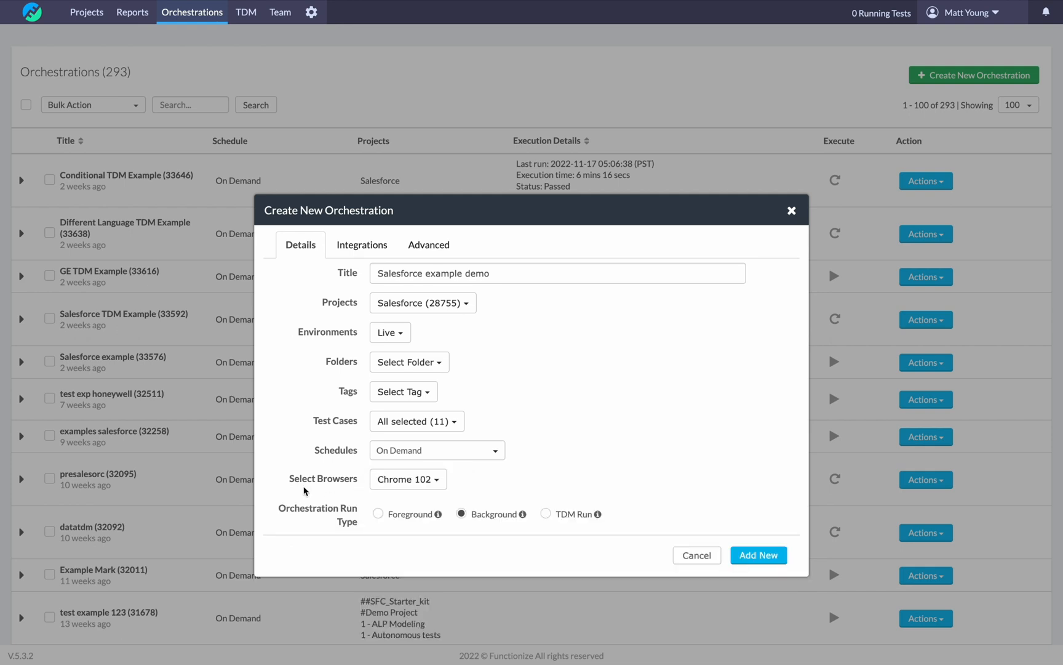
mouse_move(314, 493)
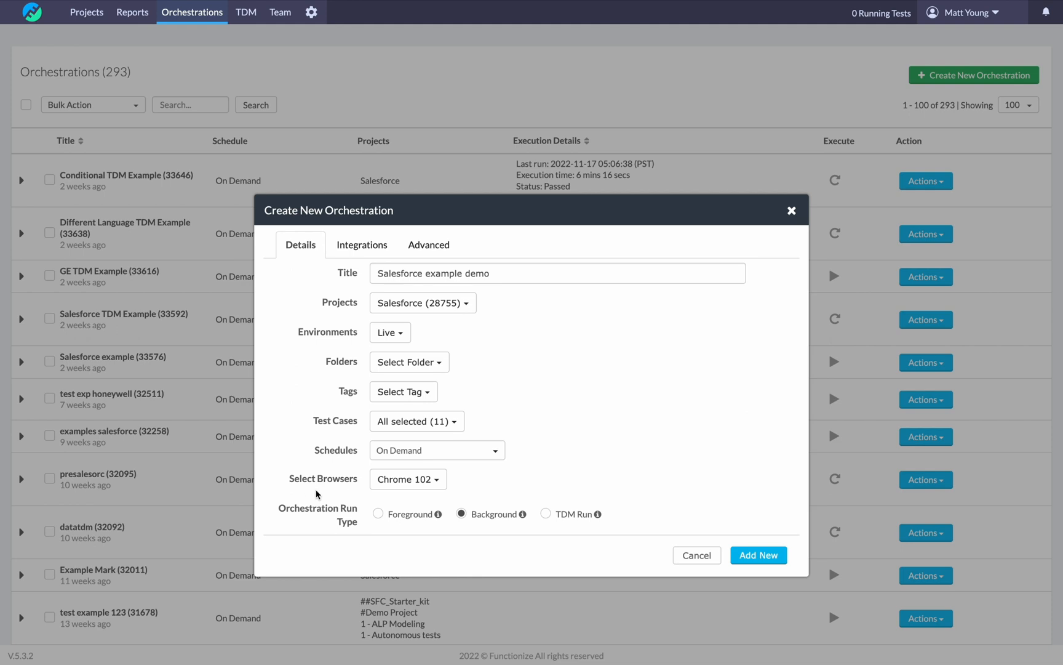
mouse_move(509, 524)
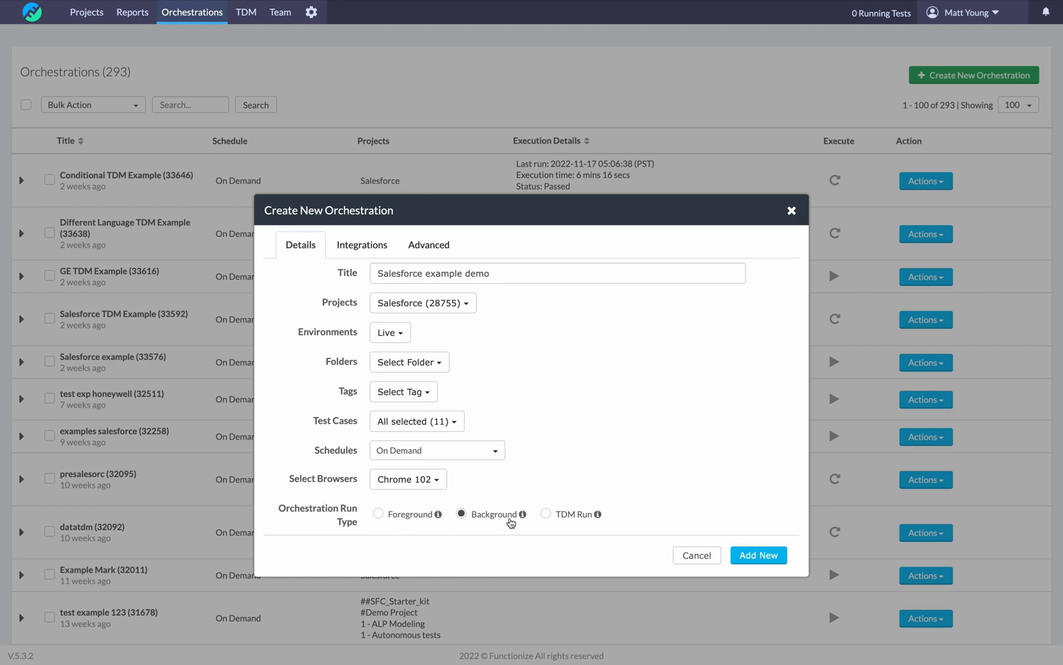
mouse_move(568, 526)
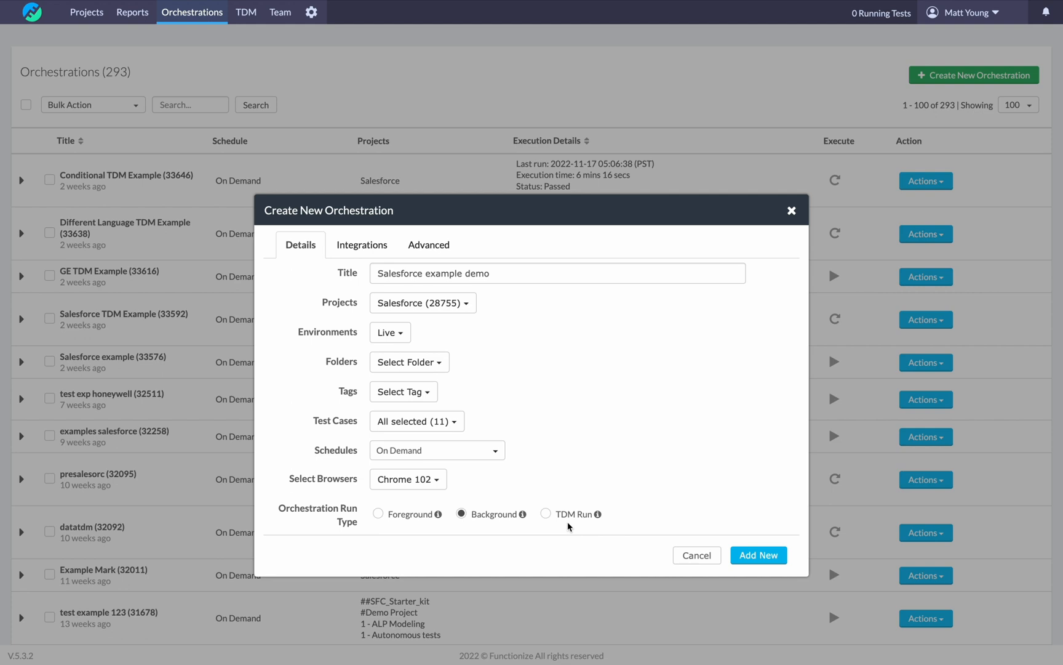
mouse_move(486, 543)
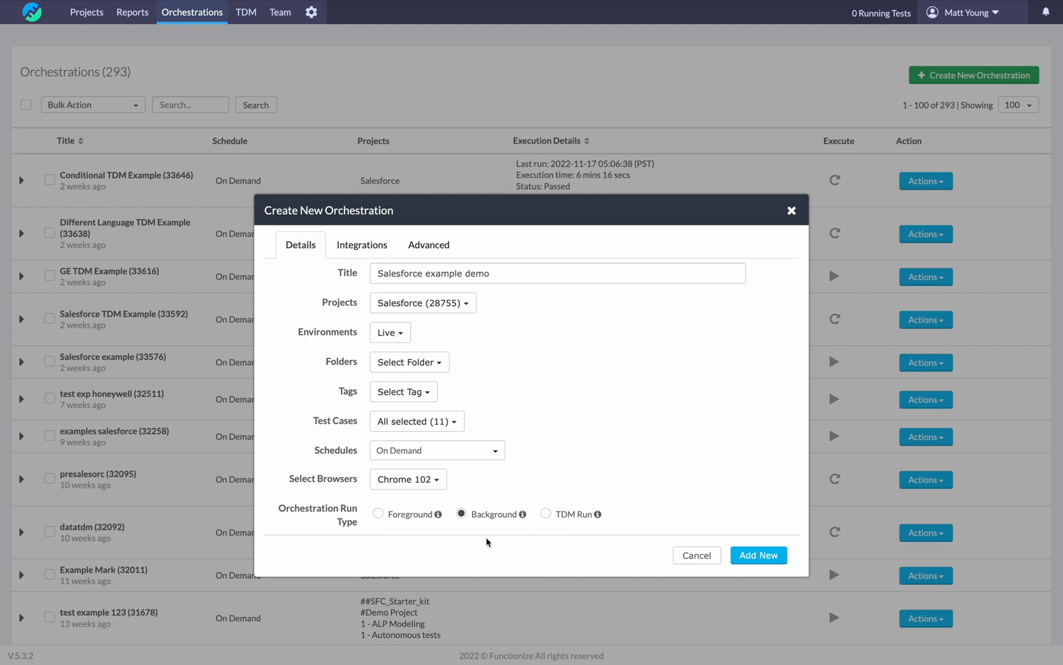
mouse_move(428, 524)
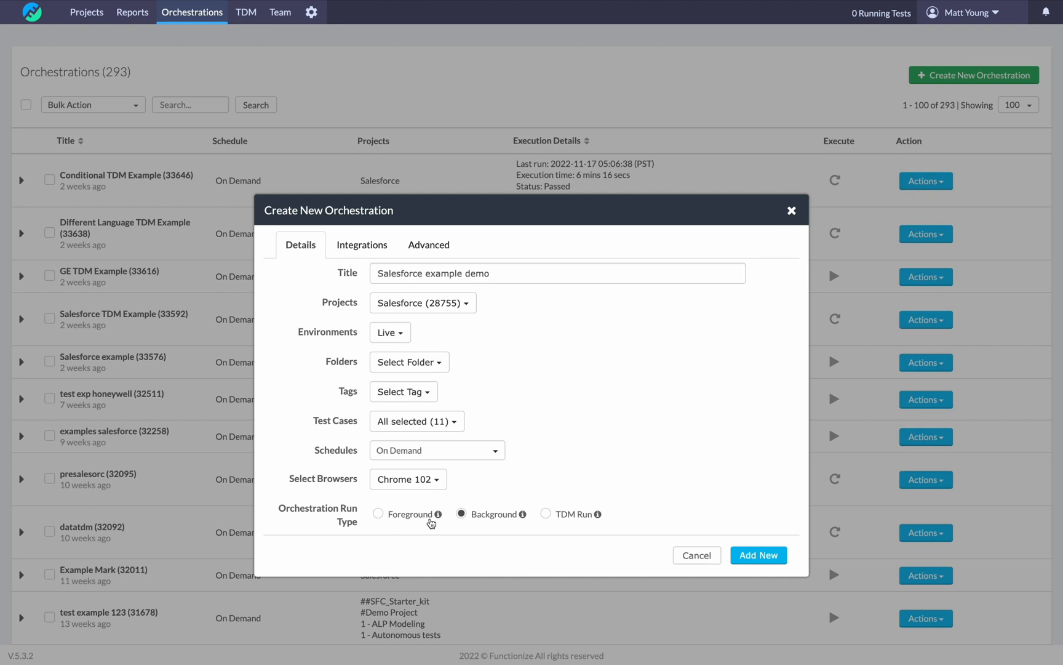
mouse_move(440, 518)
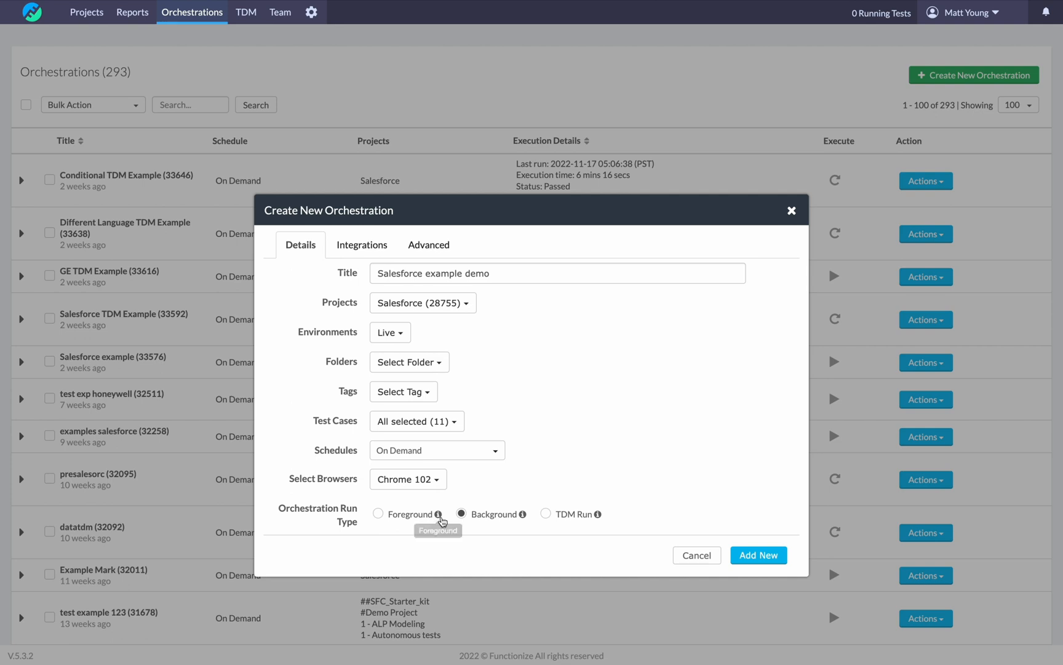
mouse_move(486, 522)
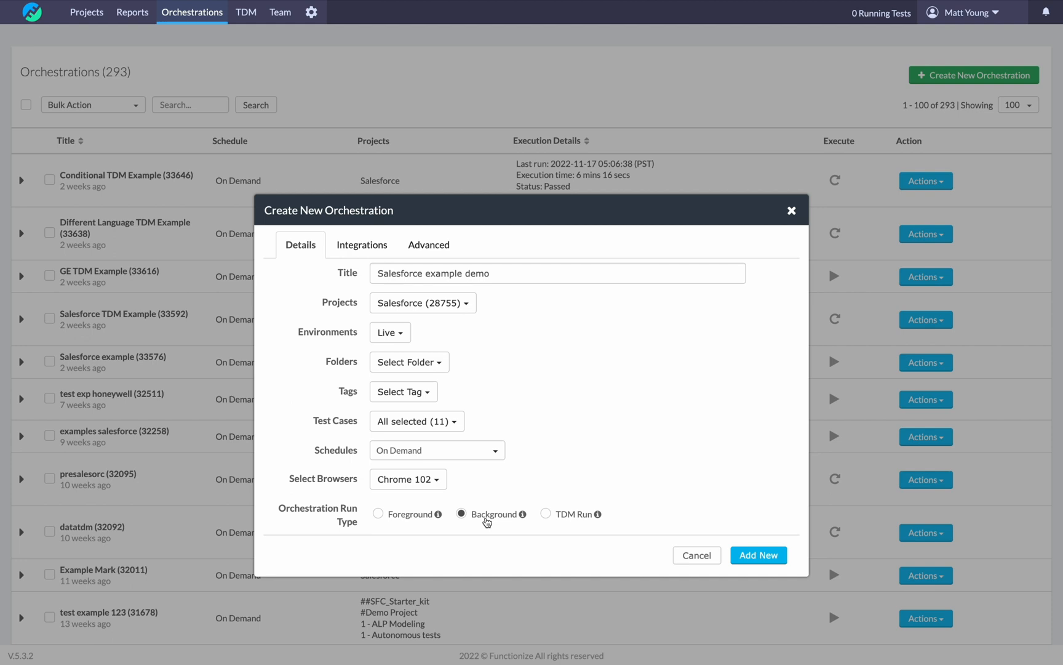
mouse_move(566, 526)
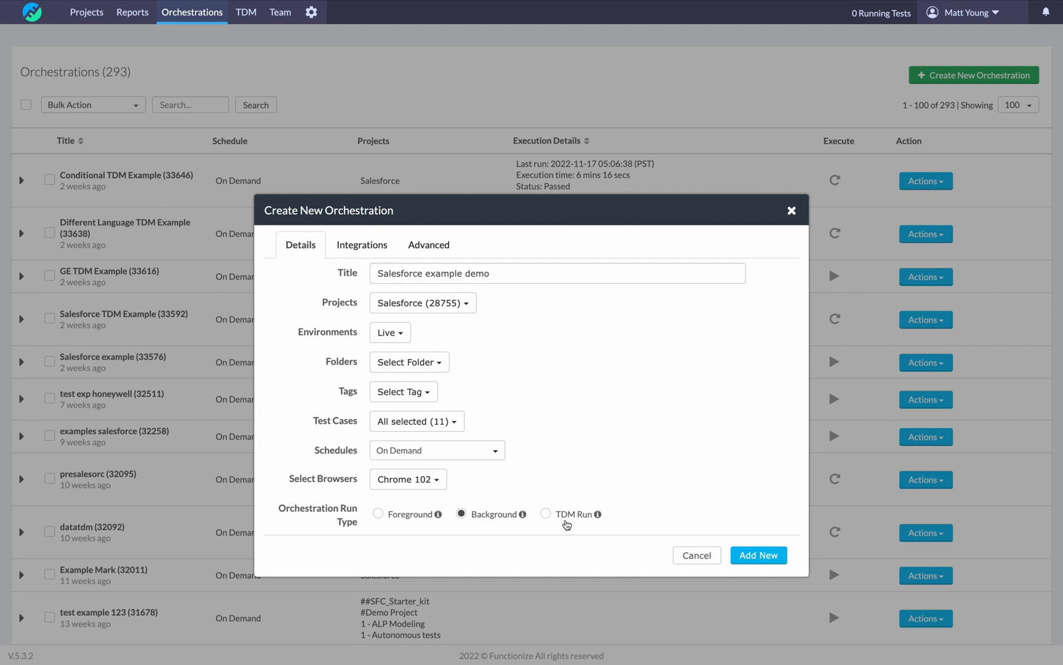
mouse_move(576, 524)
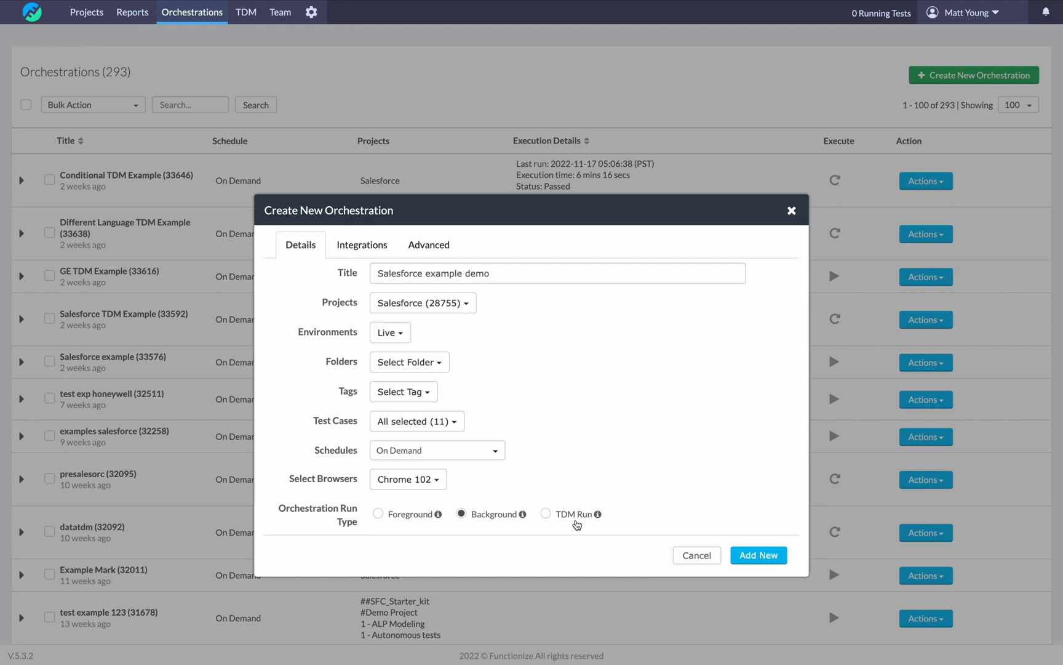
mouse_move(576, 522)
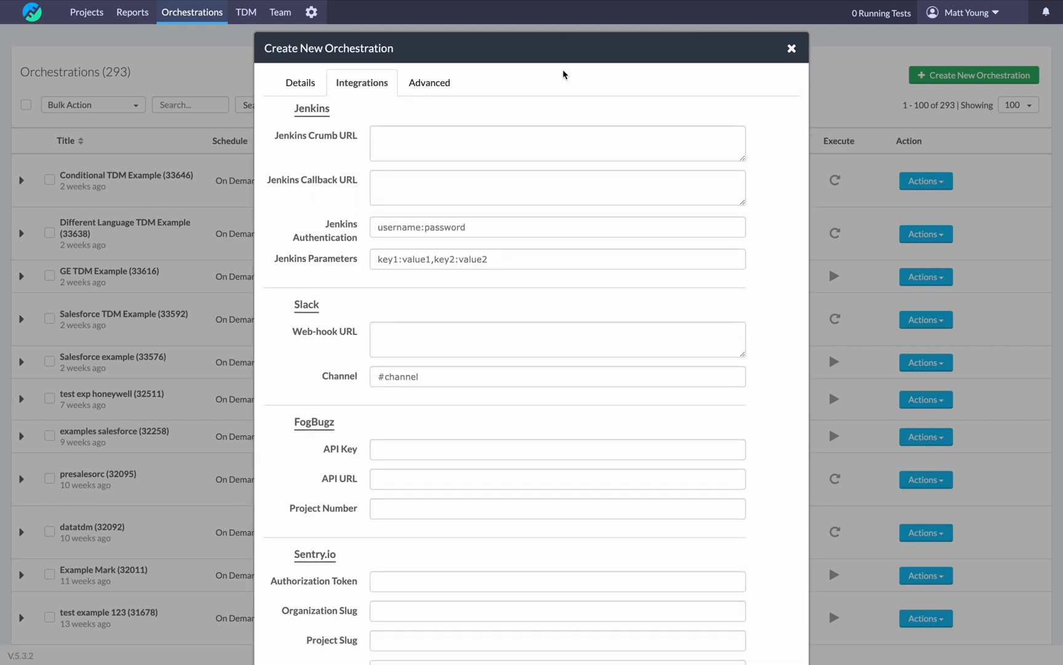
scroll("down", 3)
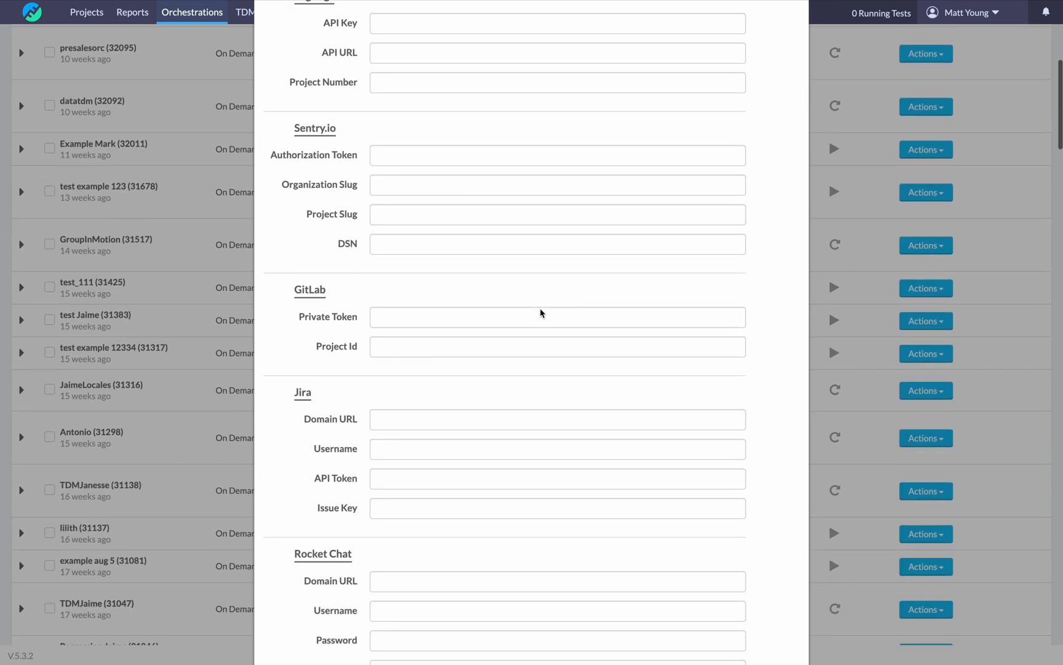
scroll("up", 3)
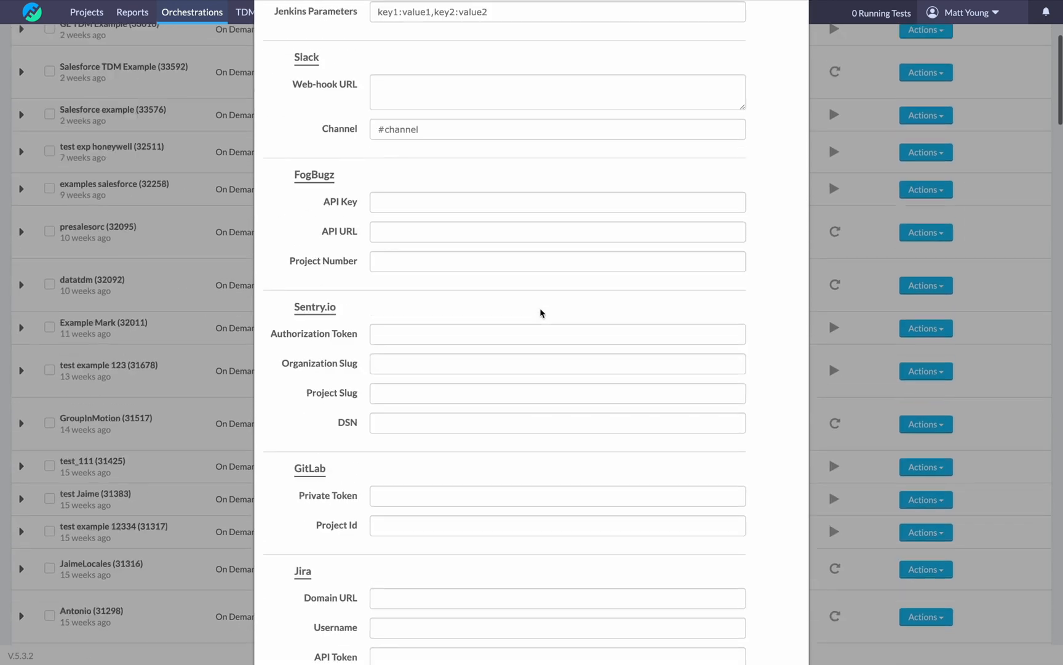
scroll("up", 3)
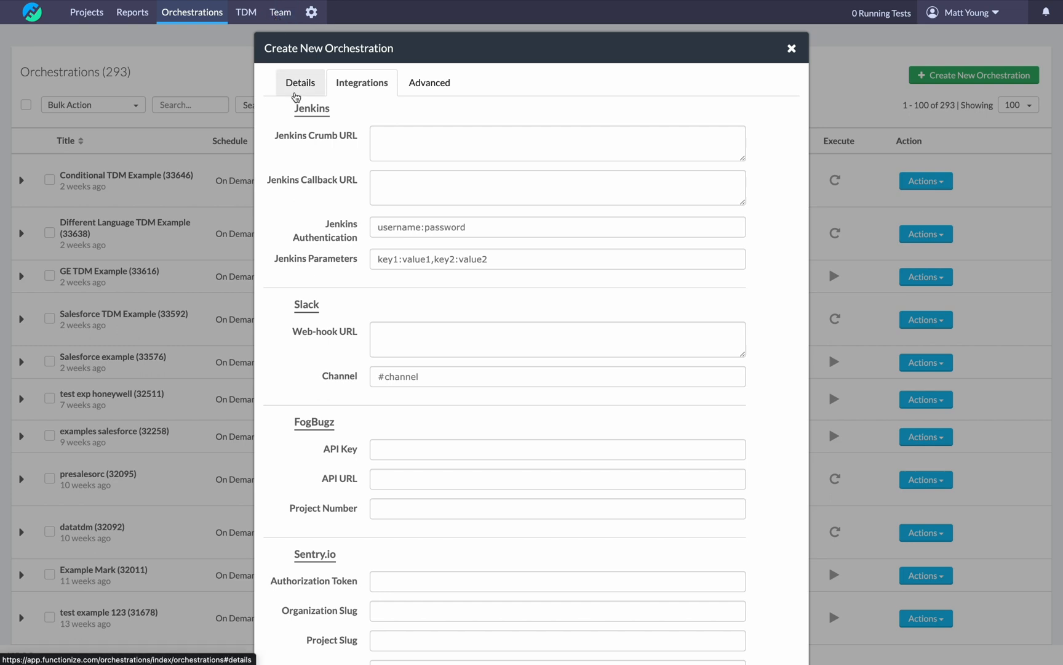
mouse_move(430, 82)
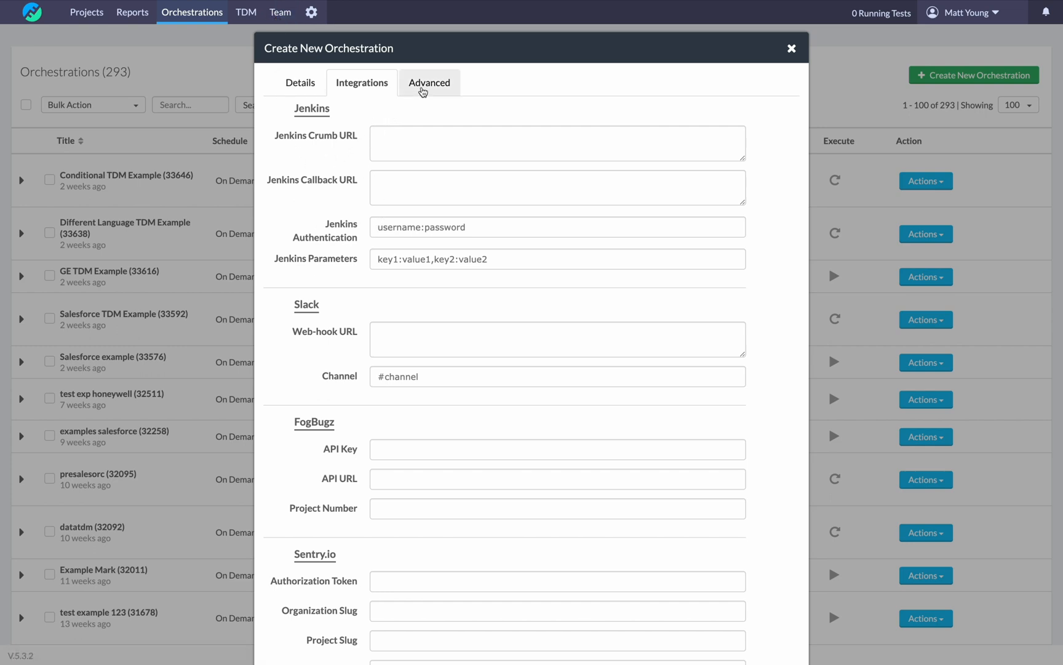
In Advanced settings, choose Sequential run order and the Group orchestration type.
left_click(429, 82)
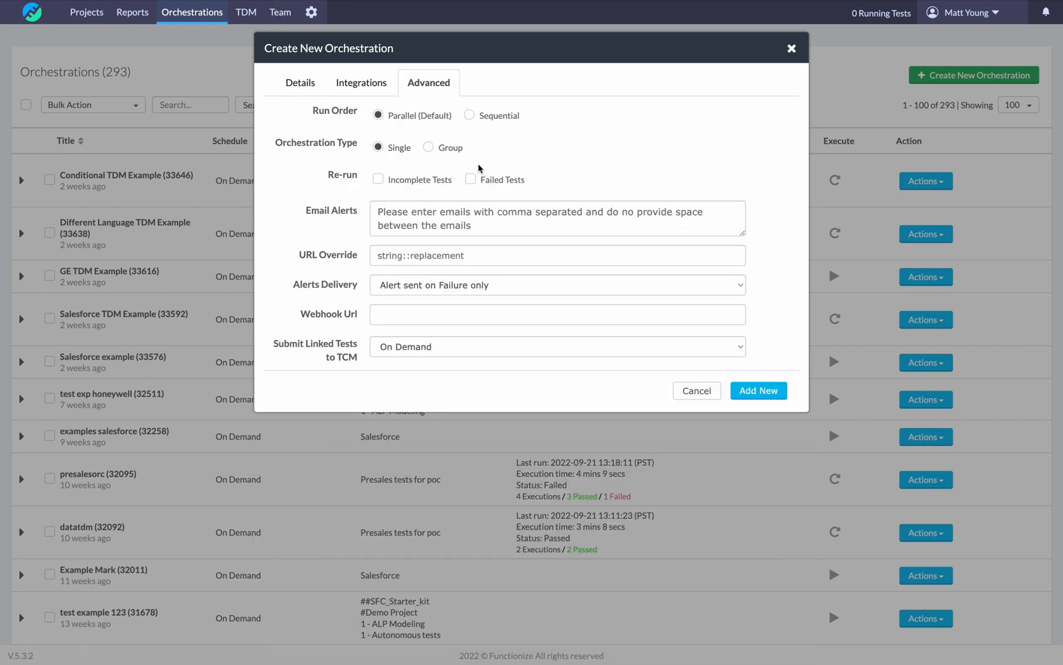
mouse_move(492, 159)
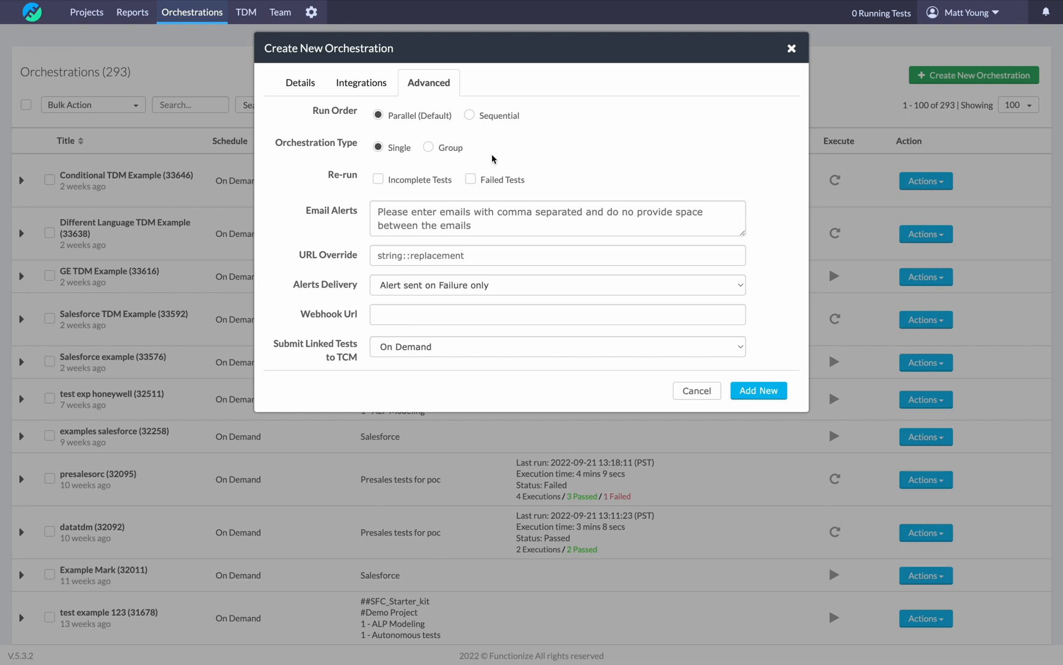
mouse_move(474, 126)
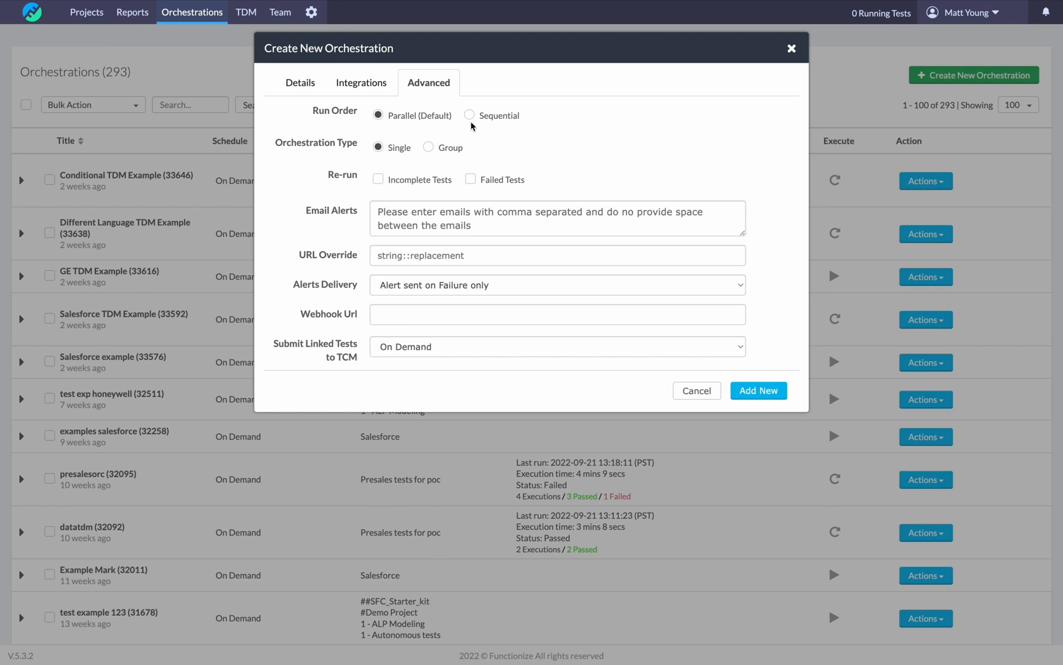
left_click(469, 115)
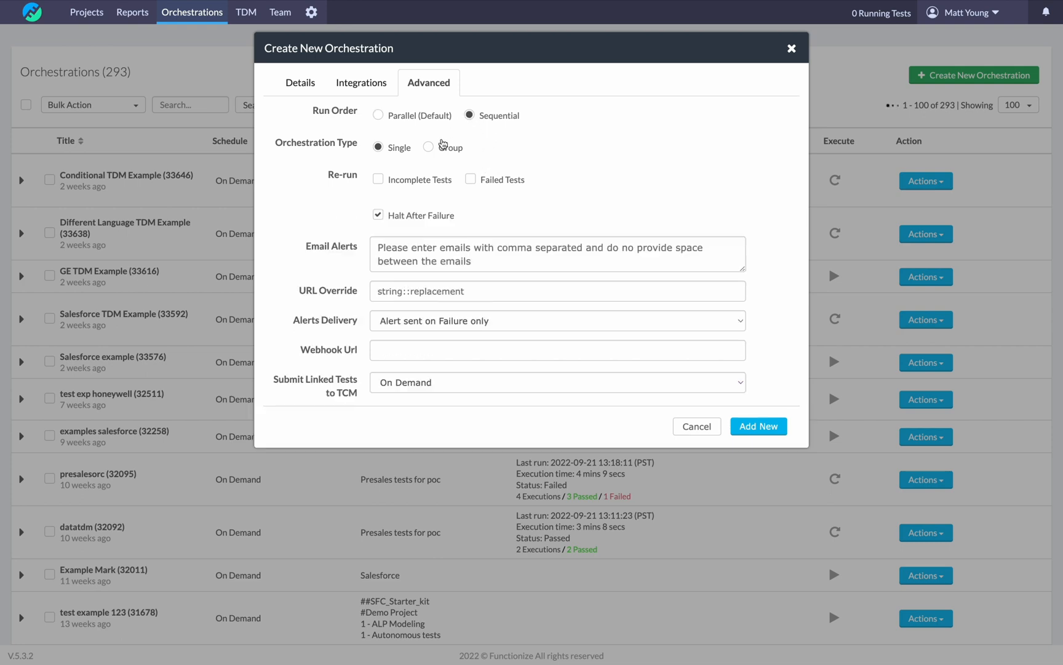
left_click(429, 148)
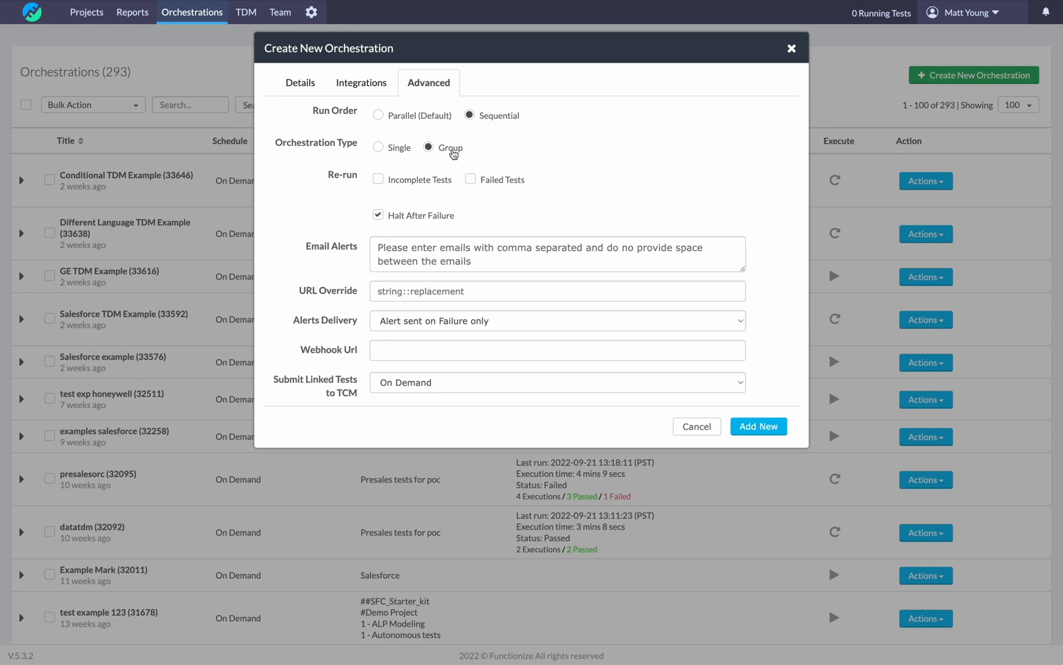
mouse_move(431, 128)
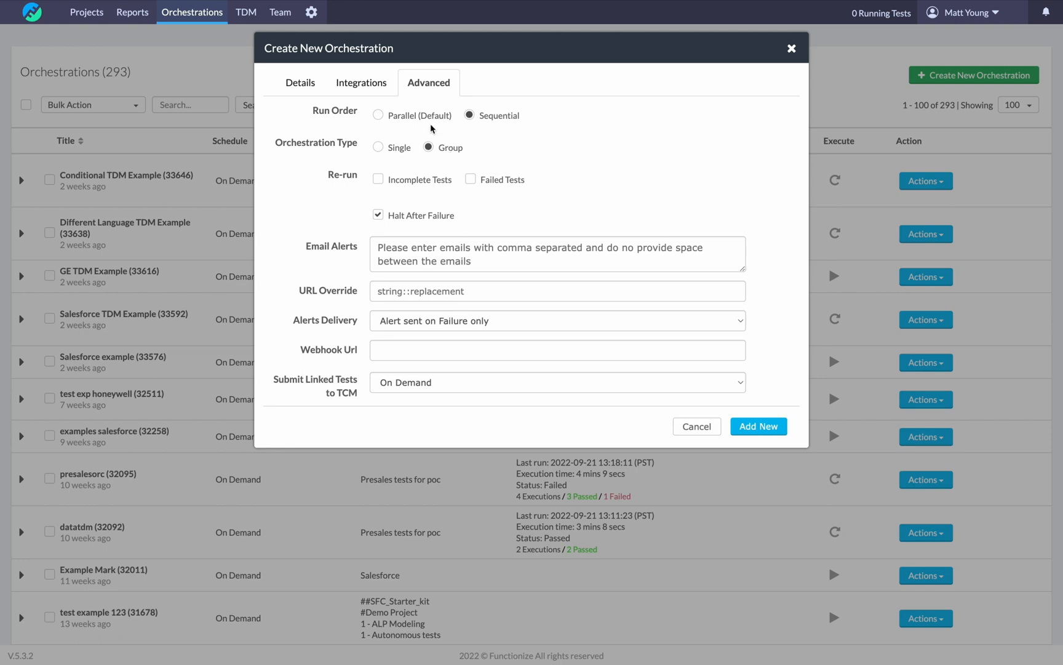
mouse_move(452, 147)
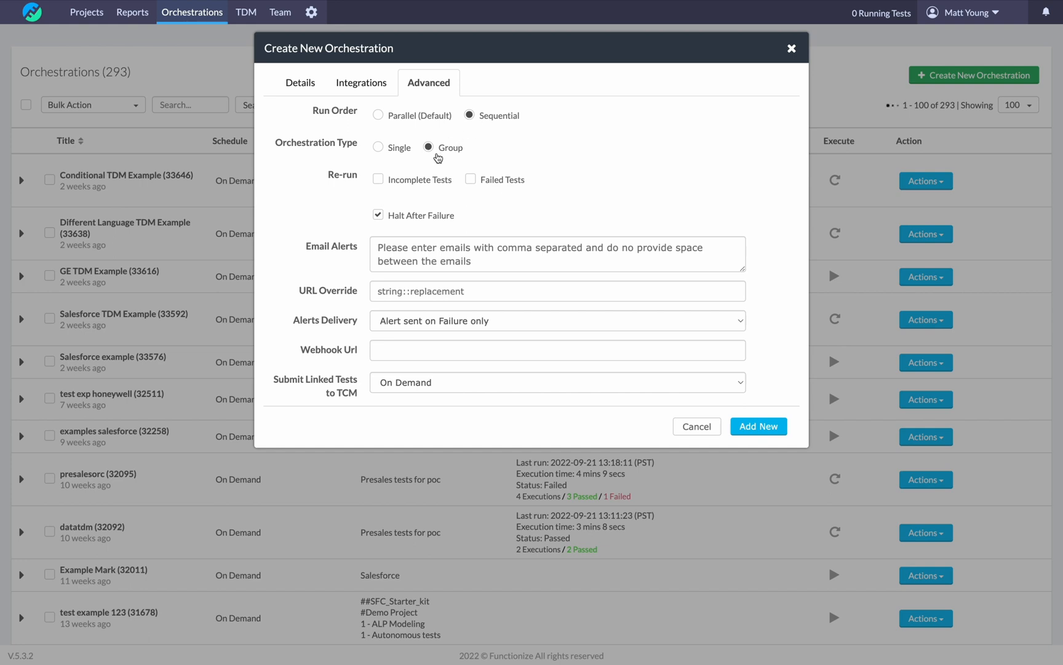
mouse_move(403, 187)
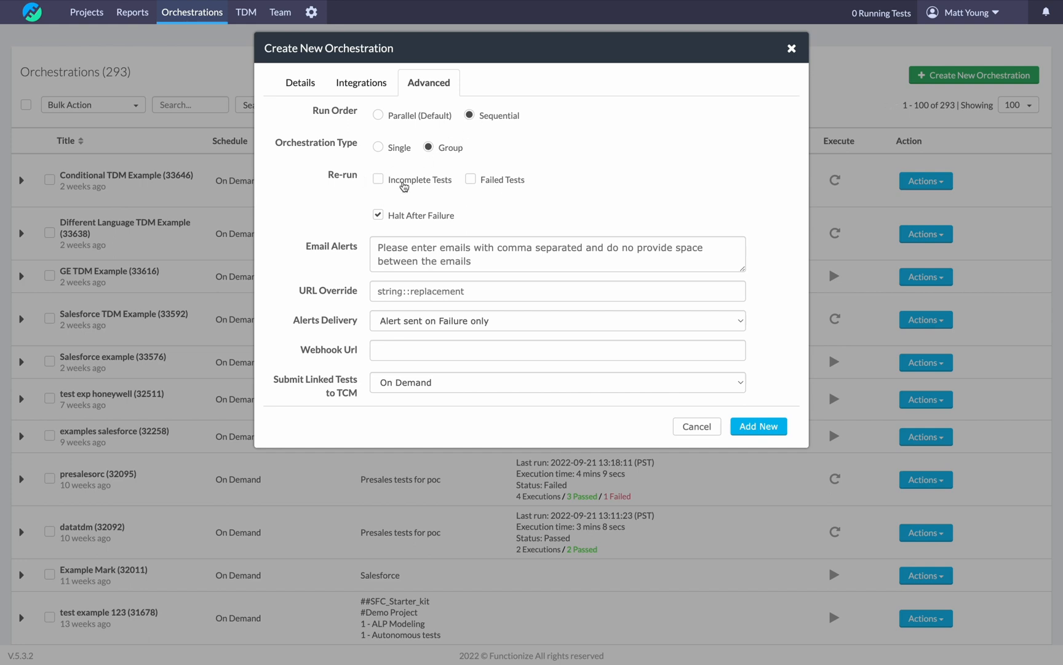
mouse_move(417, 188)
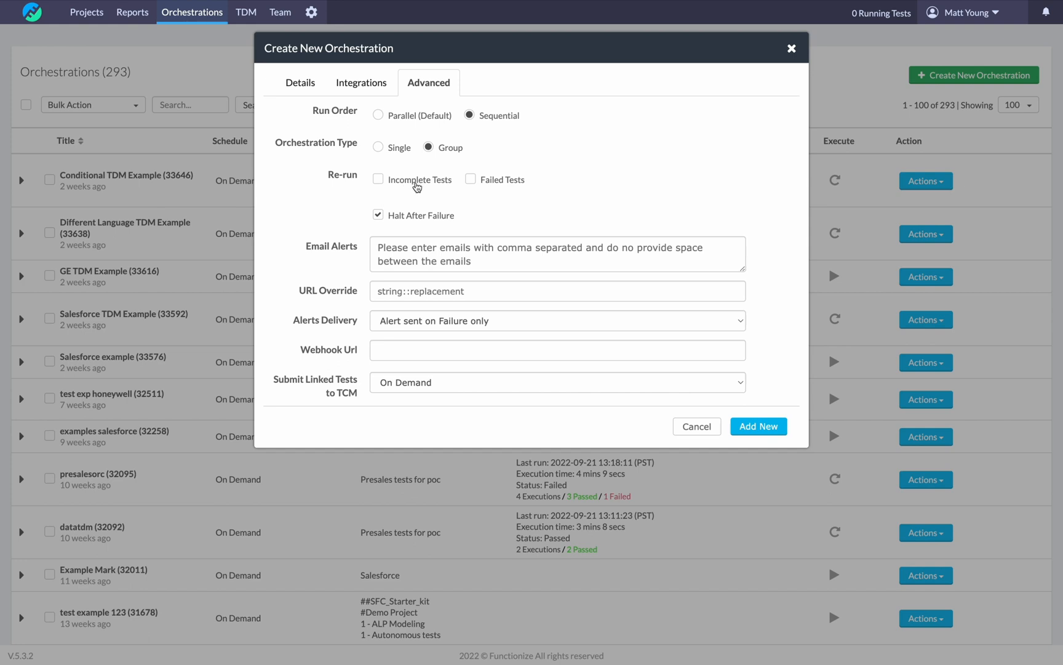
mouse_move(499, 187)
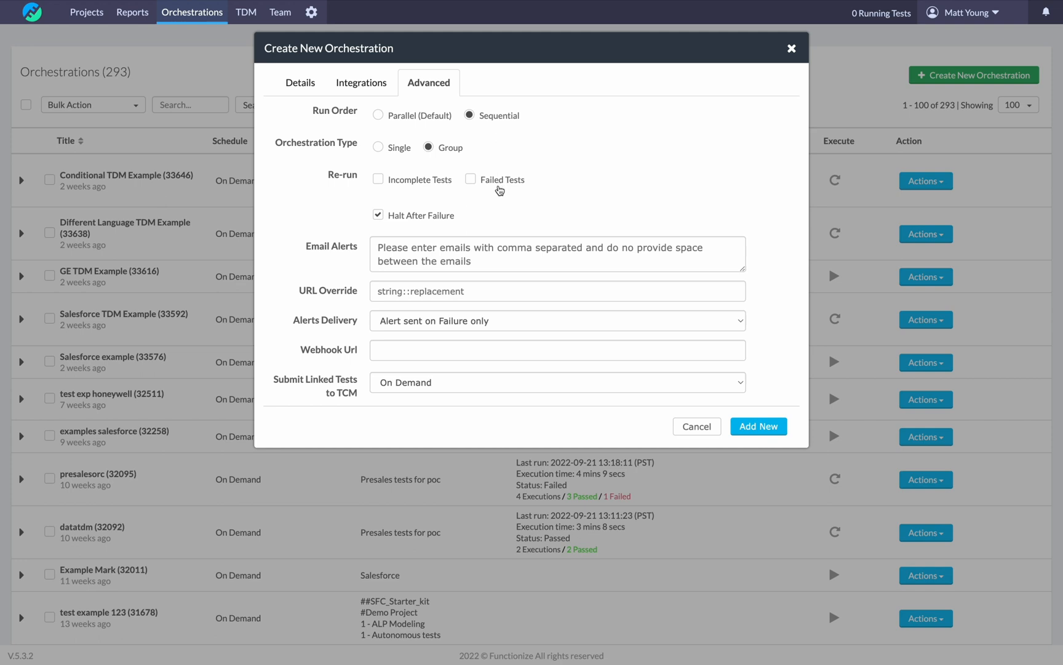
mouse_move(498, 188)
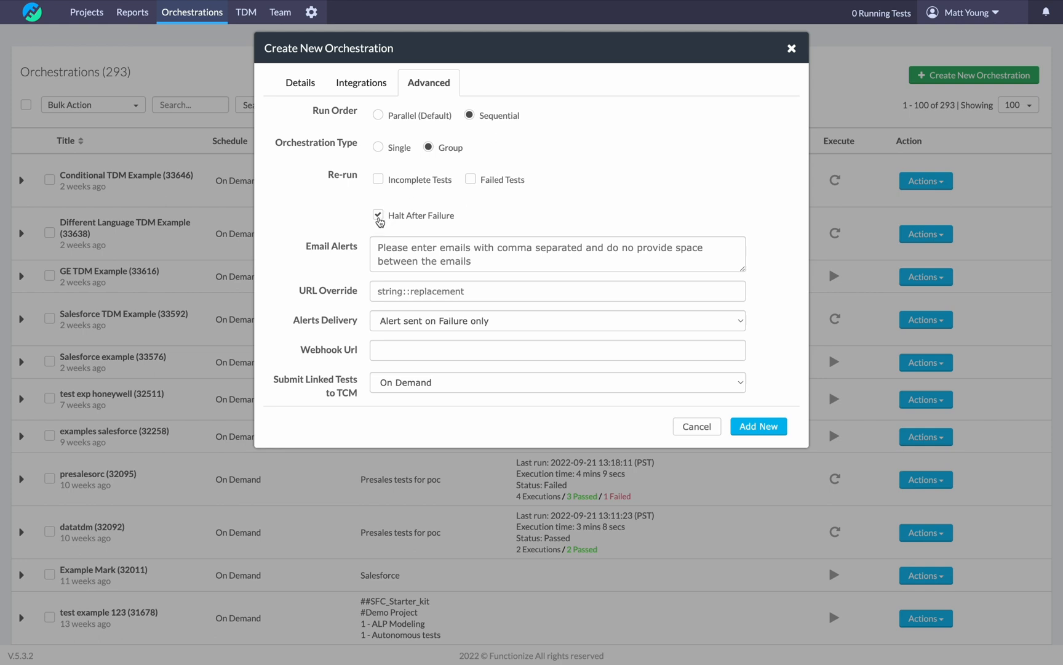
Uncheck Halt After Failure so tests keep running after a failure.
left_click(378, 216)
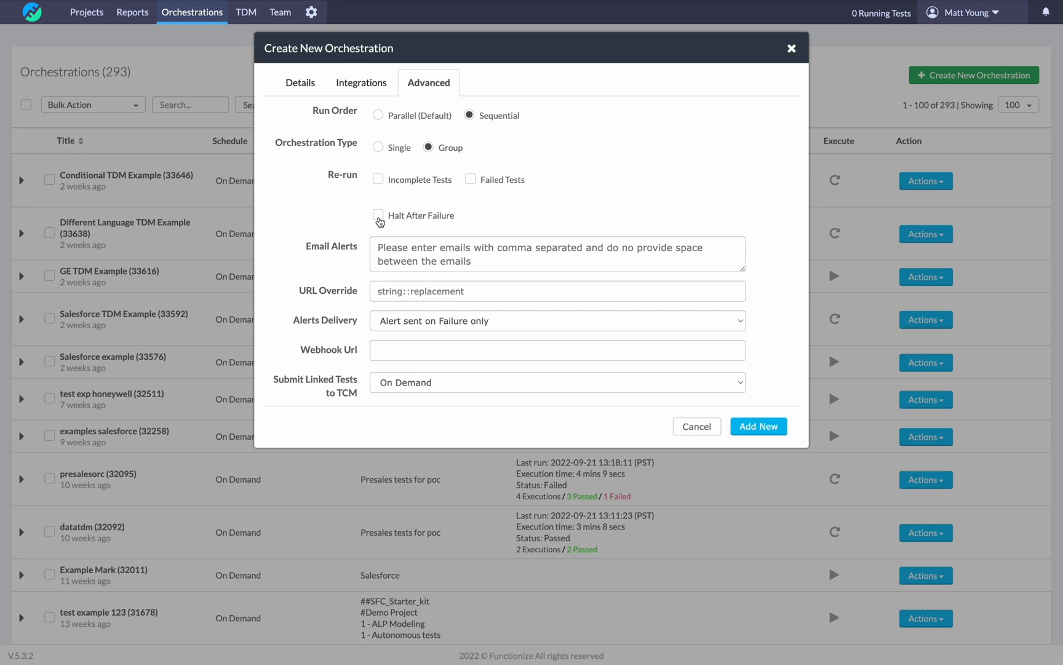
mouse_move(475, 124)
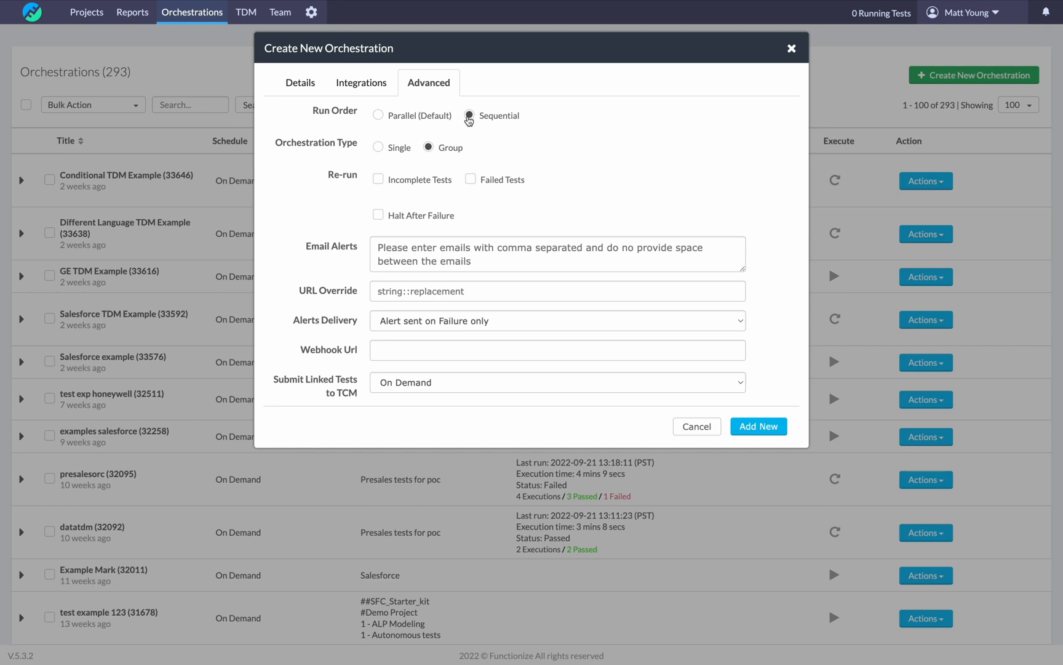
left_click(469, 115)
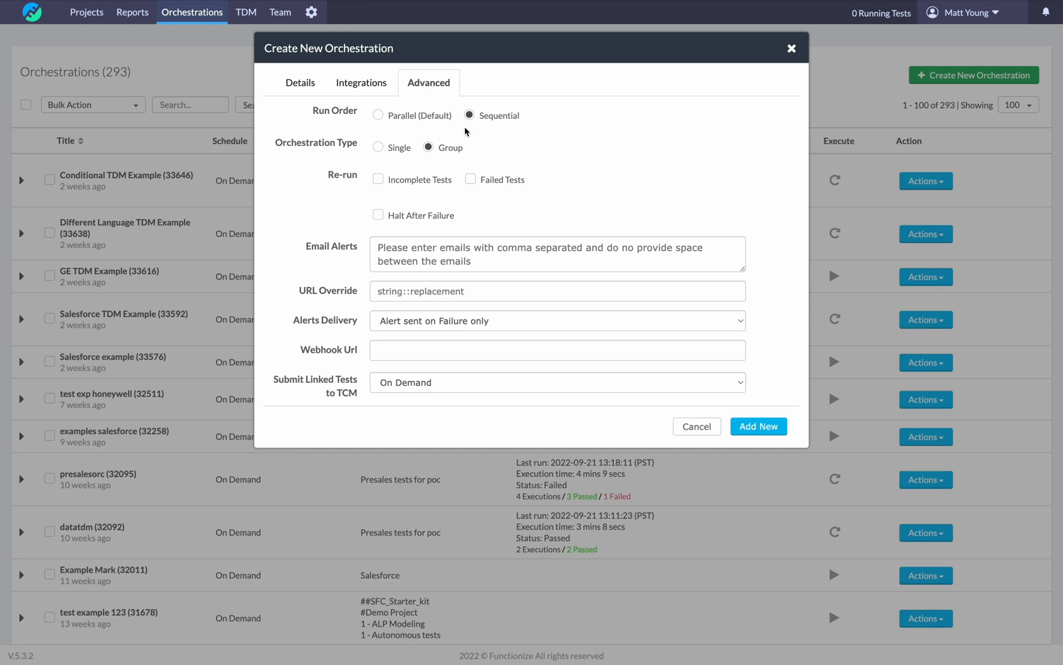
mouse_move(416, 221)
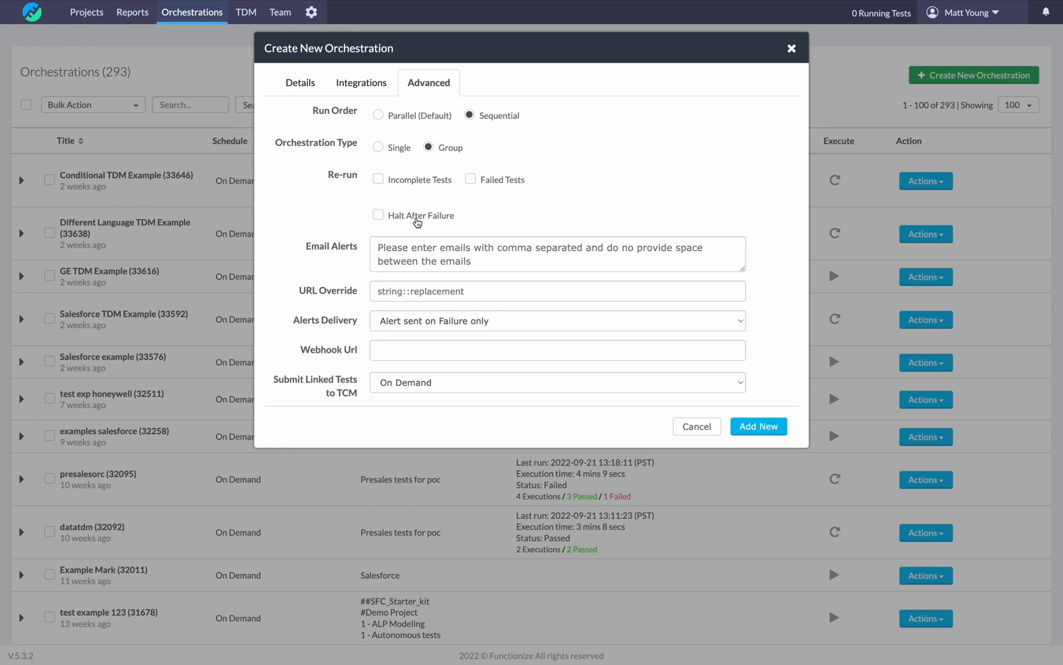
mouse_move(419, 220)
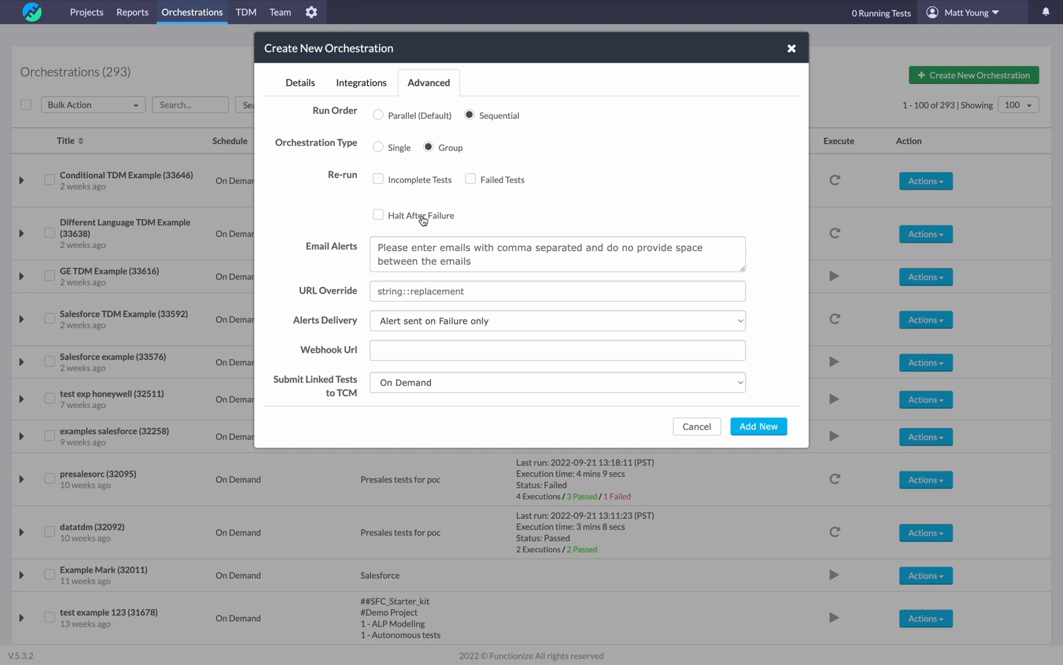
mouse_move(410, 248)
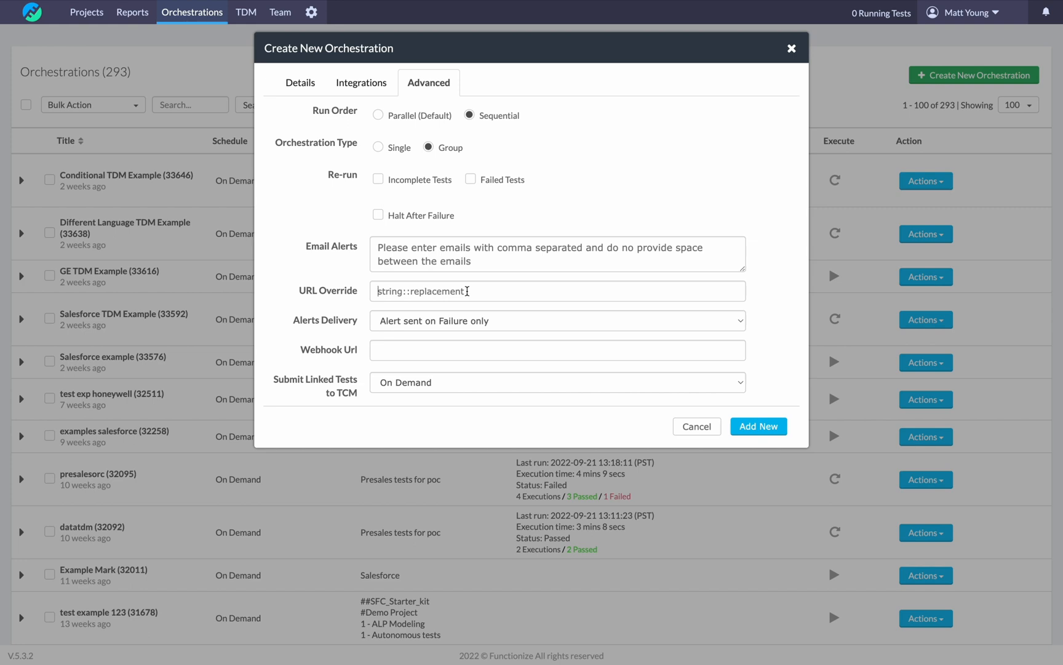
Enter salesforce.com::staging.salesforce.com as the URL Override value.
type("salesforce.com")
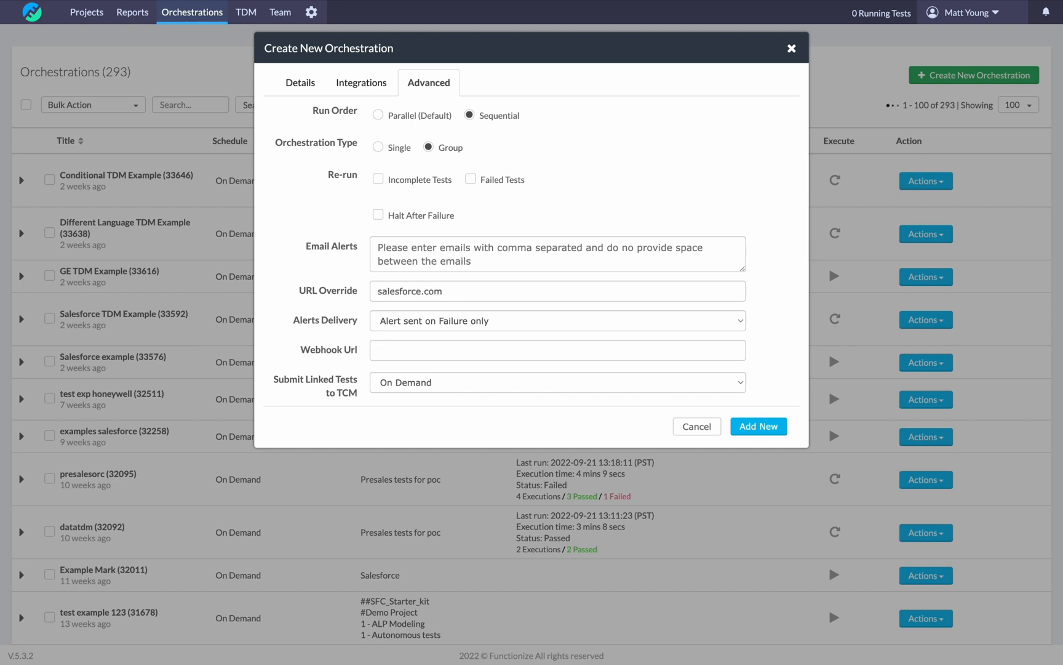
type("::")
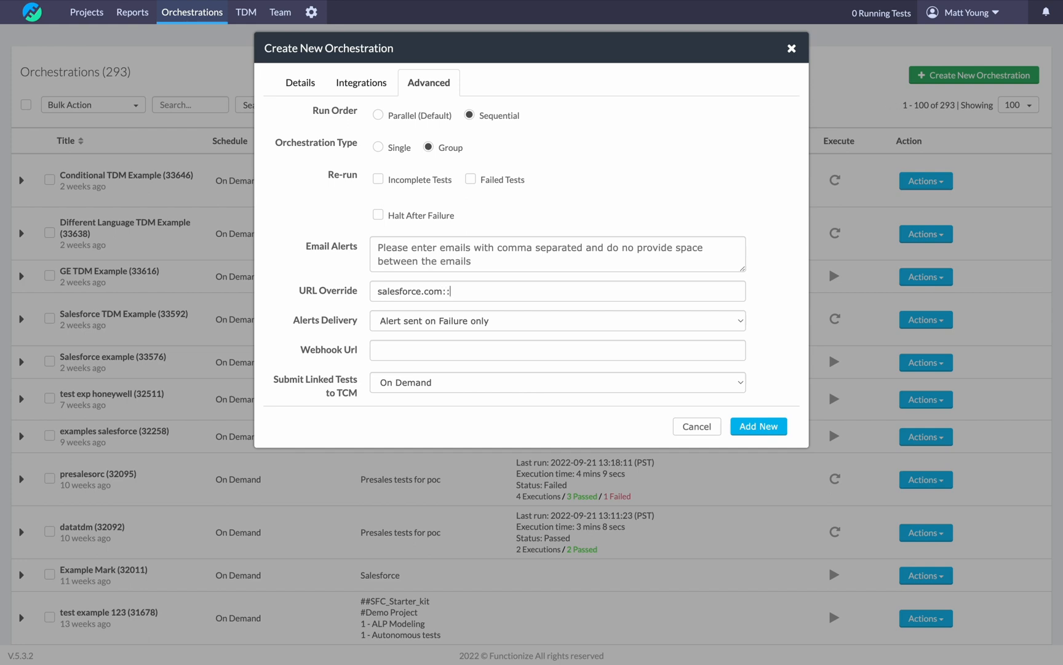
type("dev.salesford")
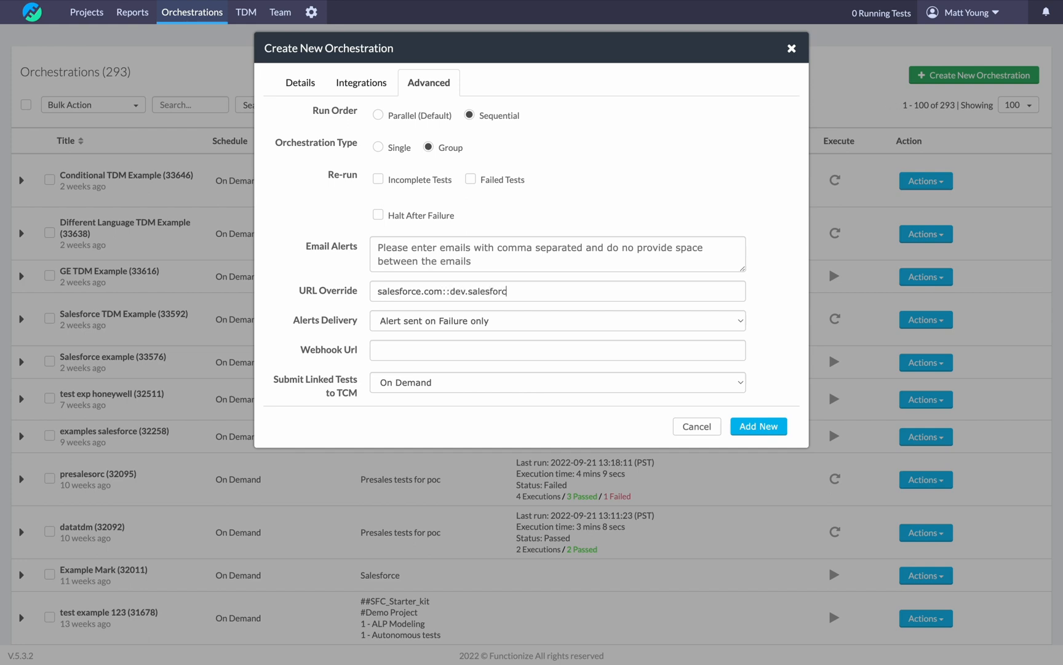
type("e.com")
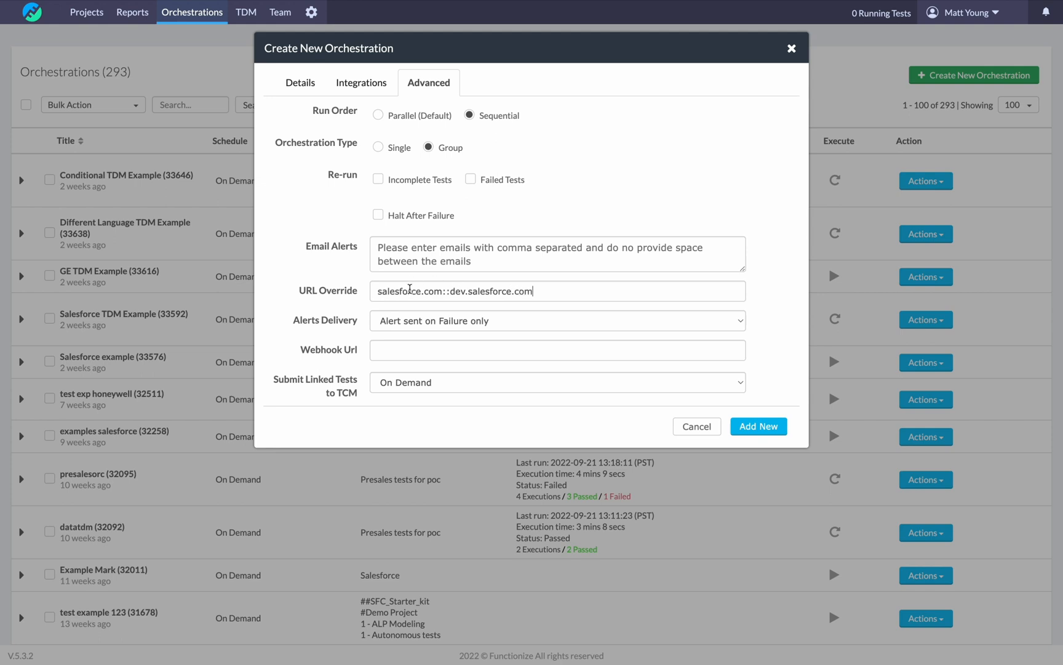
mouse_move(461, 291)
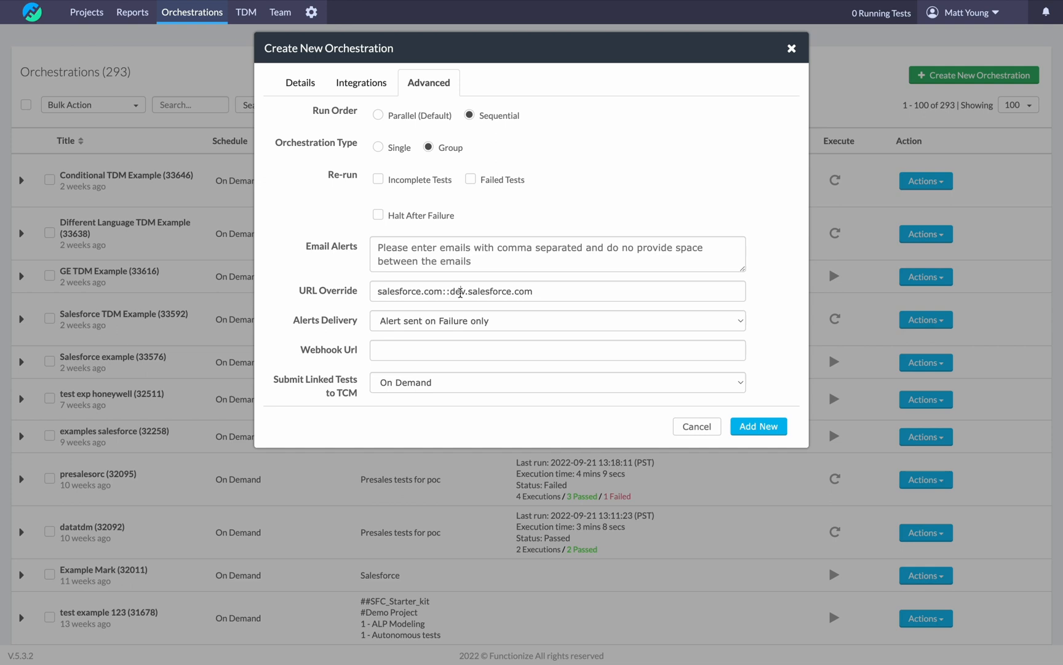
type("staging")
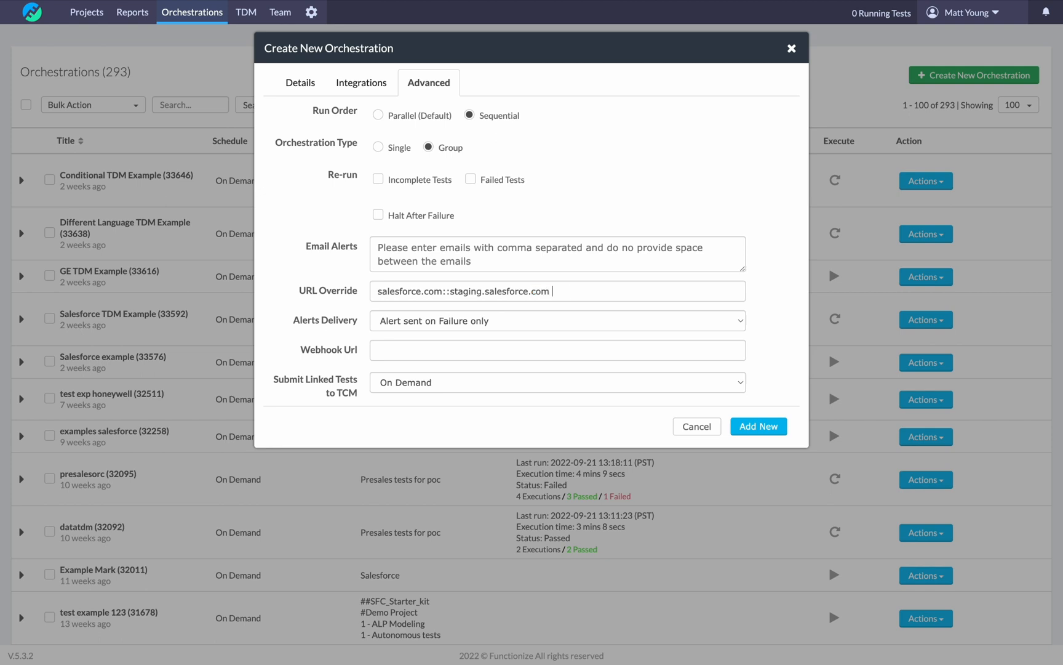
mouse_move(567, 295)
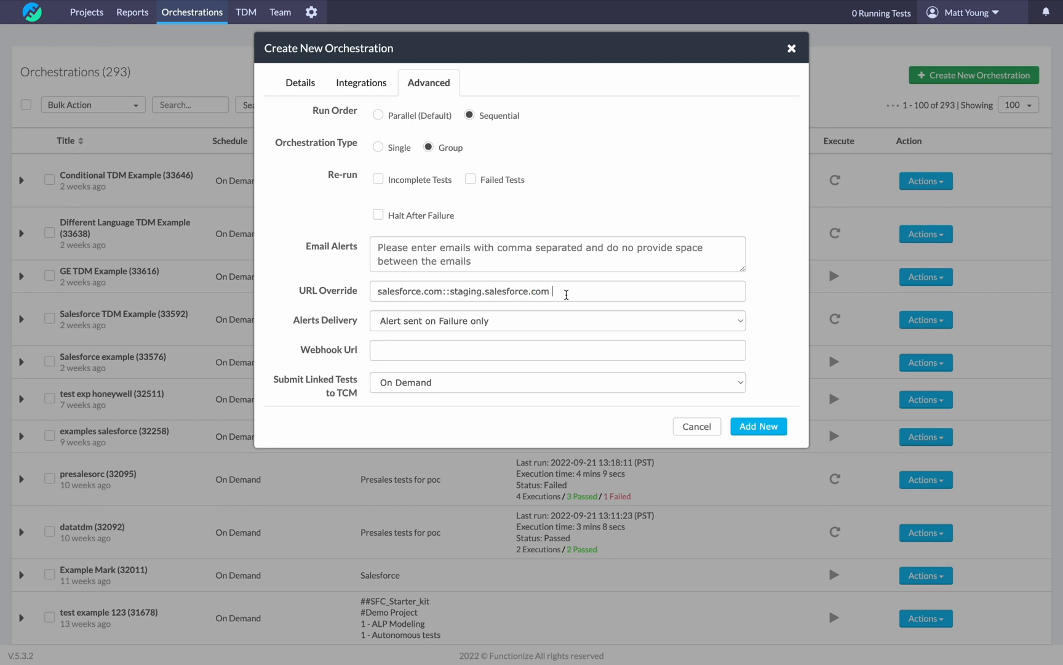
mouse_move(555, 325)
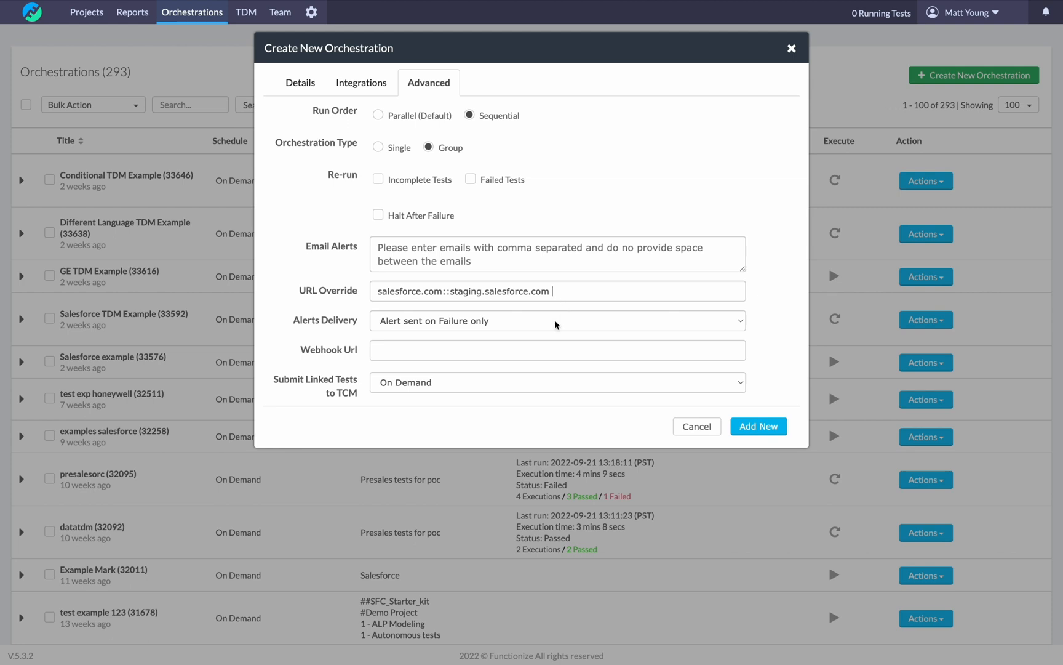
Send alerts on every run, then add the orchestration and confirm its test cases.
left_click(558, 320)
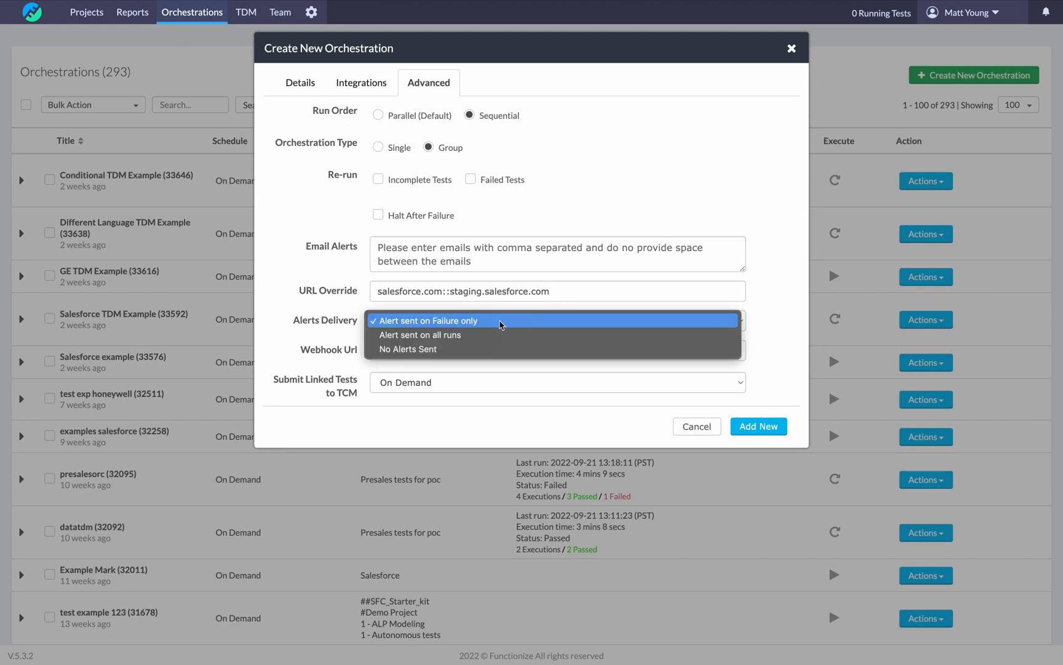
mouse_move(452, 324)
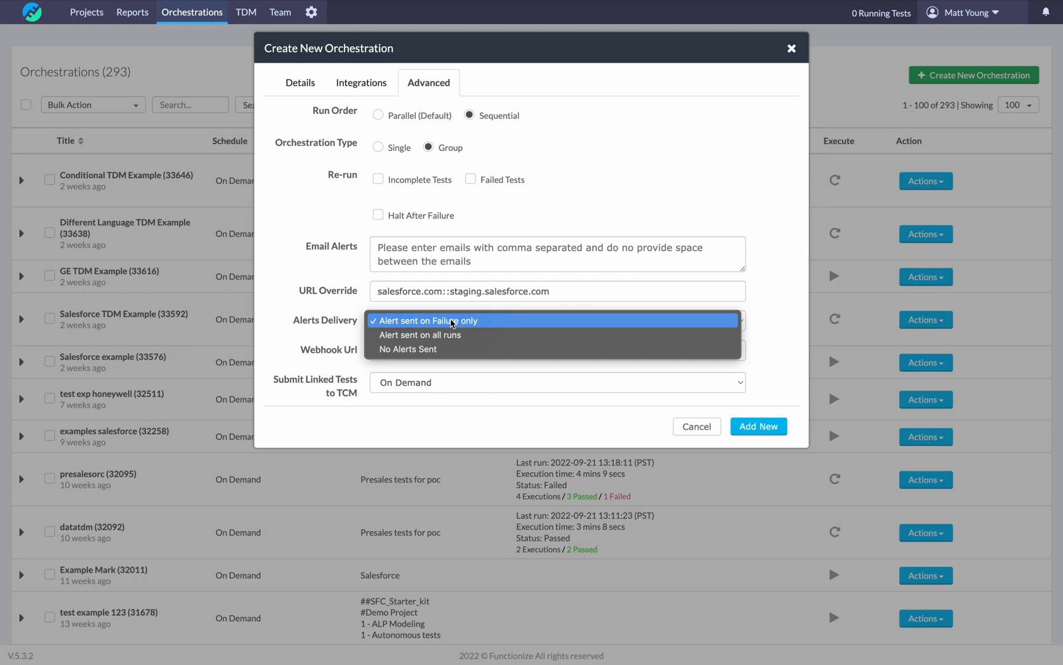
mouse_move(427, 334)
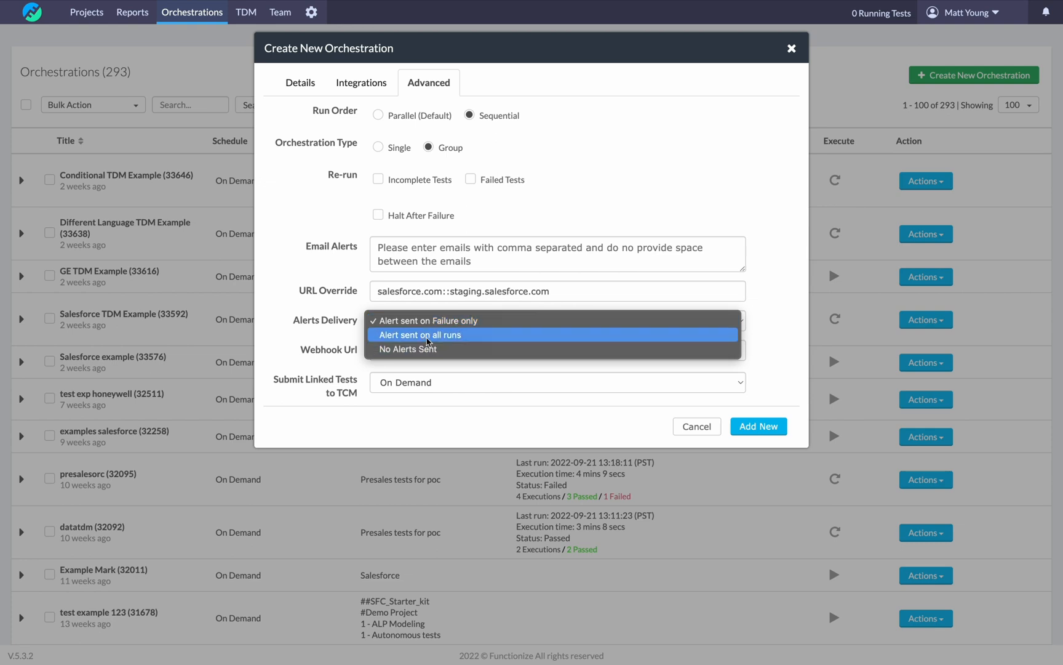
left_click(450, 321)
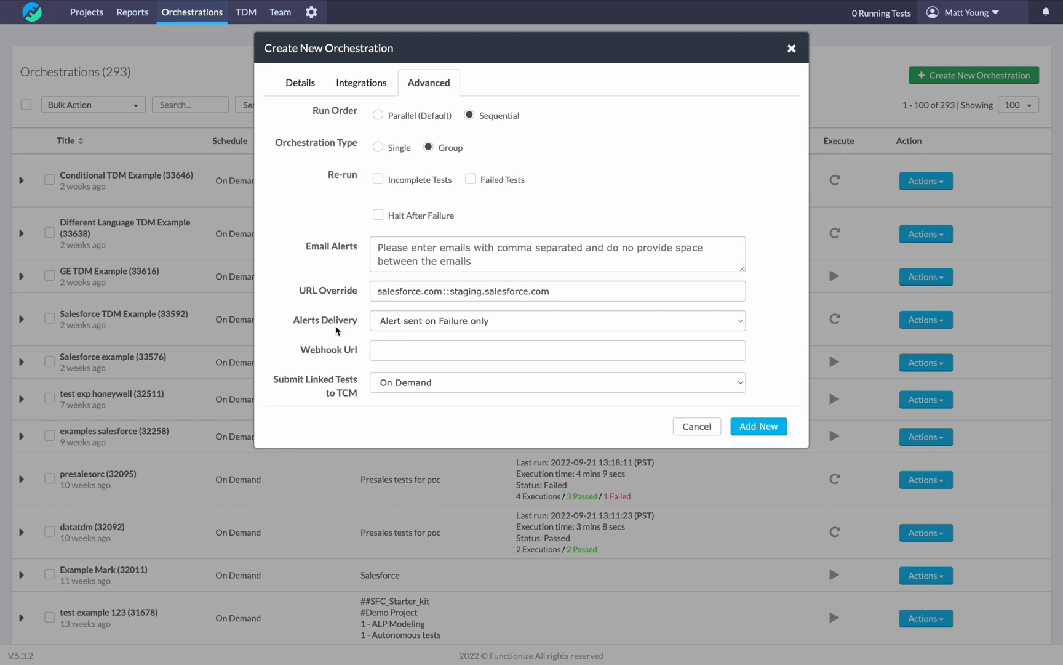
mouse_move(550, 342)
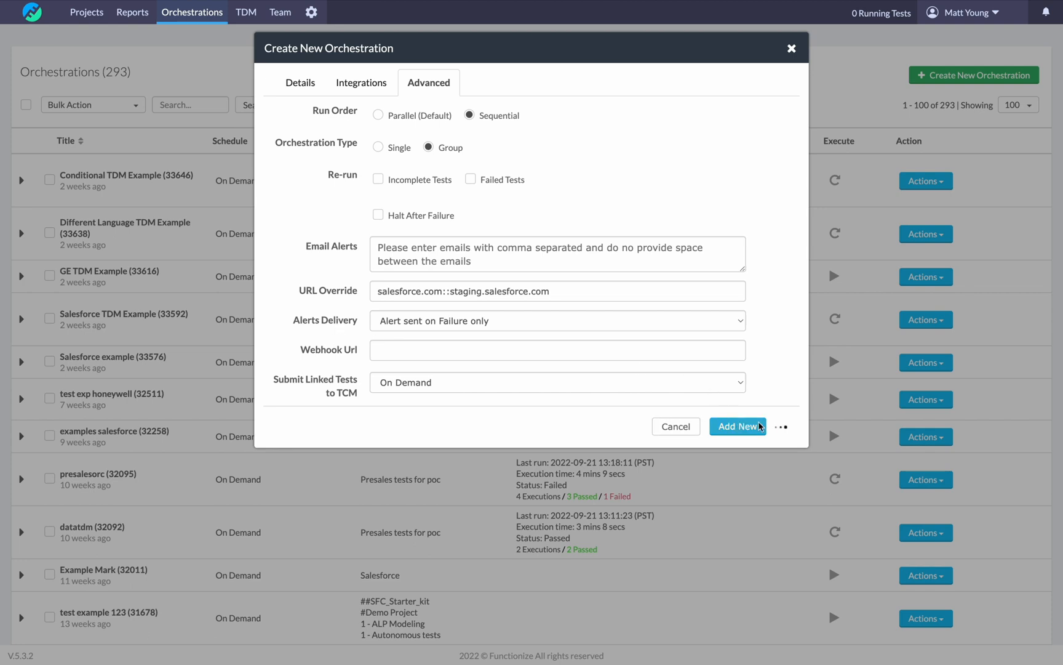
left_click(739, 426)
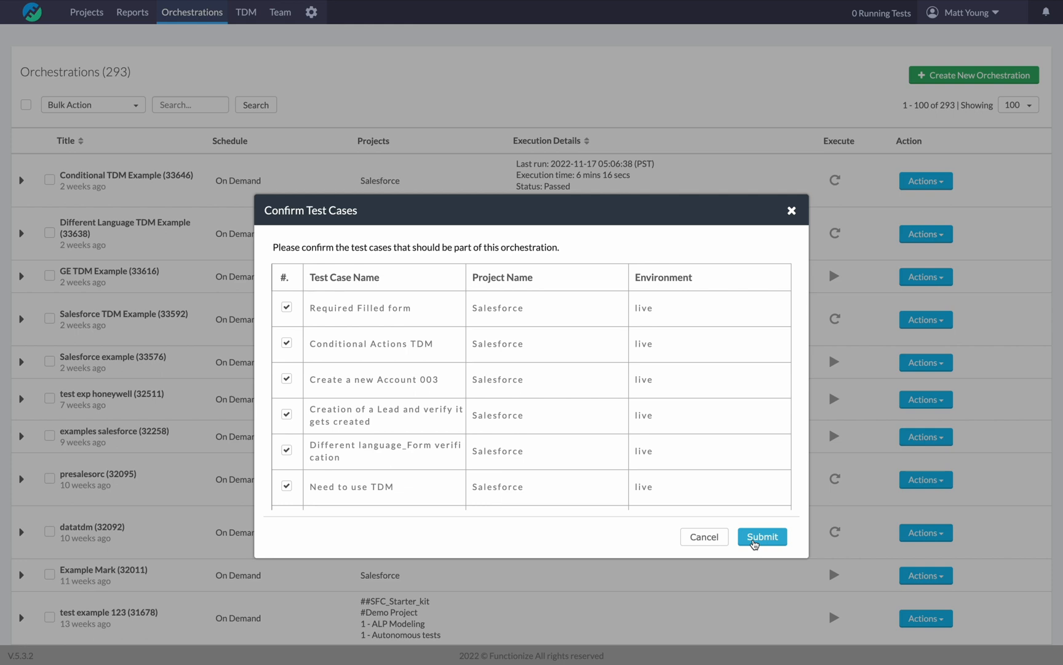
left_click(762, 537)
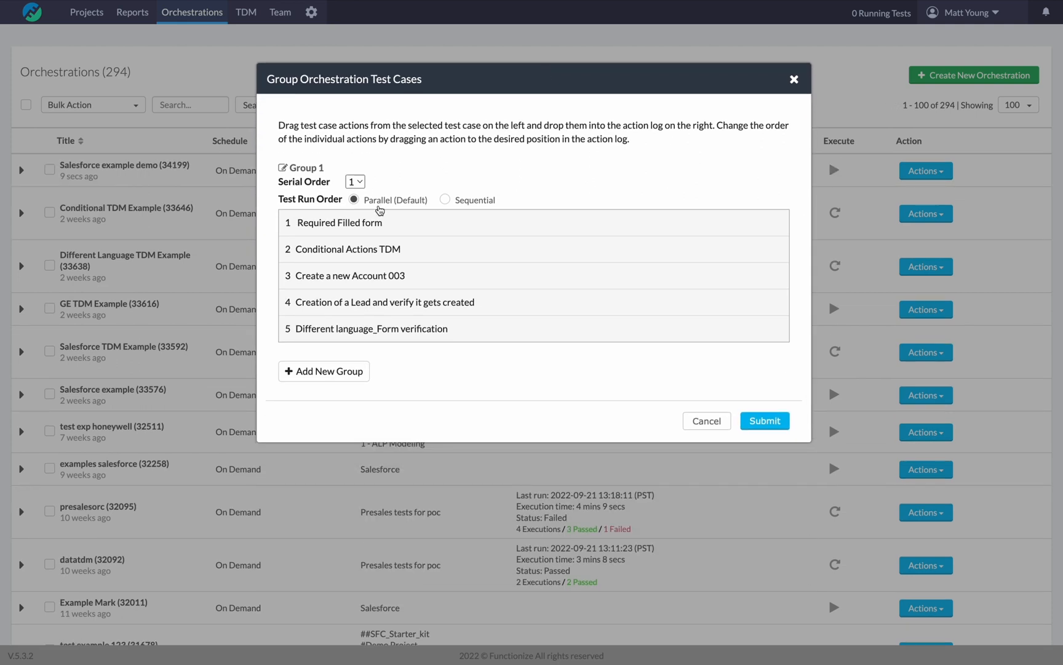
Add a new Group 2 below Group 1 in the group setup.
left_click(324, 372)
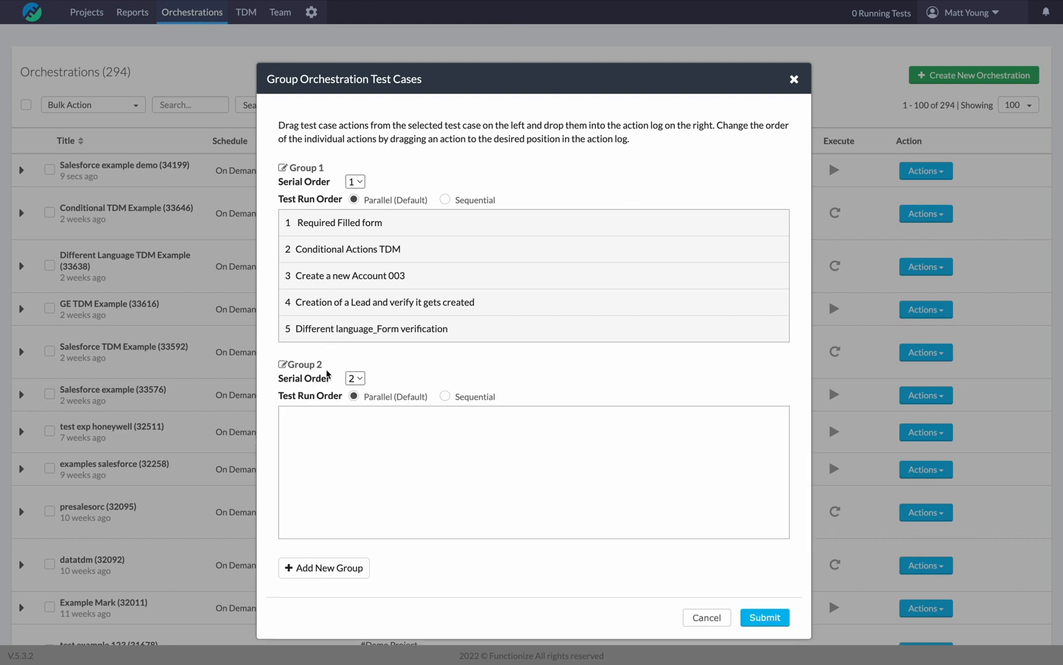
mouse_move(438, 214)
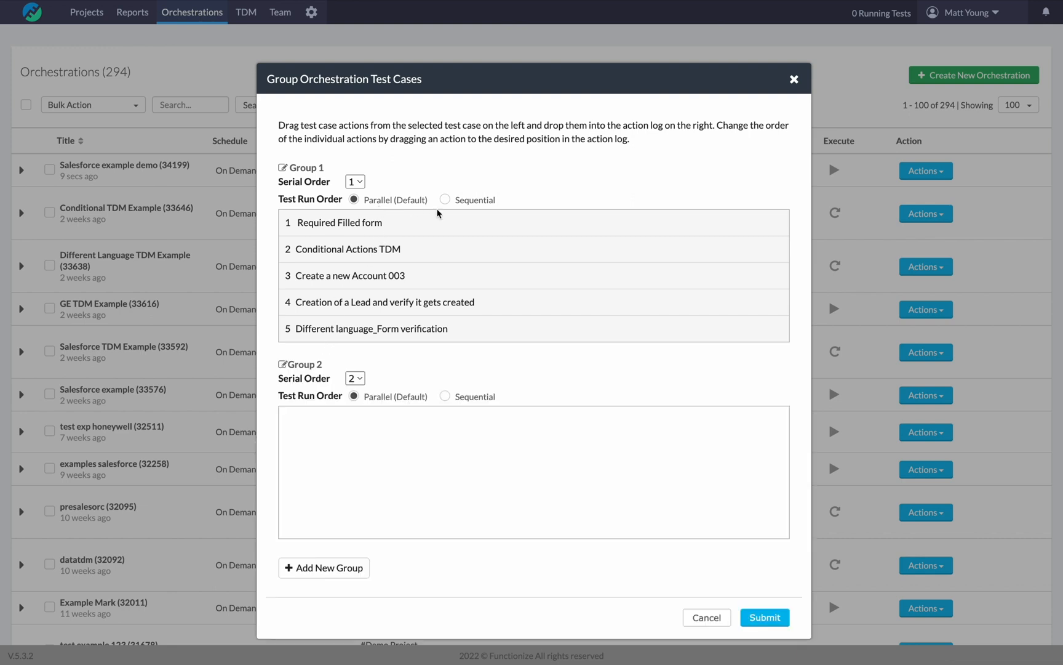
mouse_move(419, 203)
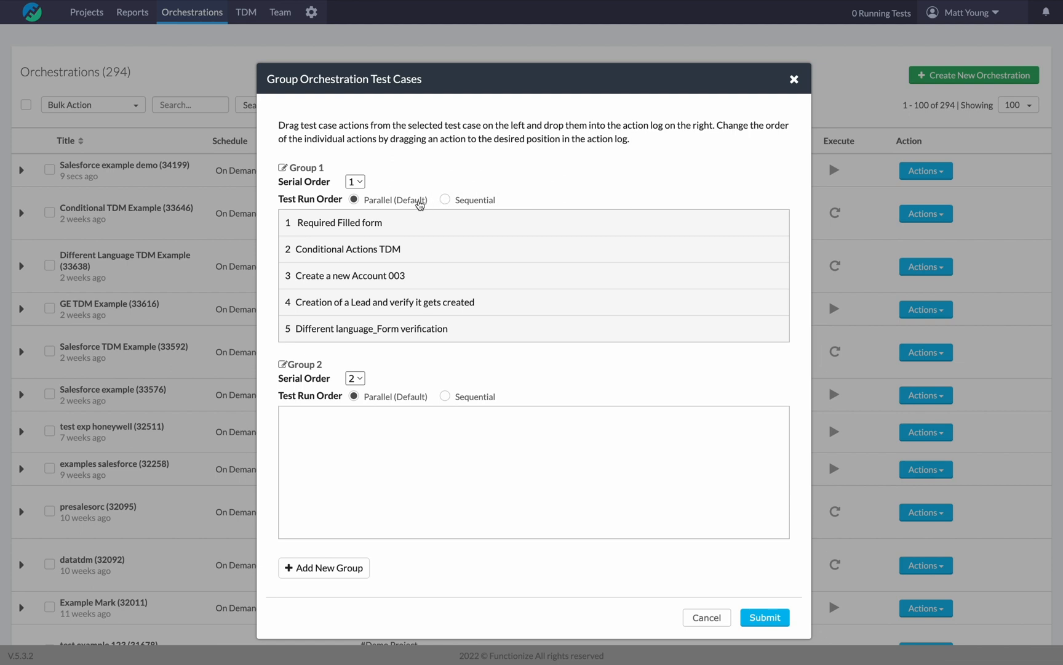
mouse_move(406, 333)
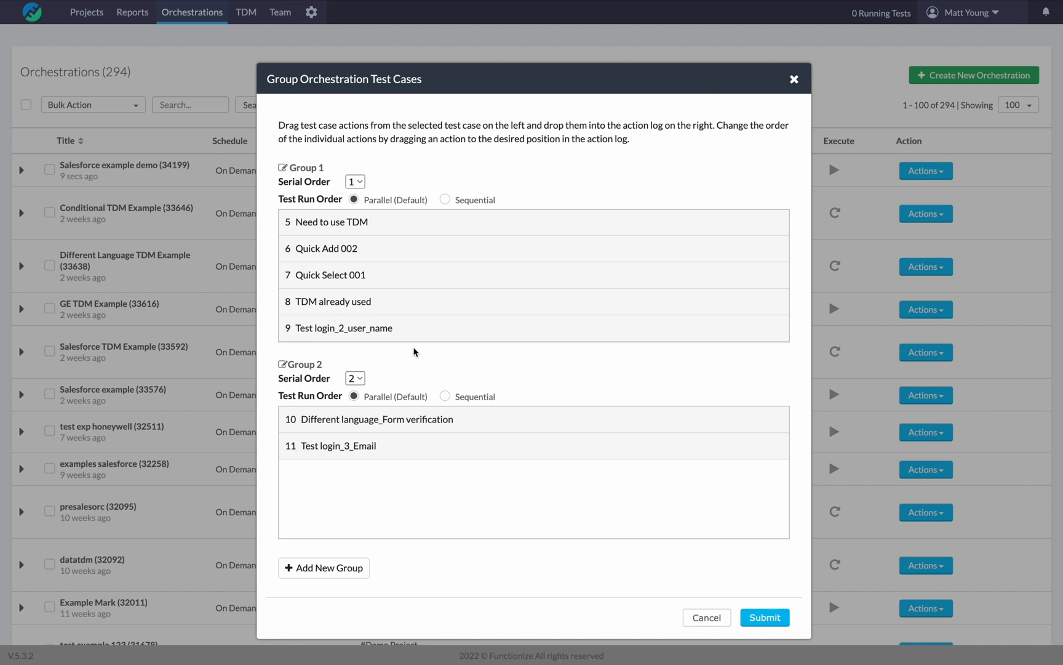
mouse_move(404, 421)
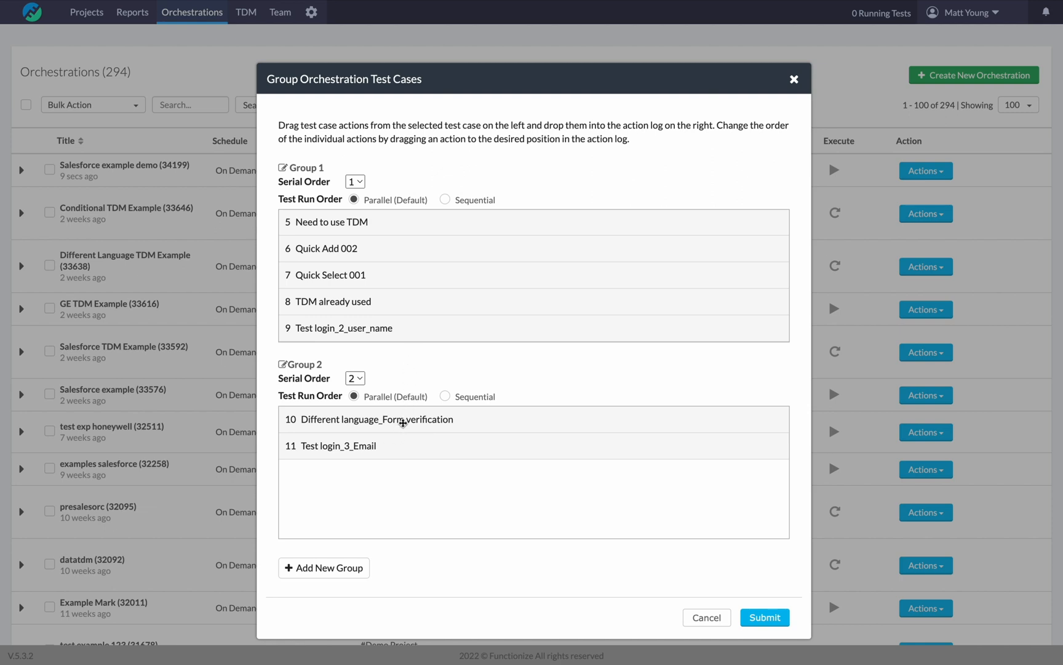
mouse_move(378, 425)
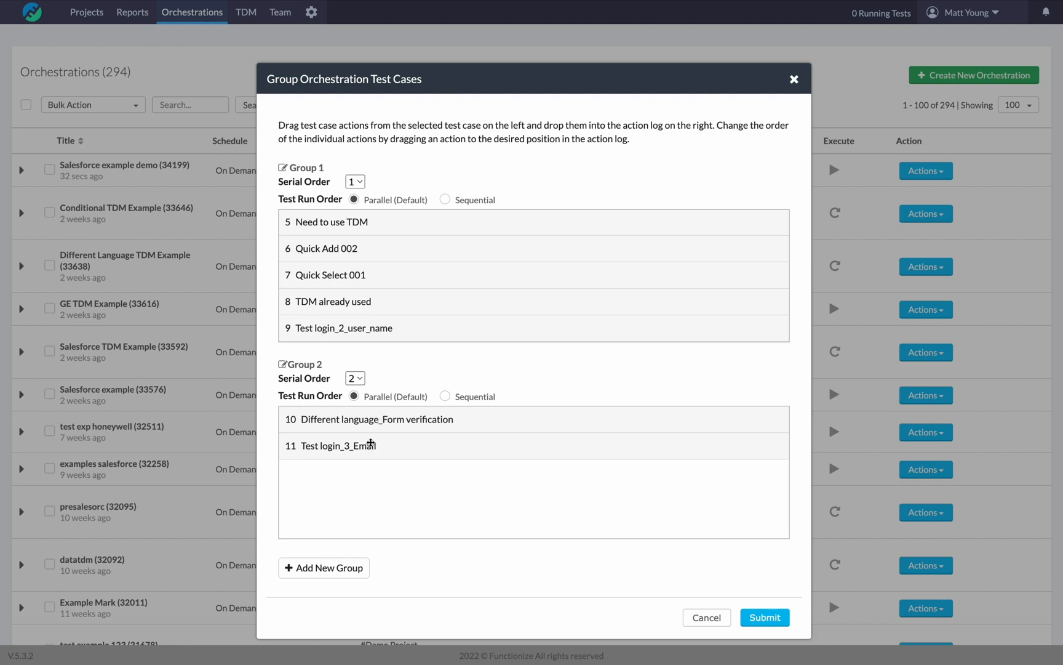
Set Group 2's test run order to Sequential.
left_click(445, 396)
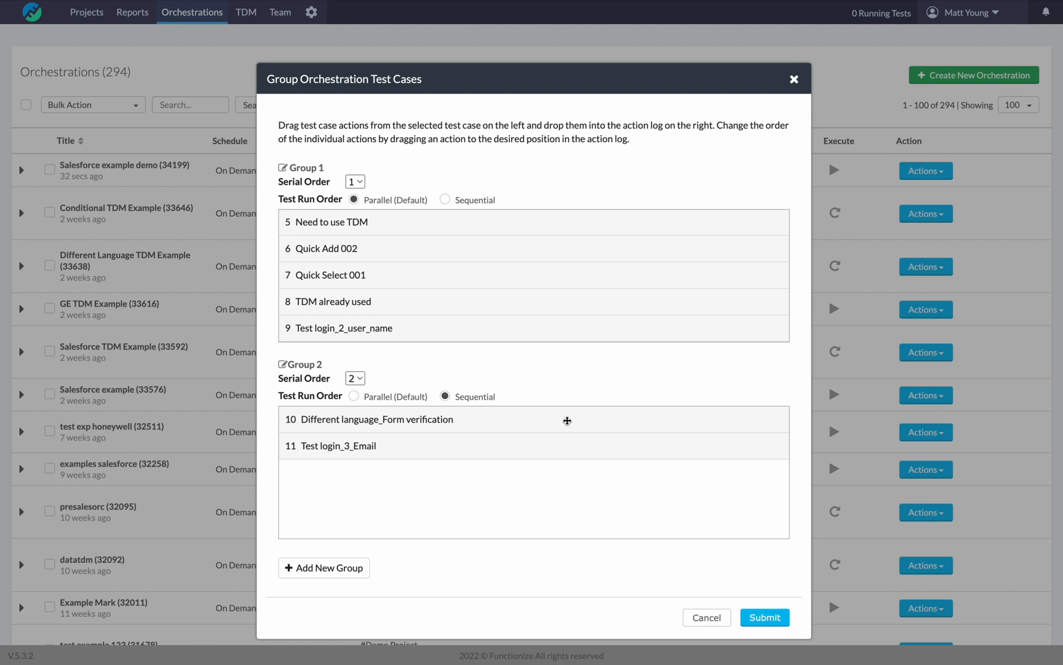
mouse_move(377, 210)
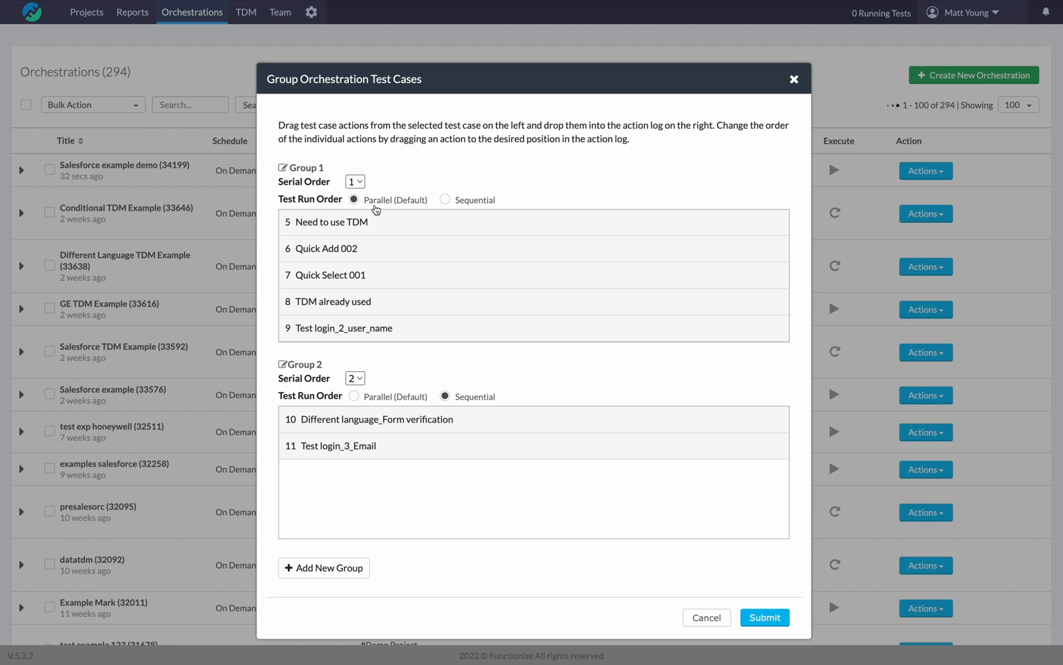
mouse_move(432, 403)
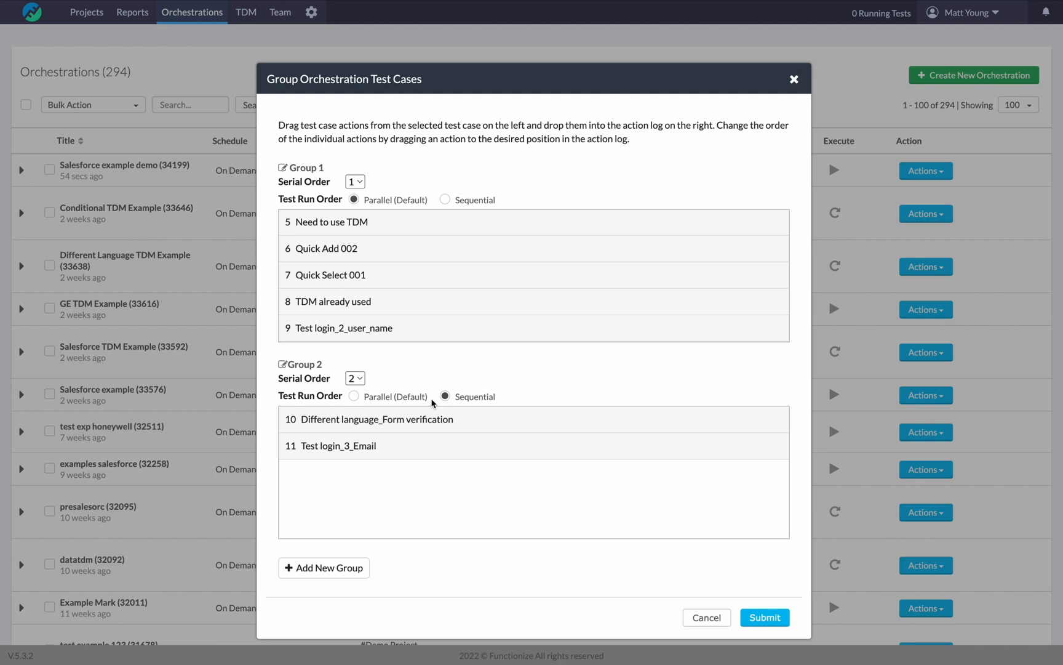
mouse_move(434, 319)
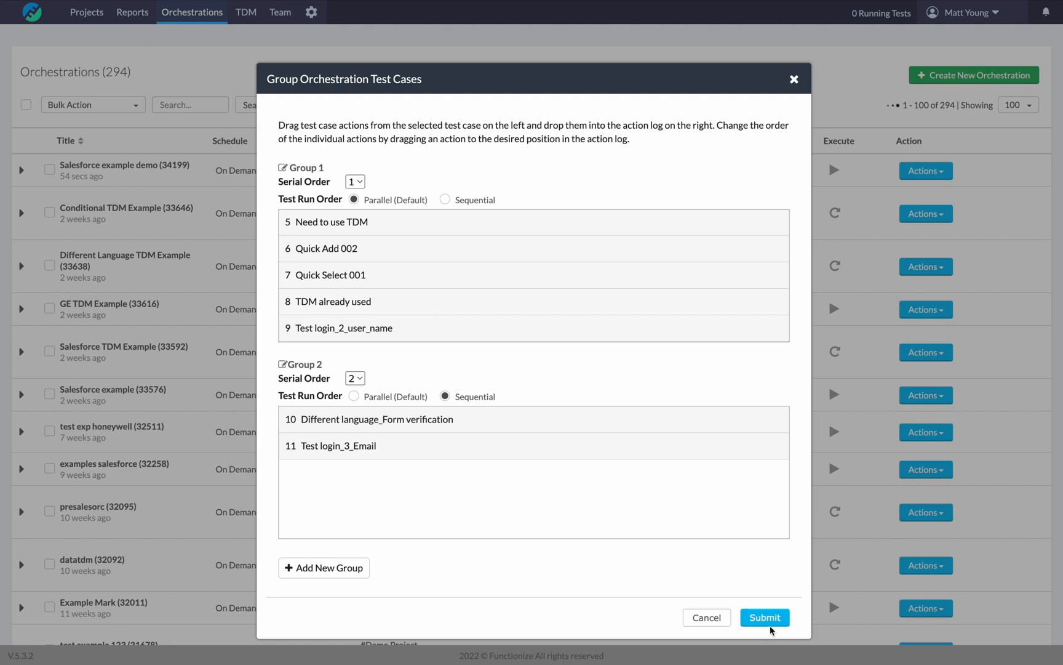
Submit the test grouping and launch a run of Salesforce example demo.
left_click(764, 617)
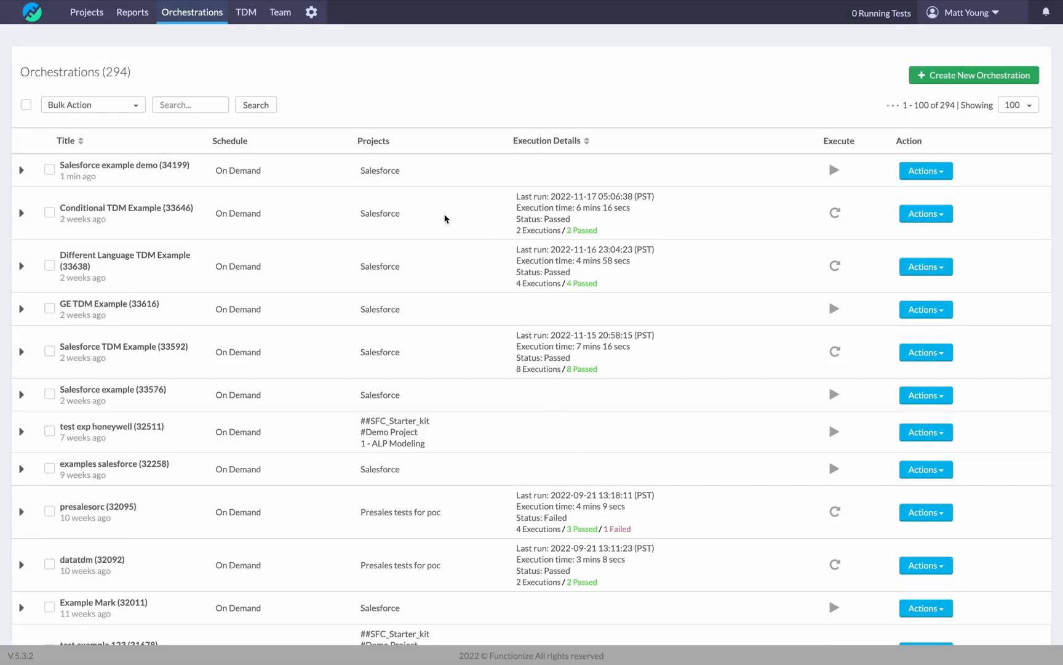
mouse_move(111, 180)
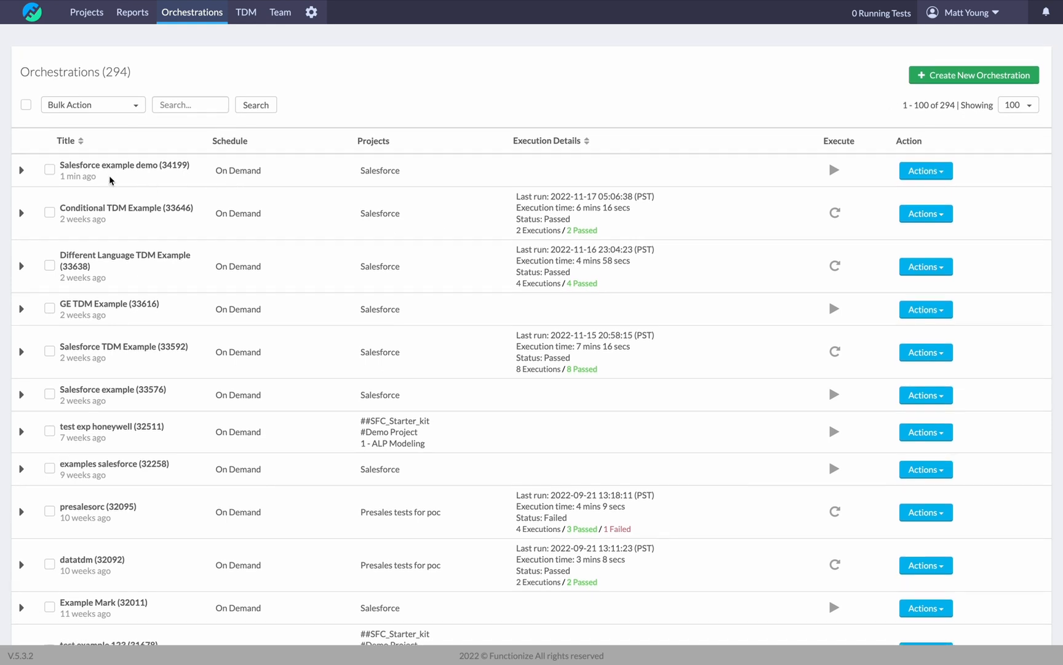
mouse_move(181, 168)
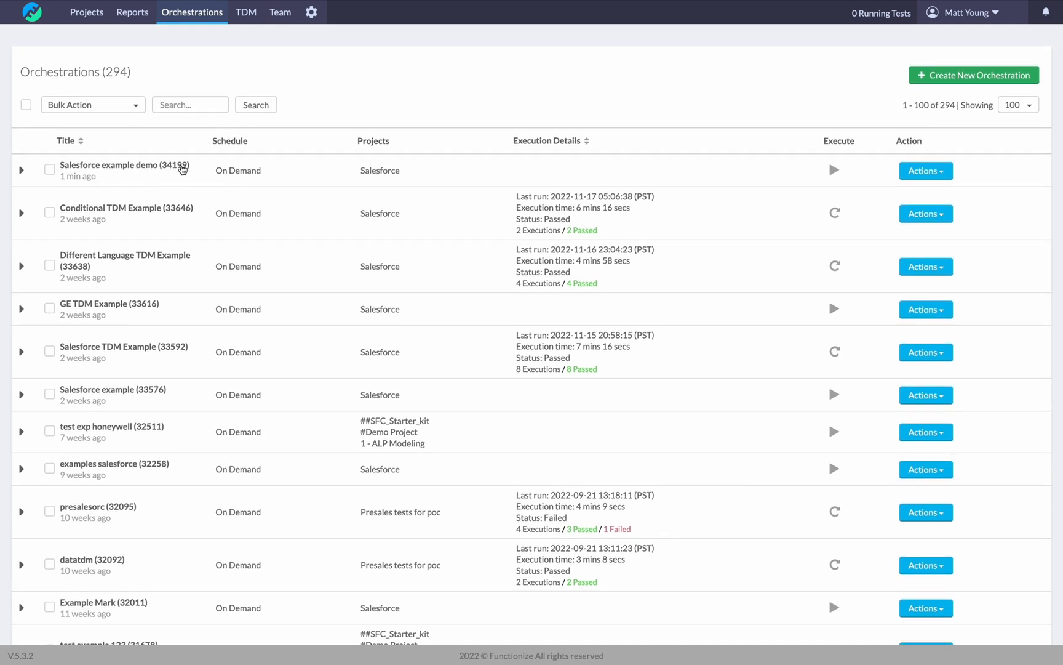
mouse_move(577, 247)
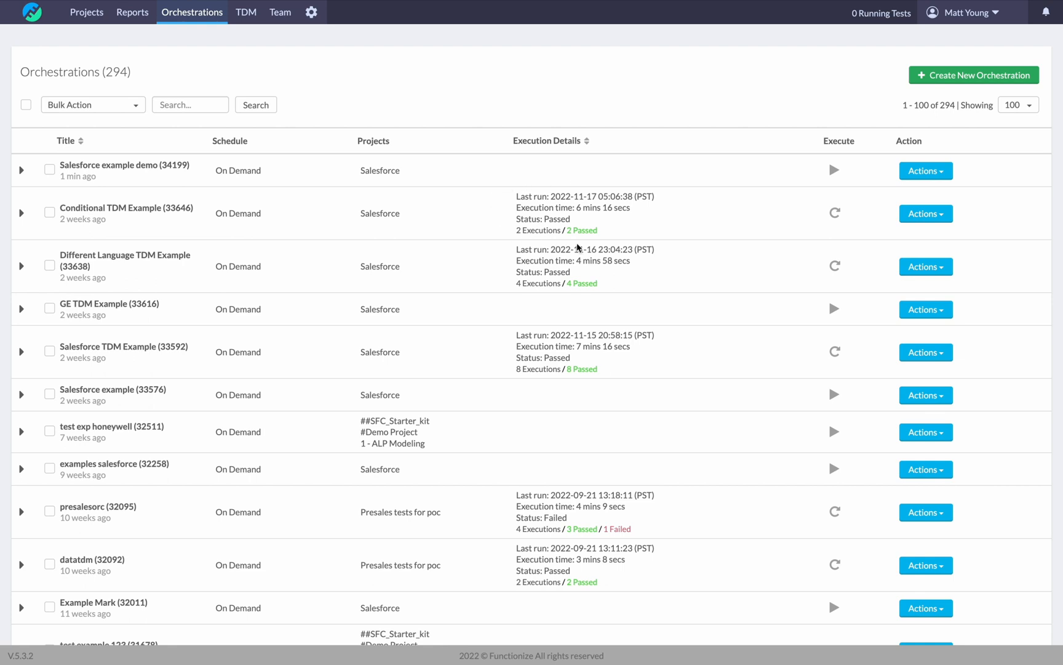
mouse_move(827, 170)
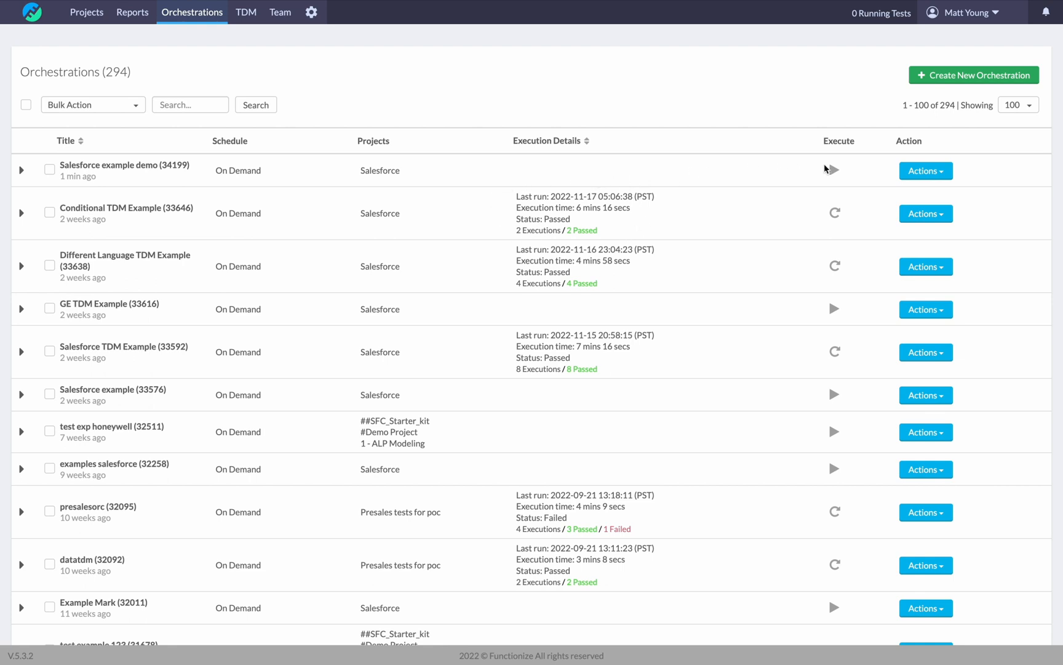
left_click(833, 169)
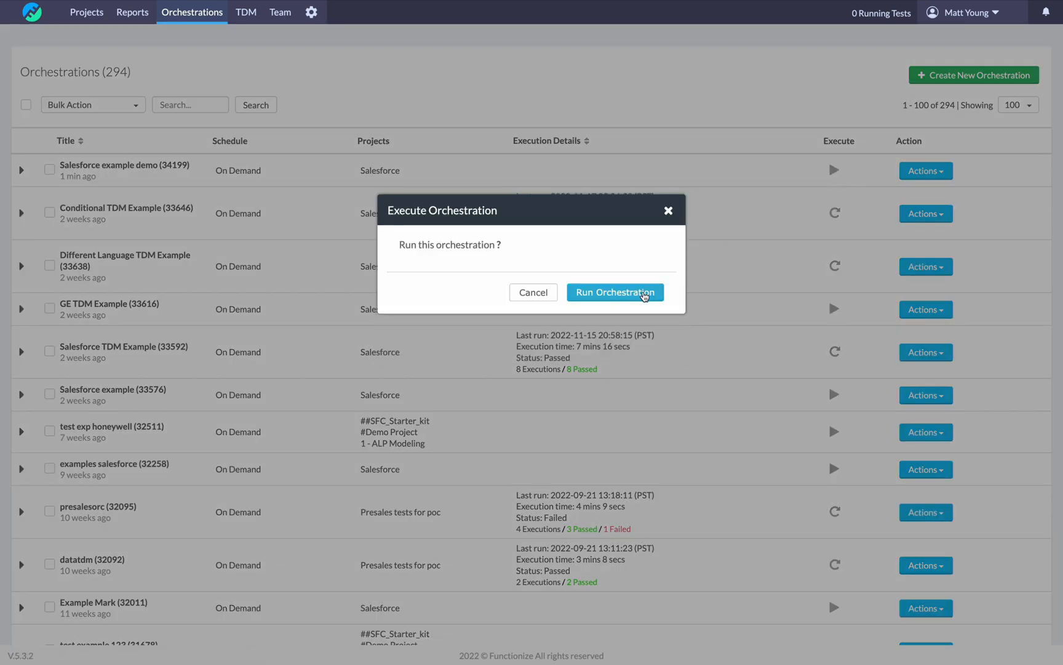
mouse_move(533, 293)
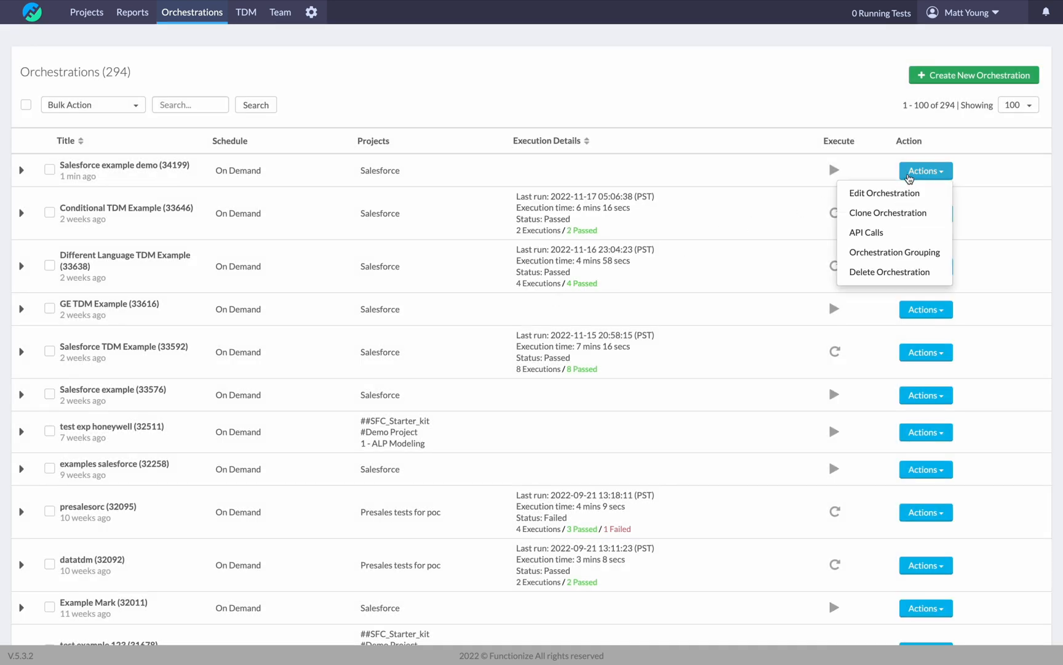
mouse_move(866, 232)
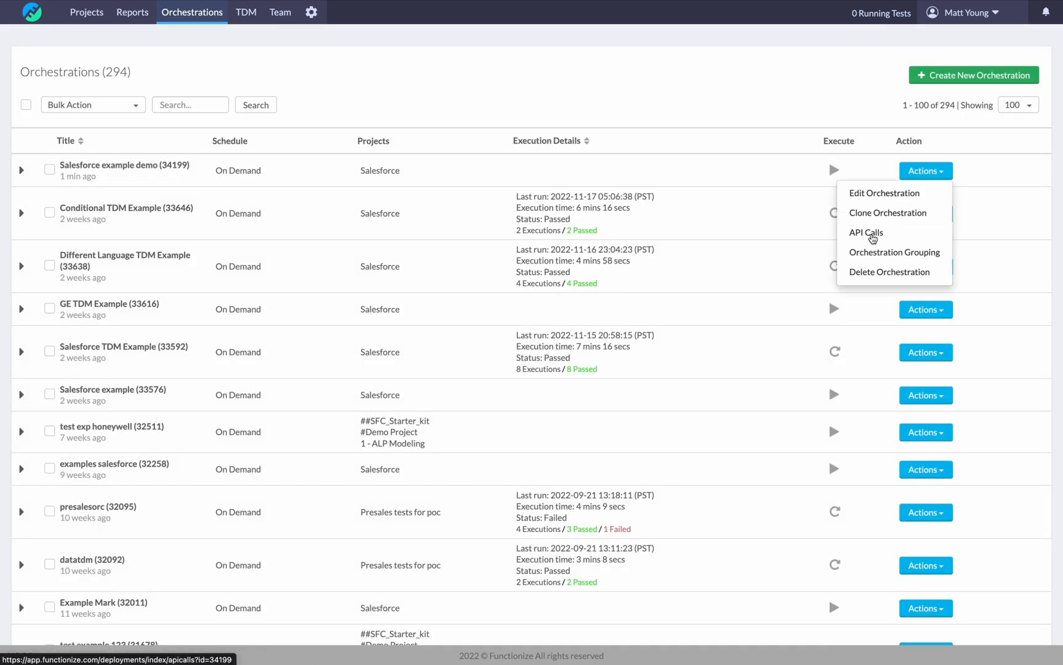
left_click(866, 233)
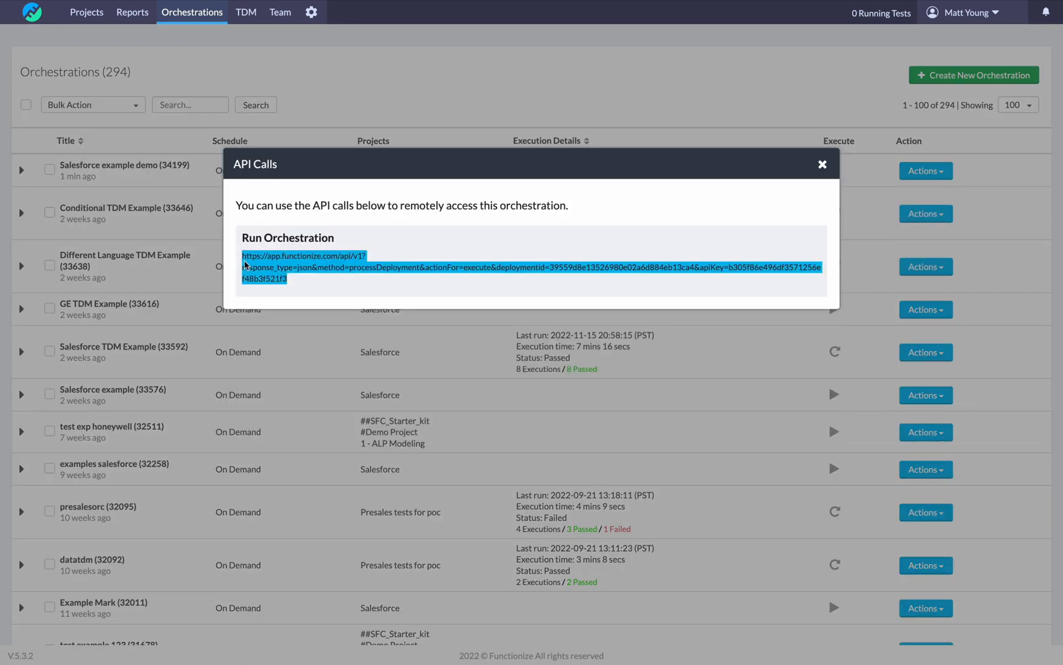
left_click(285, 279)
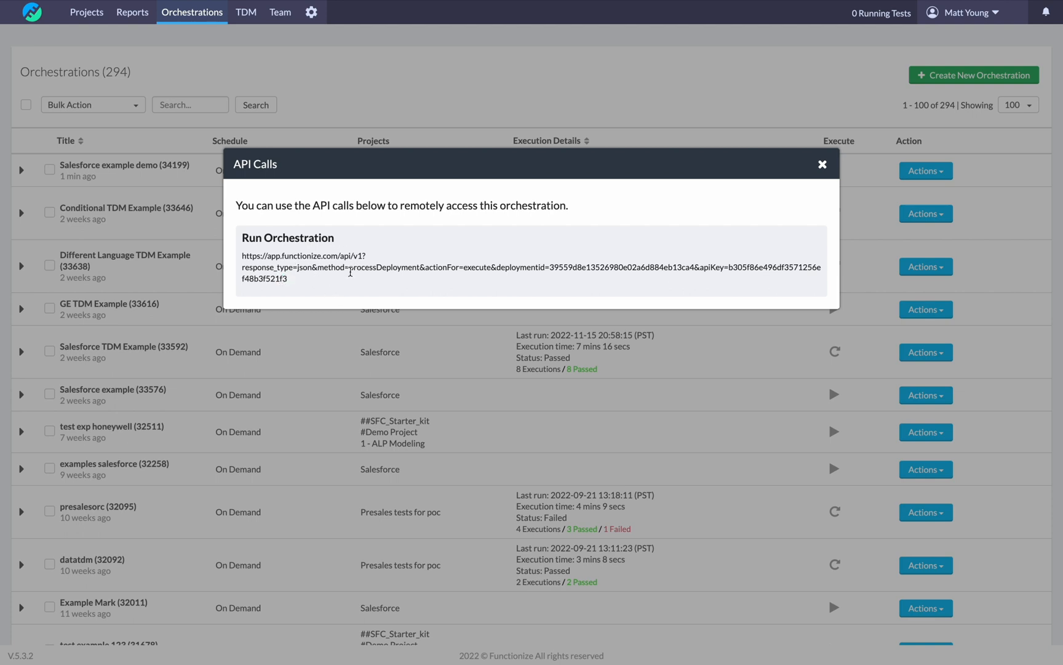
mouse_move(823, 164)
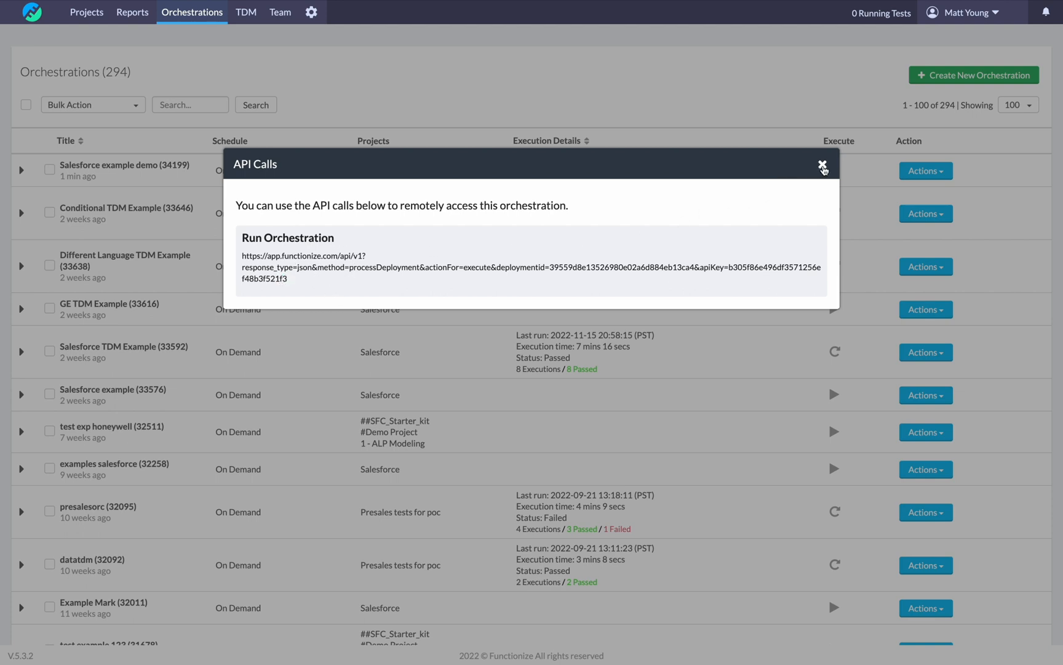
left_click(822, 165)
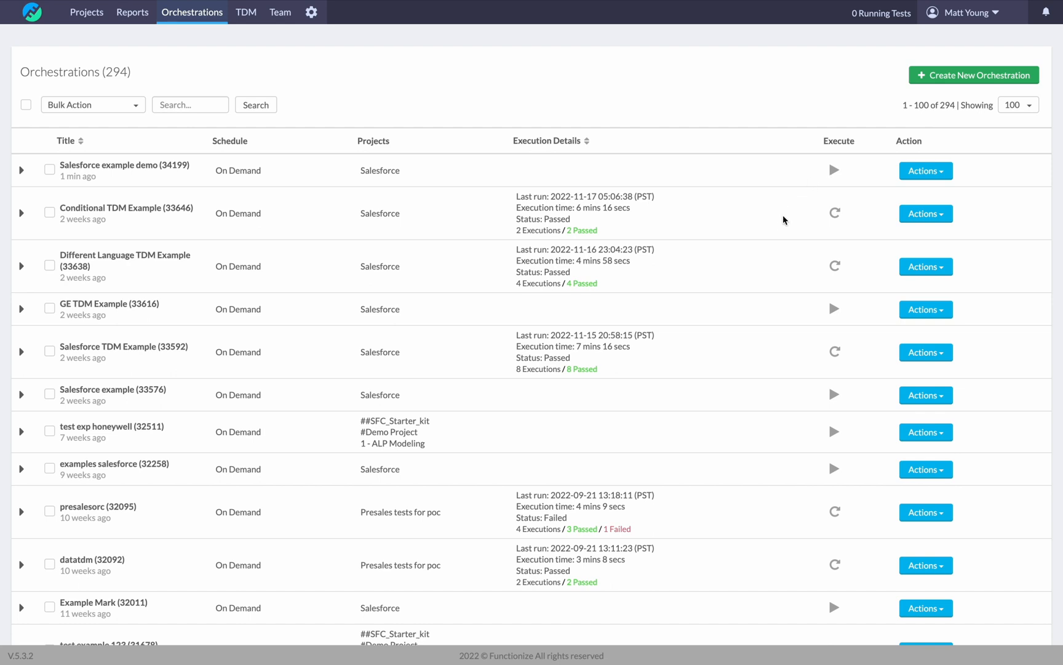
mouse_move(750, 469)
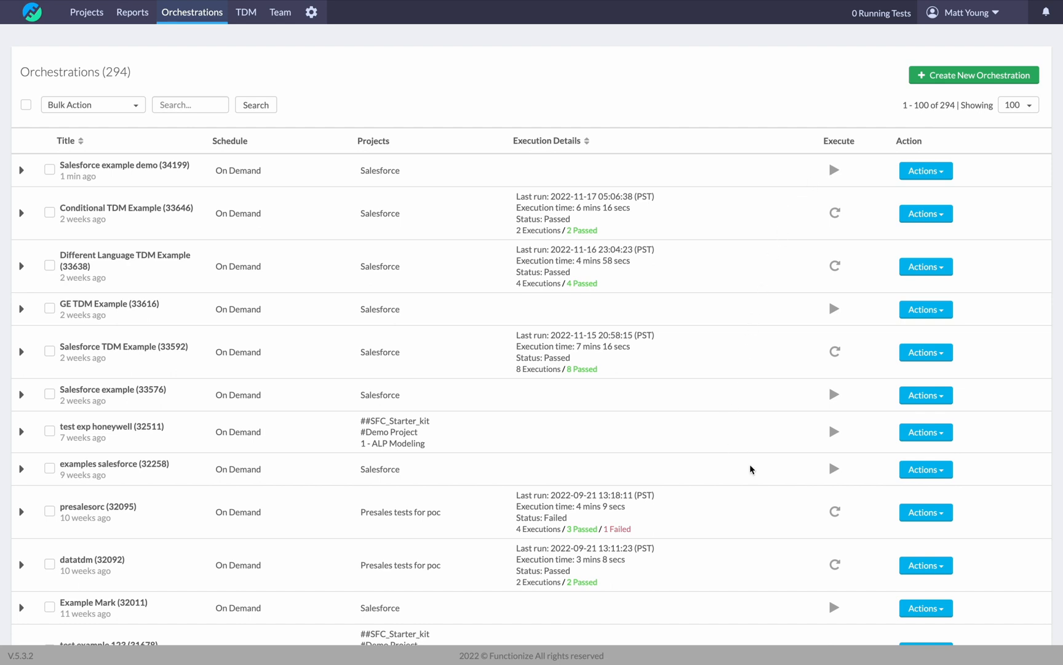
View the presalesorc orchestration's API calls, then close that window.
left_click(924, 511)
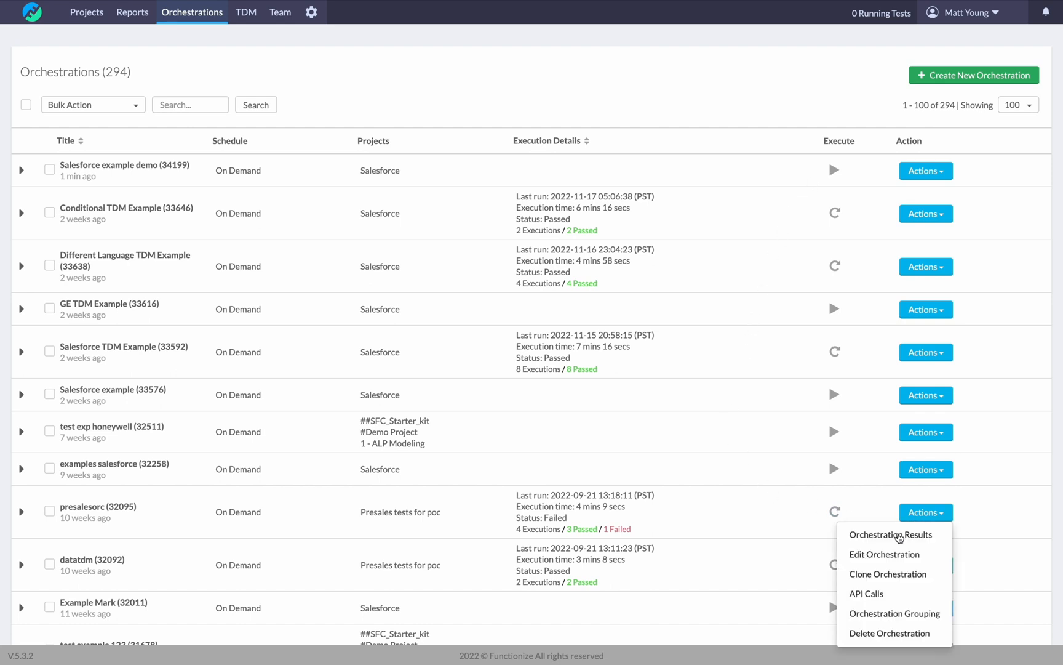
mouse_move(896, 536)
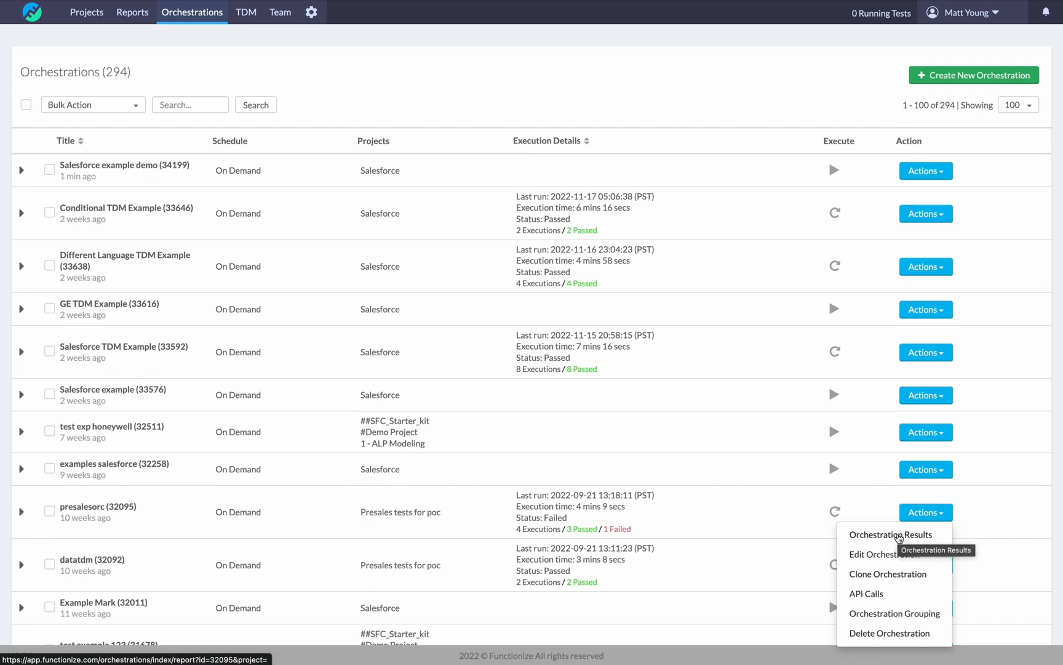
left_click(866, 593)
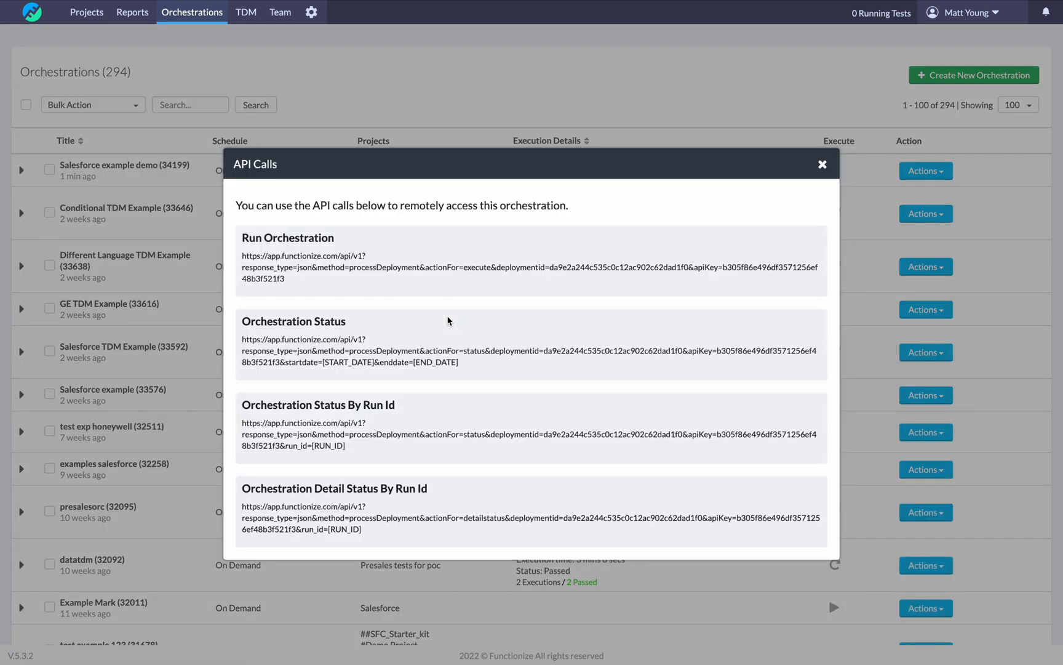
mouse_move(347, 238)
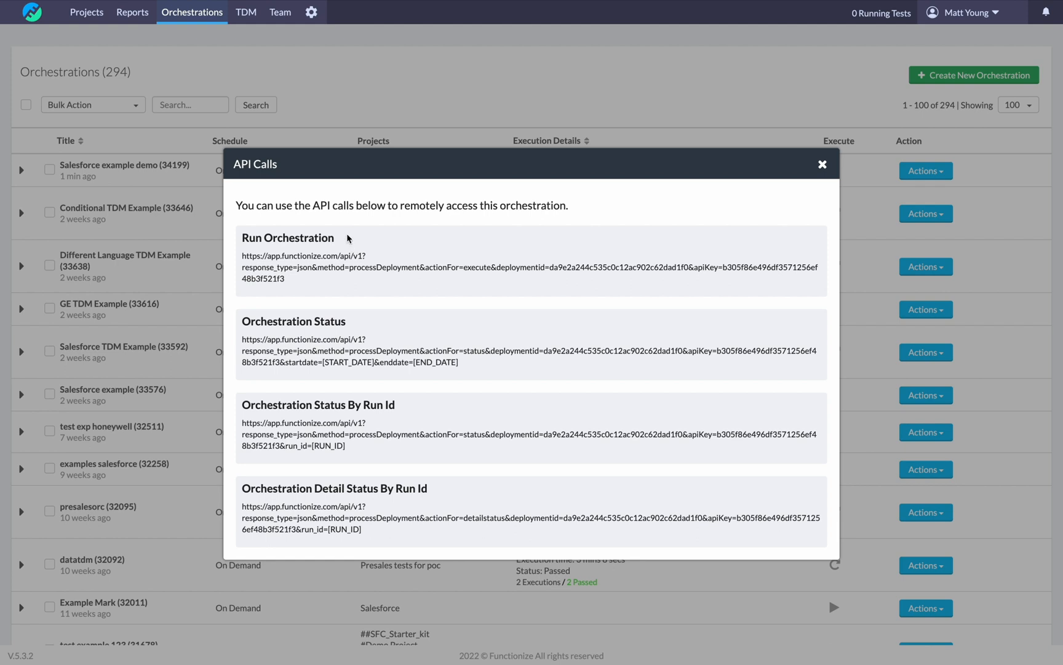
mouse_move(334, 254)
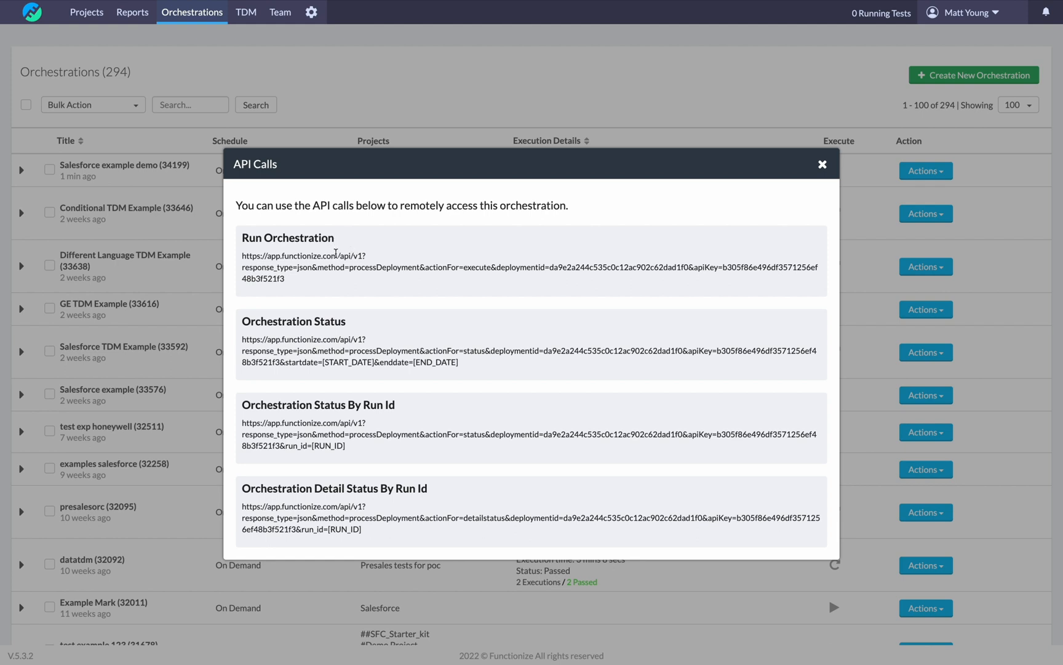
mouse_move(382, 464)
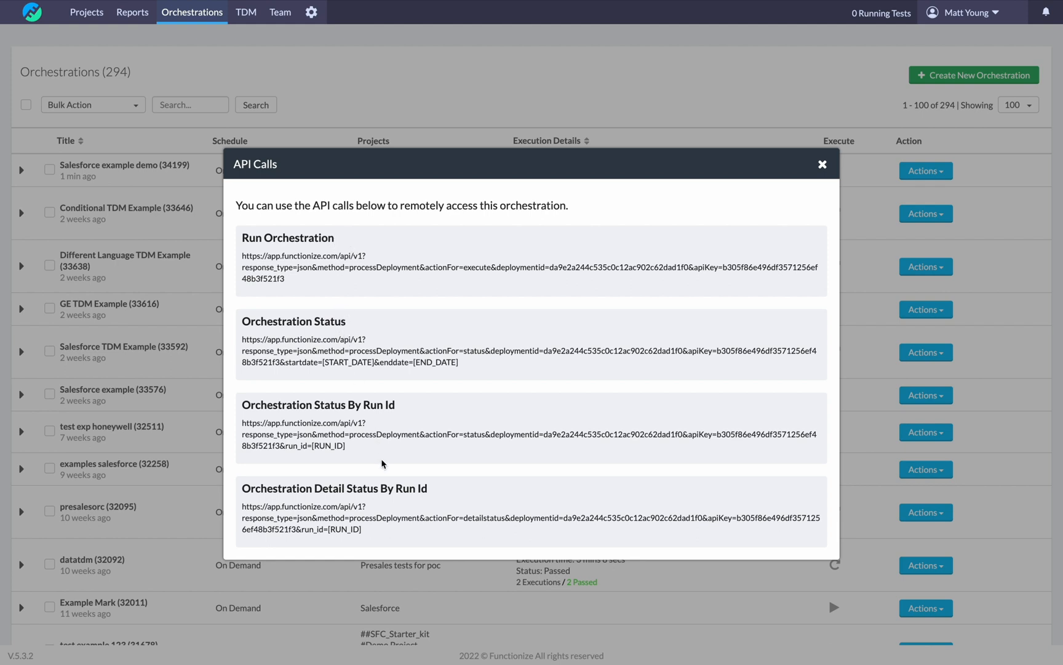
mouse_move(810, 200)
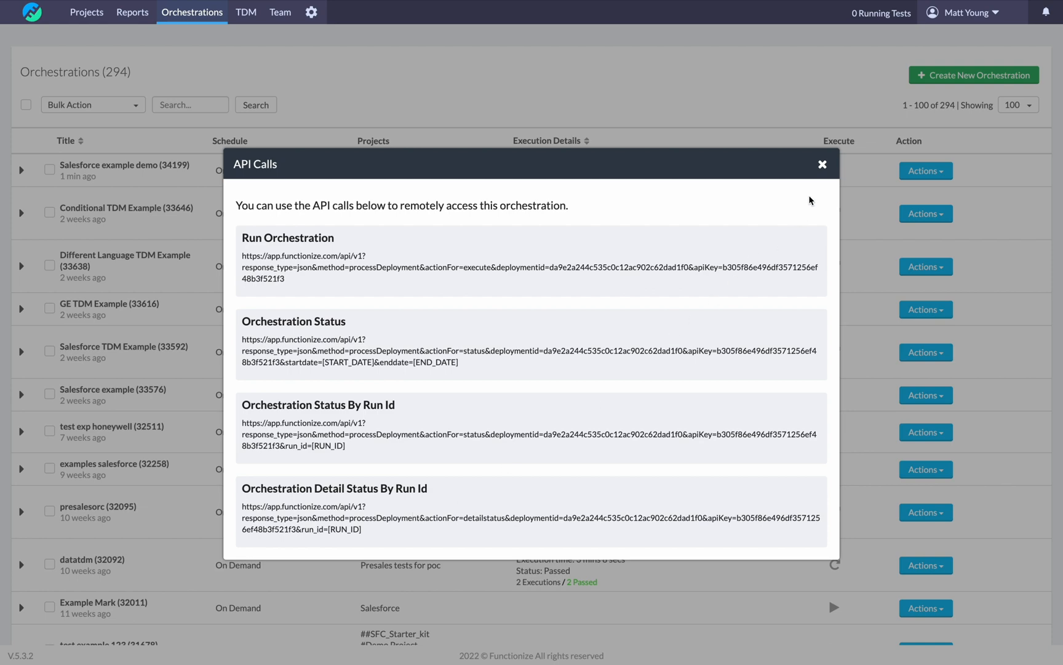
left_click(822, 164)
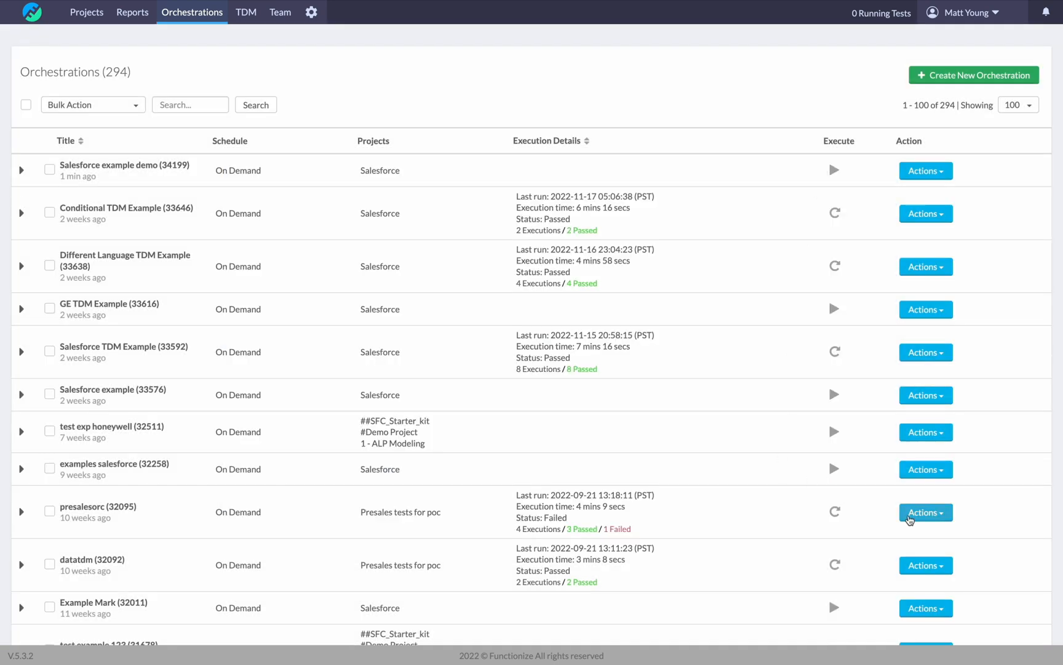
left_click(923, 512)
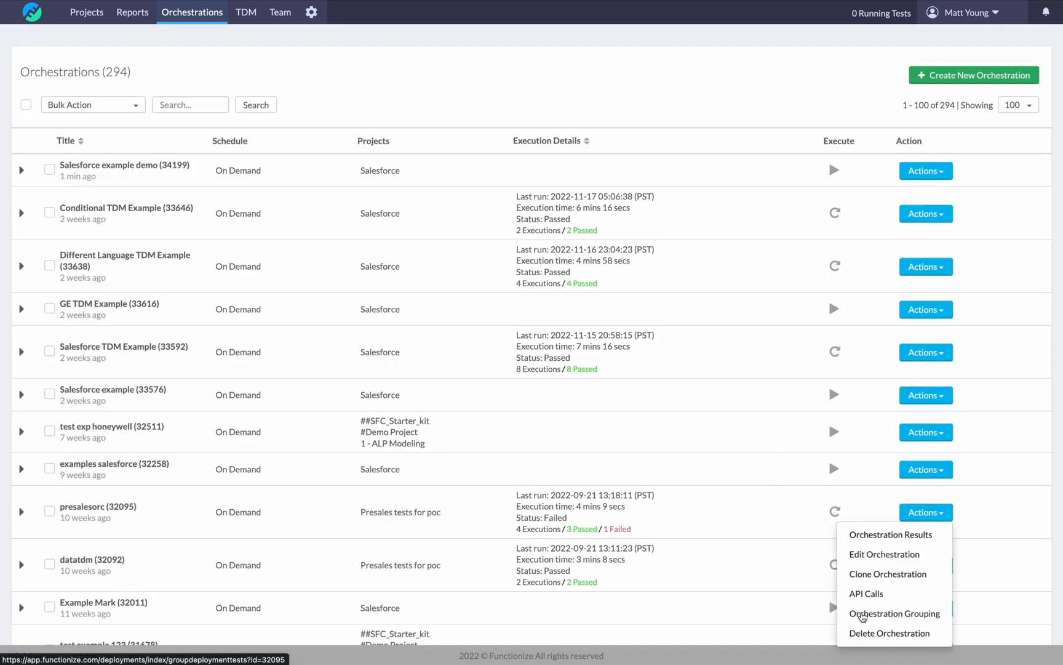
mouse_move(895, 613)
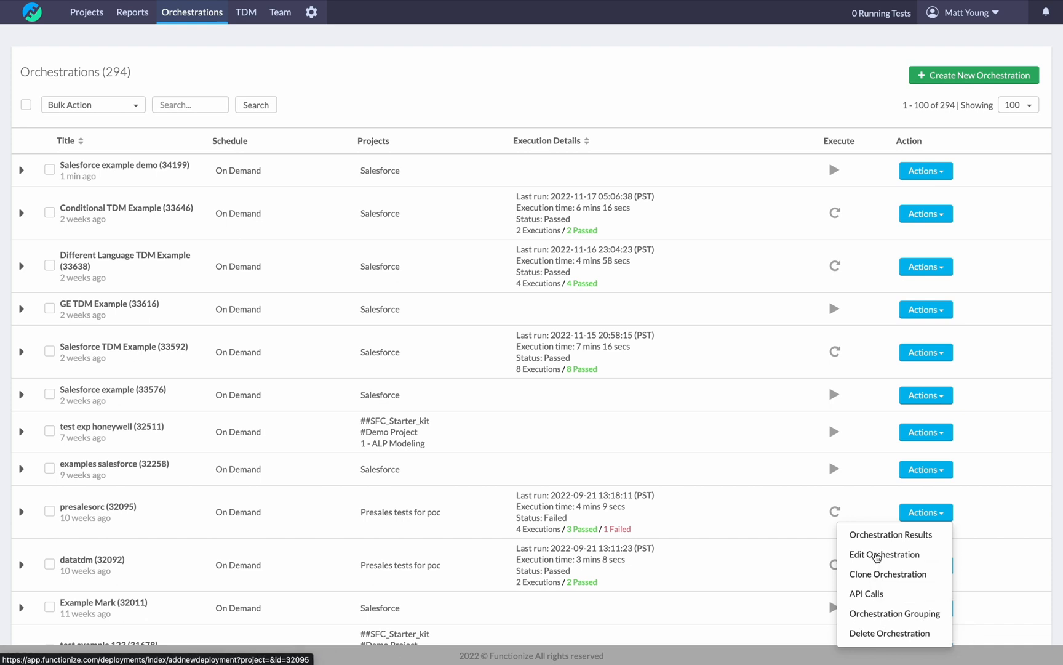
mouse_move(883, 554)
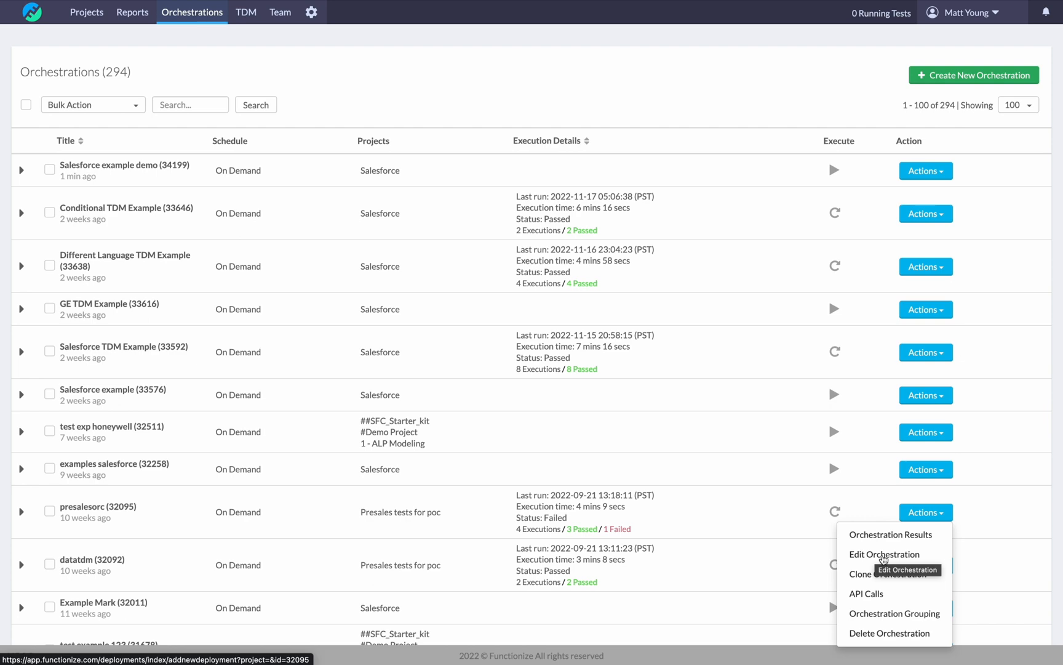
left_click(884, 553)
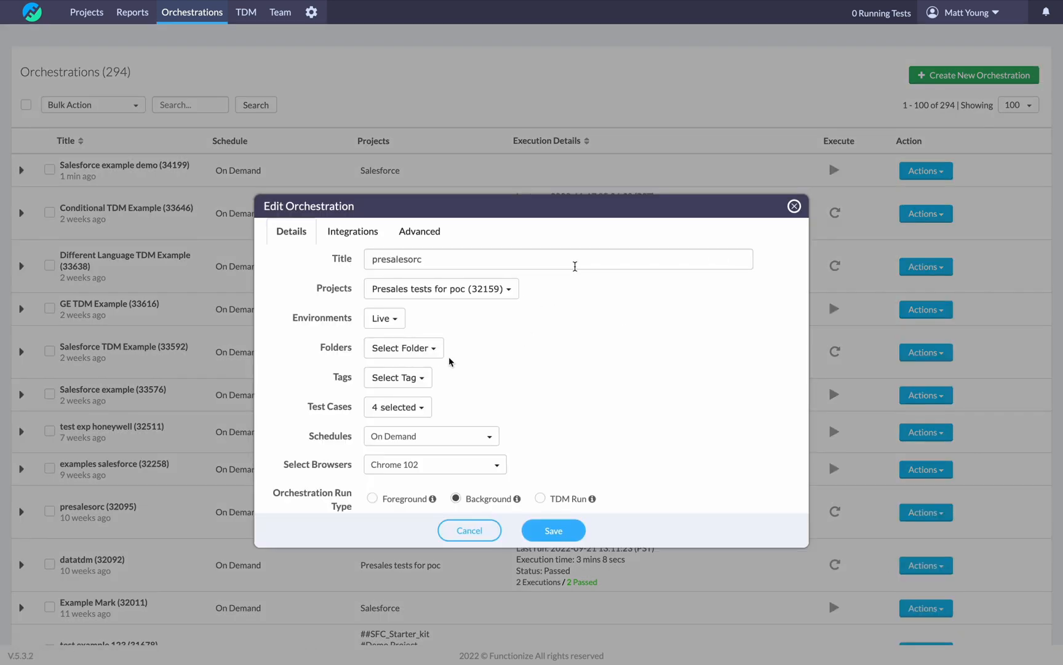
mouse_move(793, 214)
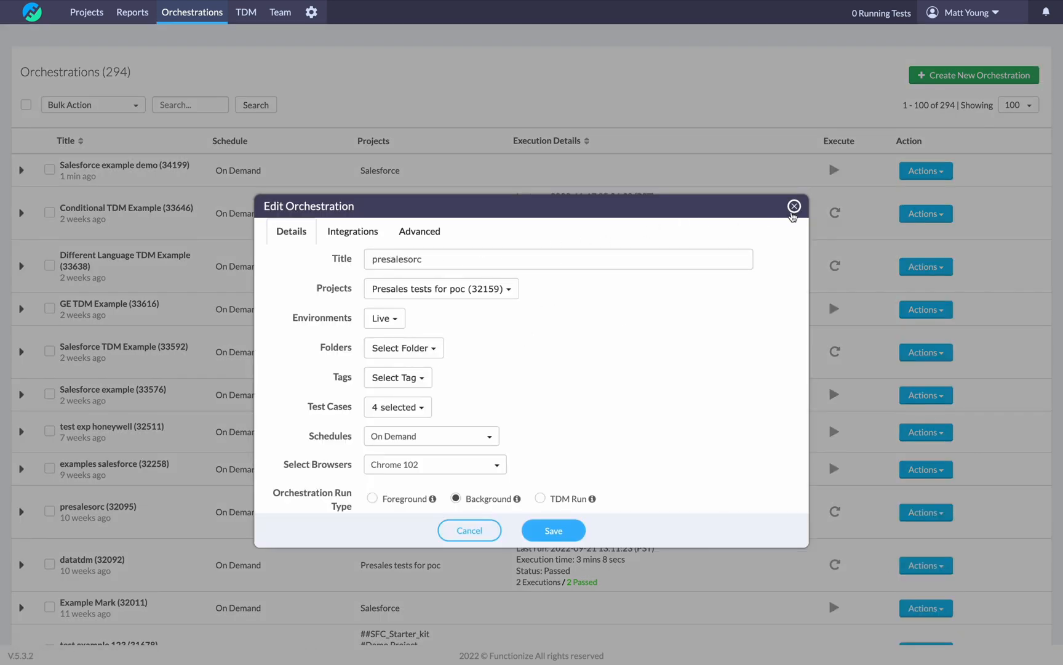
left_click(794, 207)
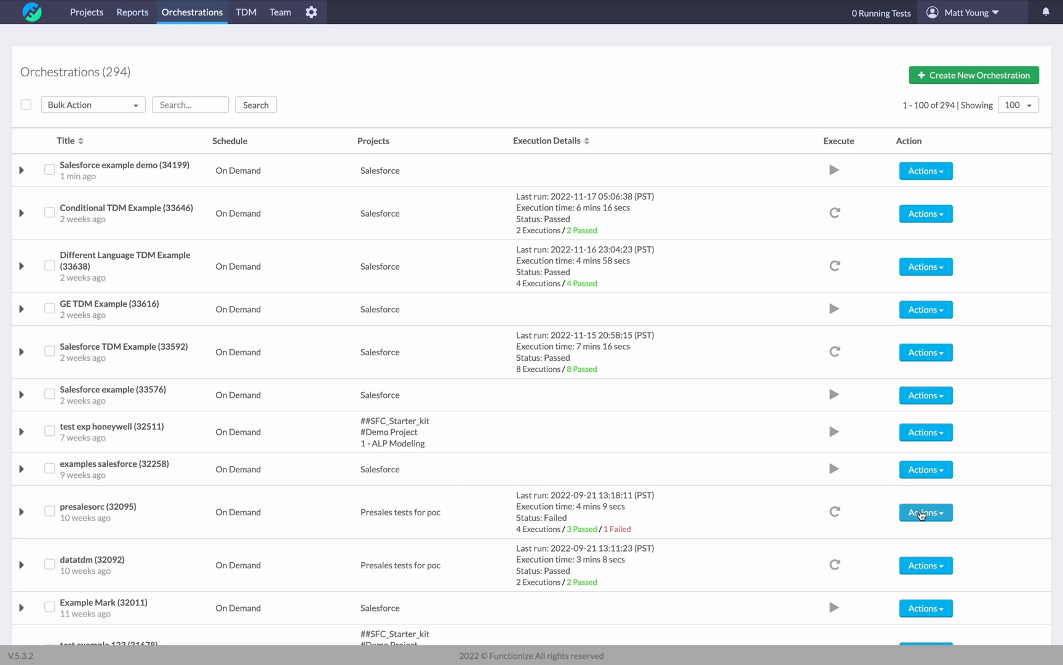
Open presalesorc's Orchestration Results and scroll to its four tests: three passed, one failed.
left_click(925, 512)
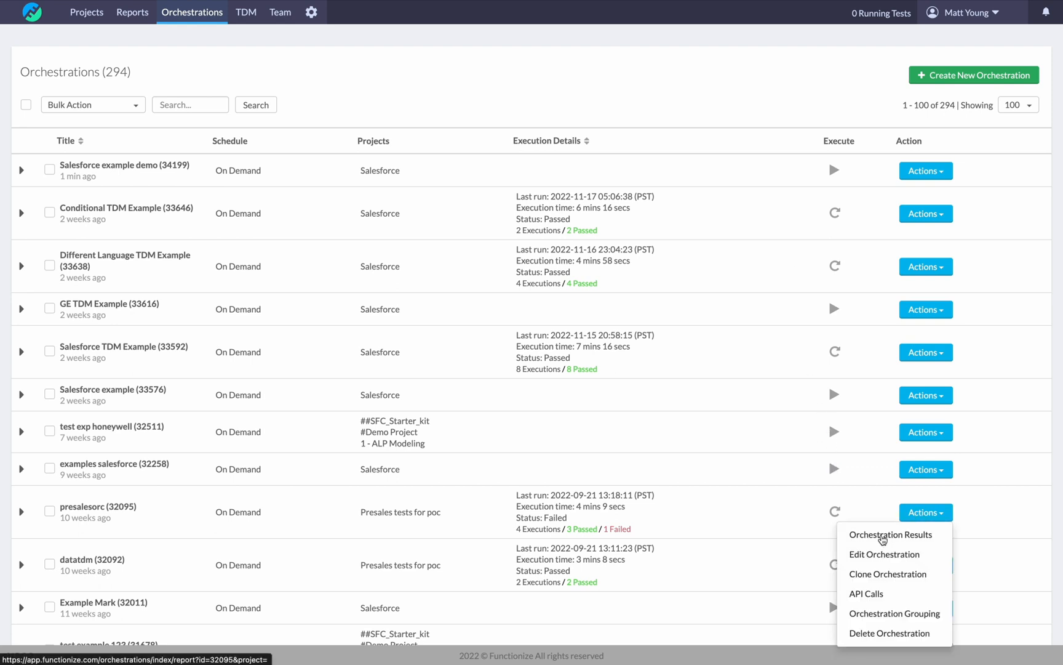
mouse_move(893, 534)
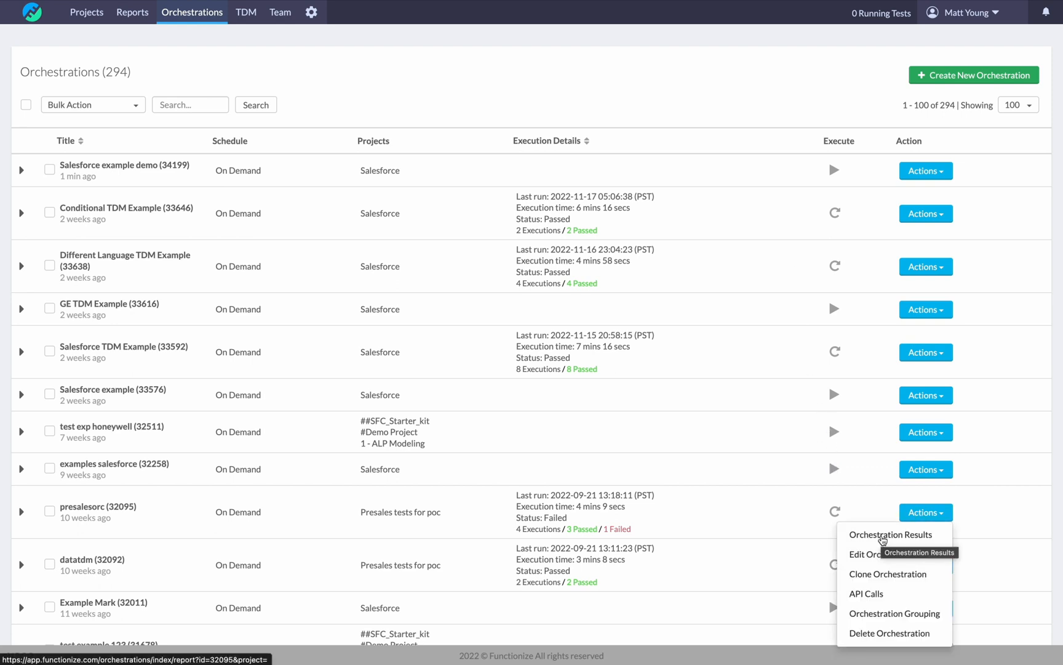
left_click(892, 535)
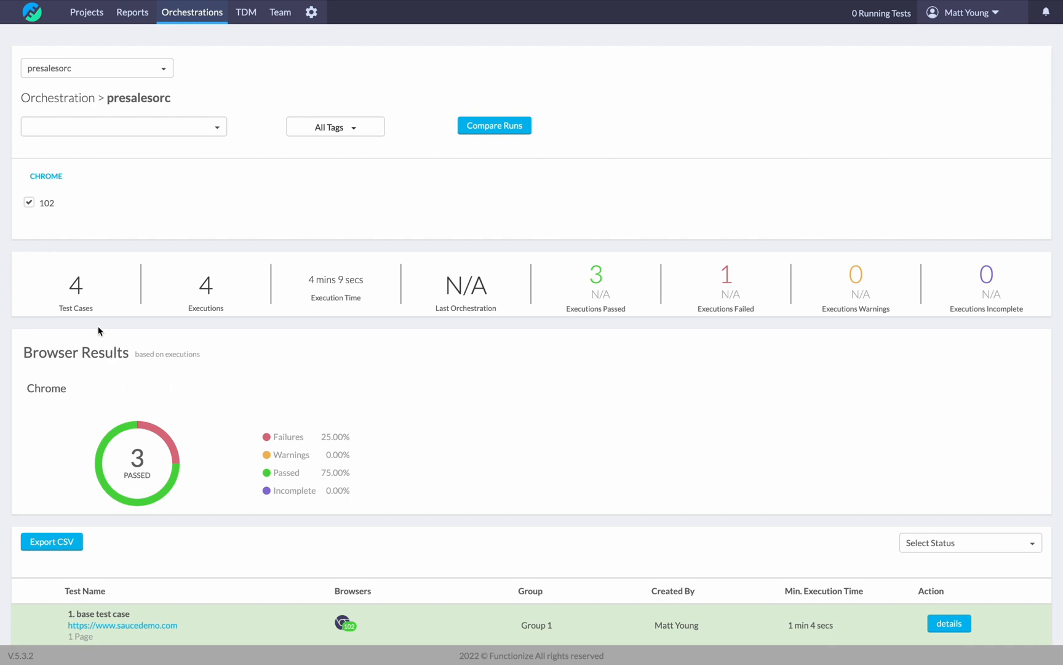
mouse_move(577, 307)
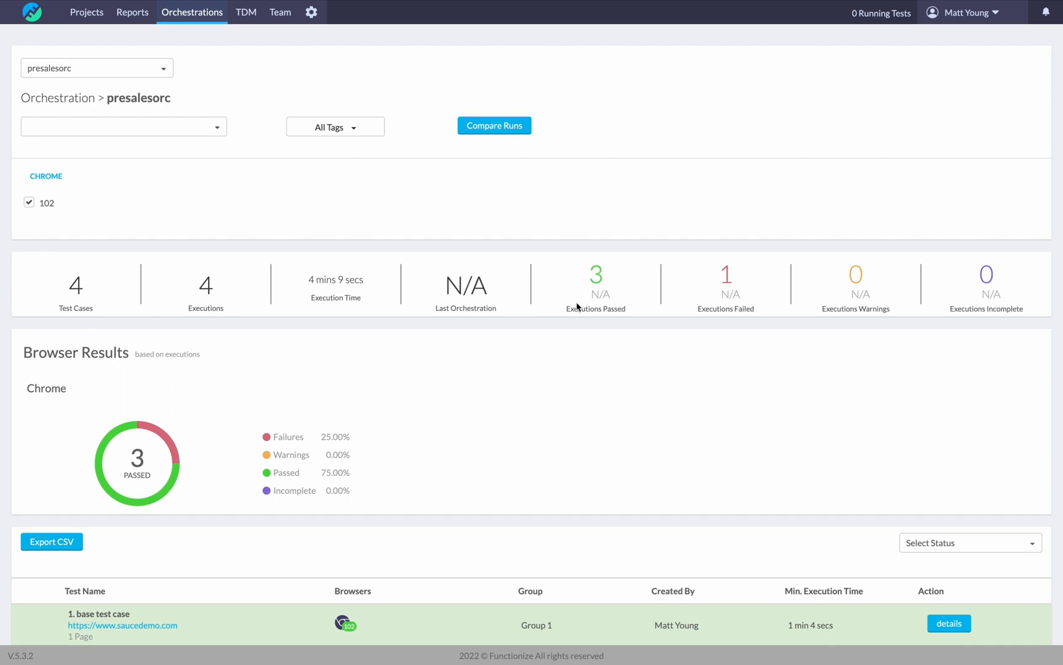
scroll("down", 3)
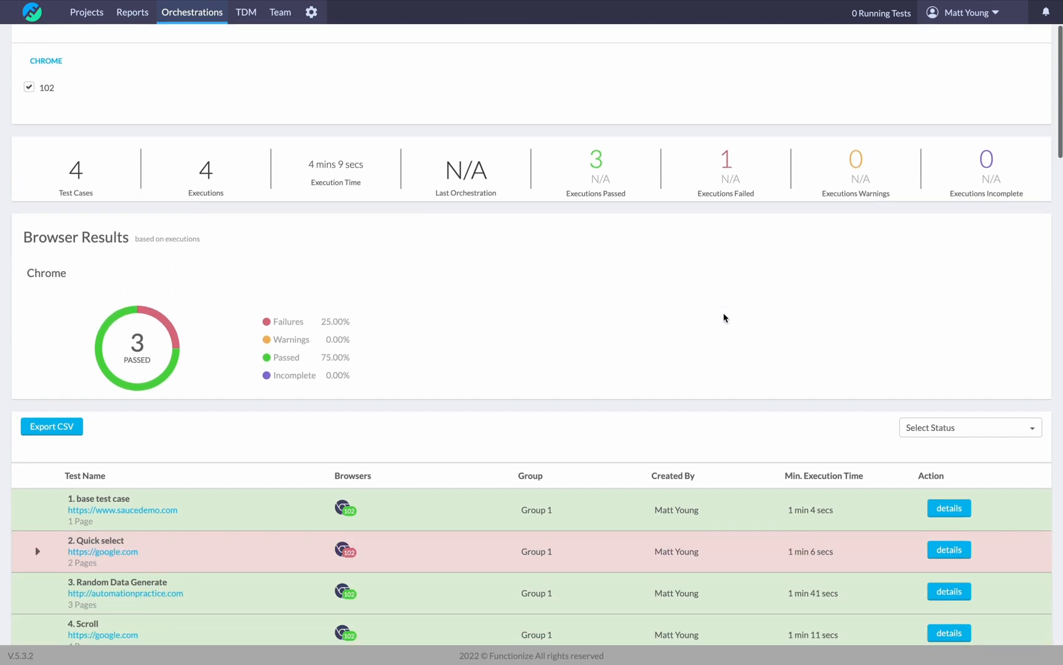
scroll("down", 3)
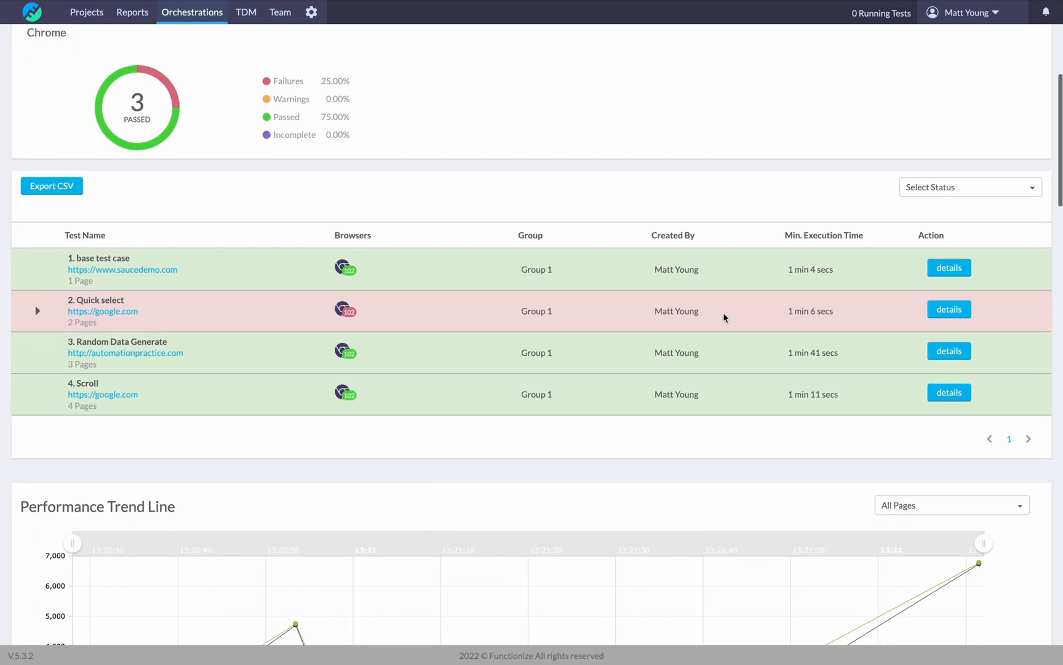
scroll("up", 3)
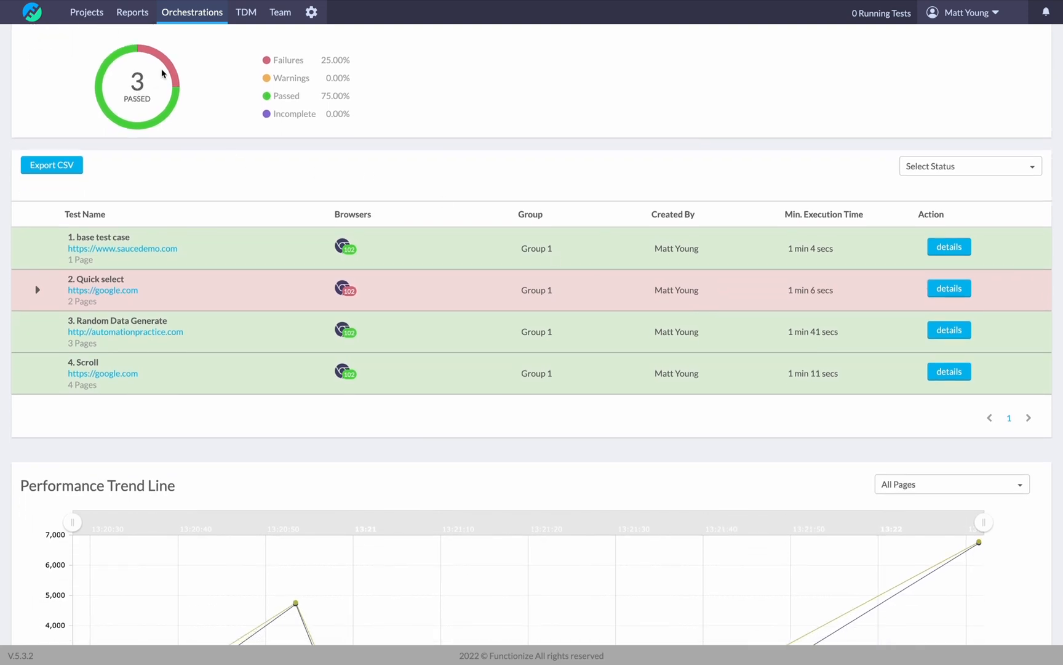
mouse_move(163, 93)
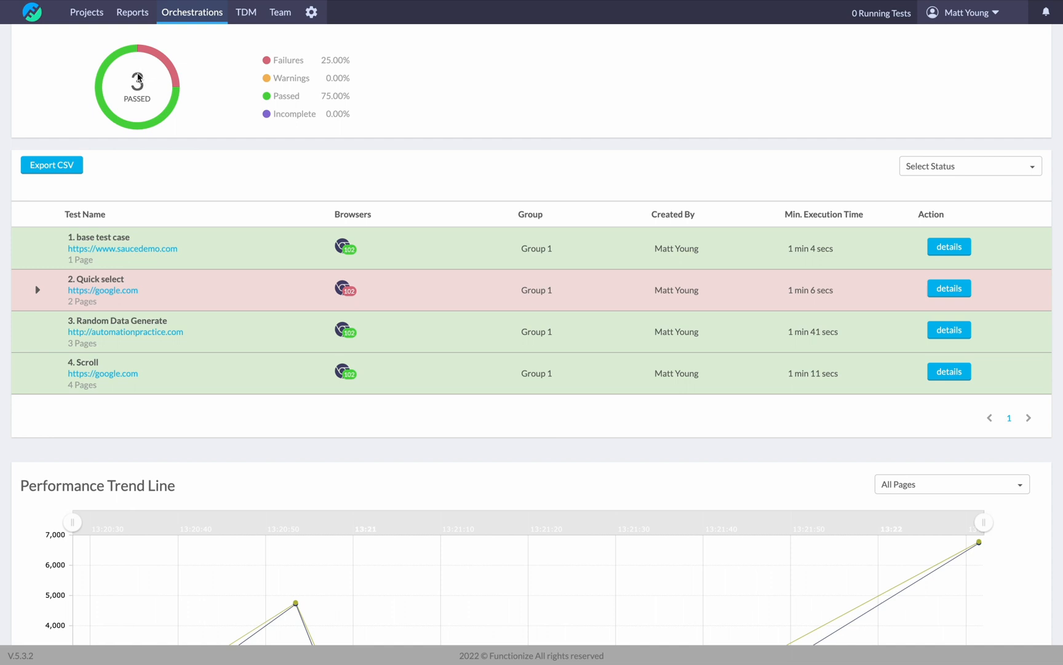
mouse_move(161, 70)
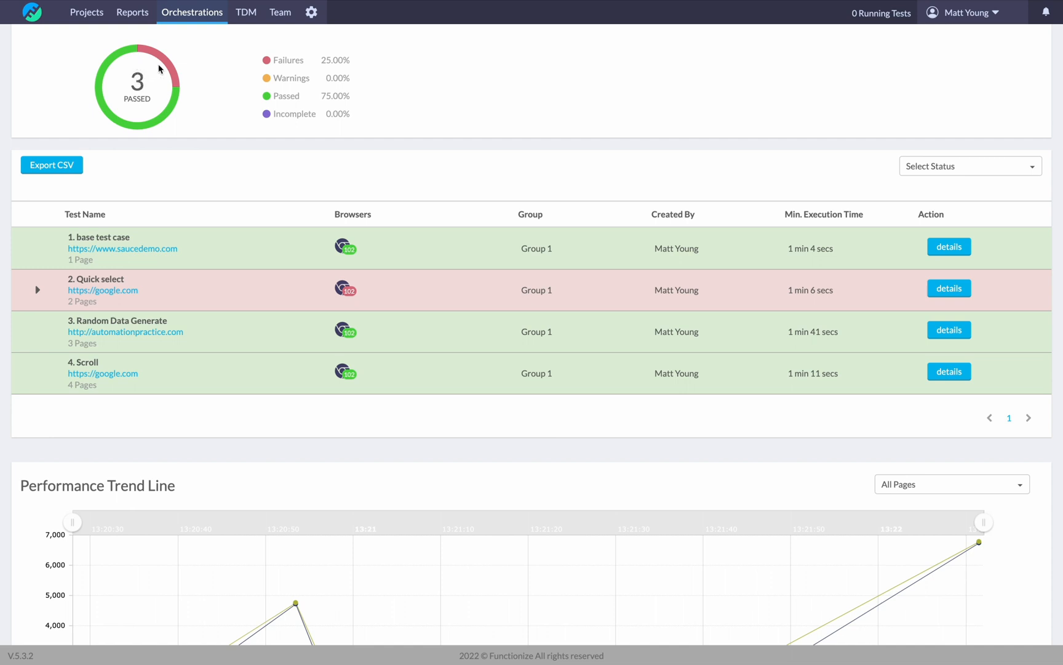
mouse_move(265, 394)
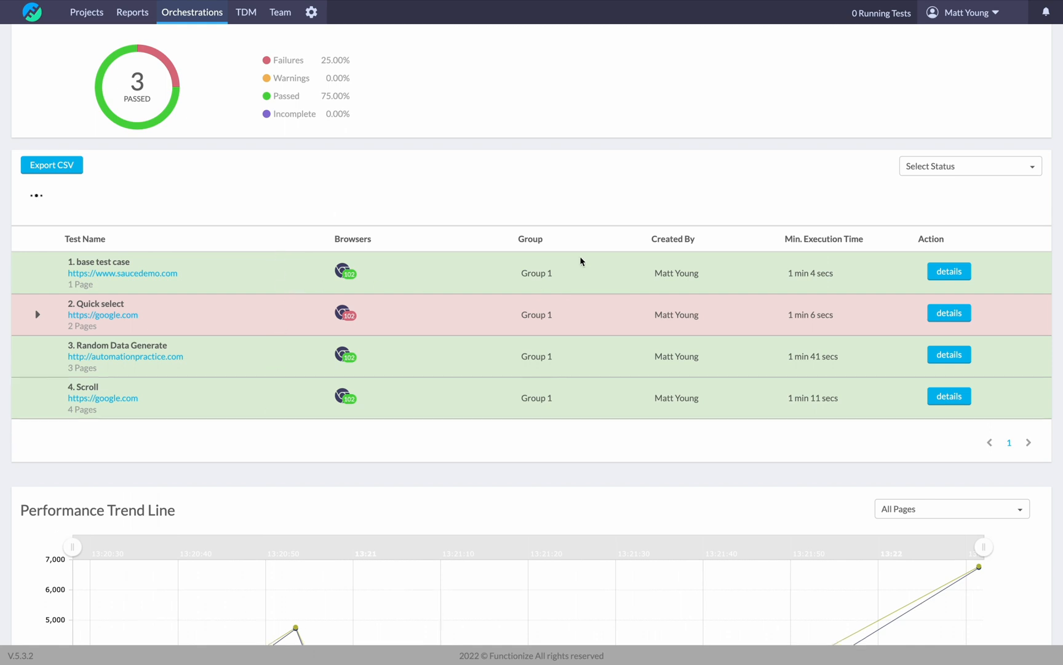
Filter presalesorc's test results by Failed status, leaving only Quick select.
left_click(970, 165)
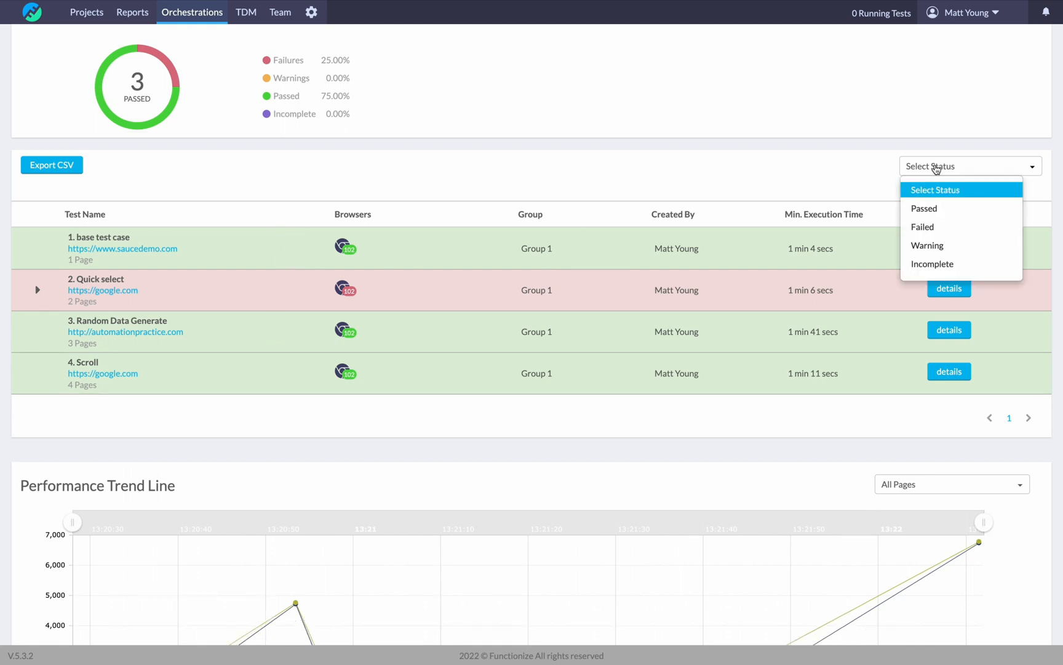
left_click(922, 227)
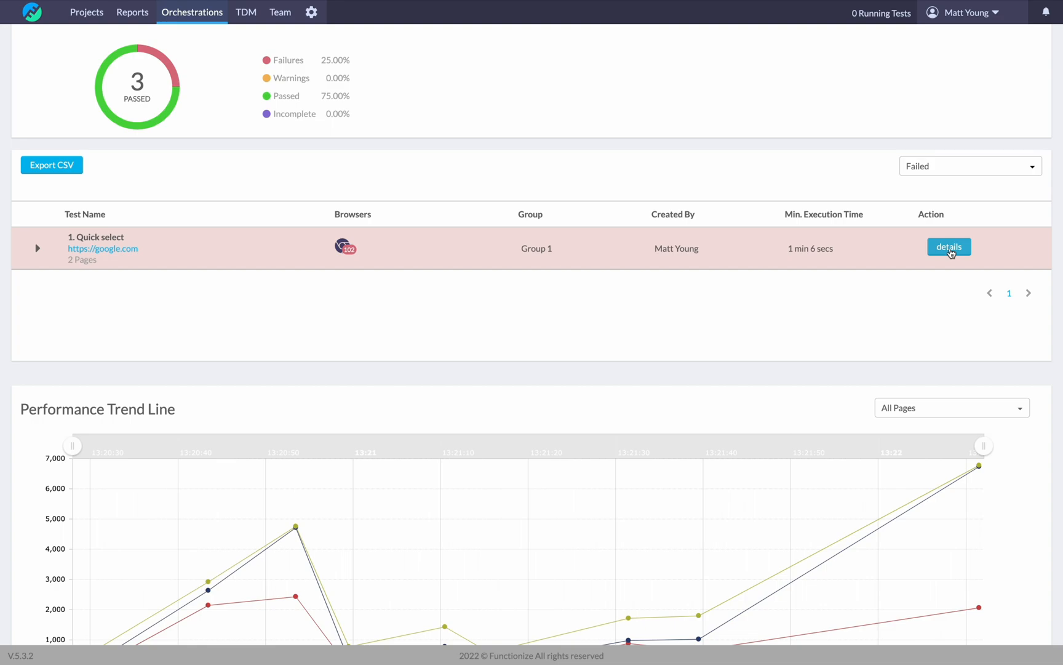
Open Quick select's details and view the failed verify step: found I'm Feeling Lucky, expected Google Search.
left_click(949, 246)
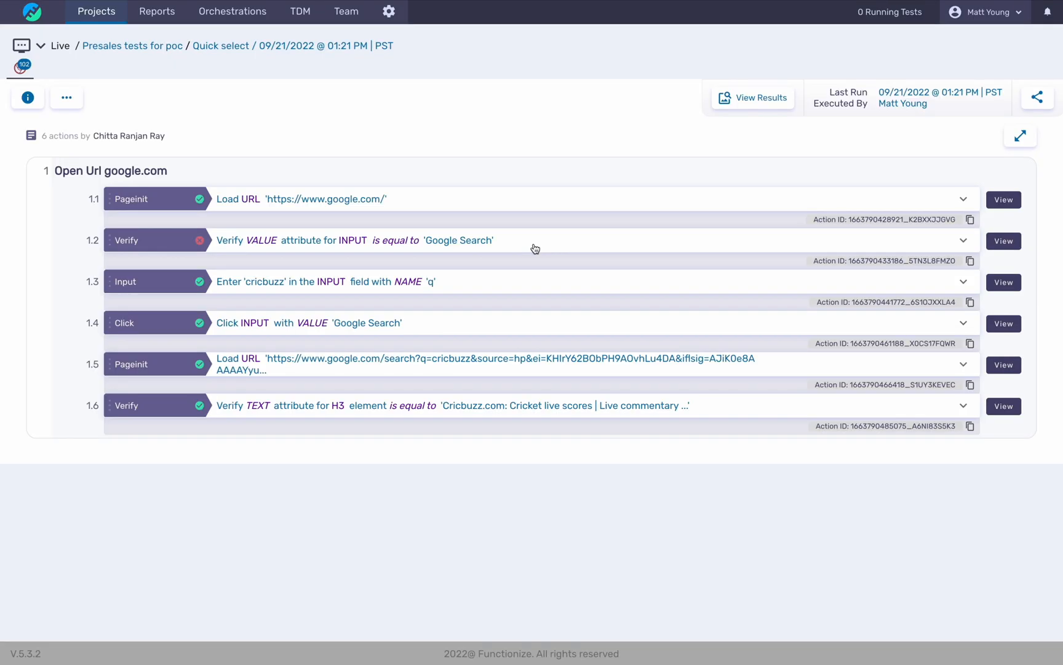
mouse_move(549, 244)
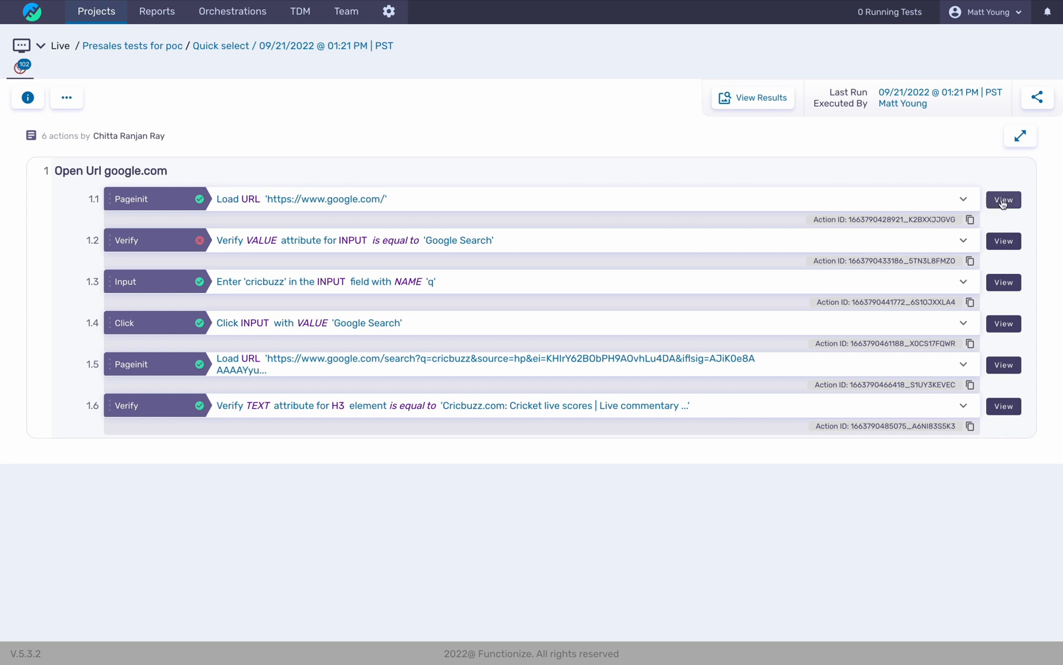
left_click(1004, 199)
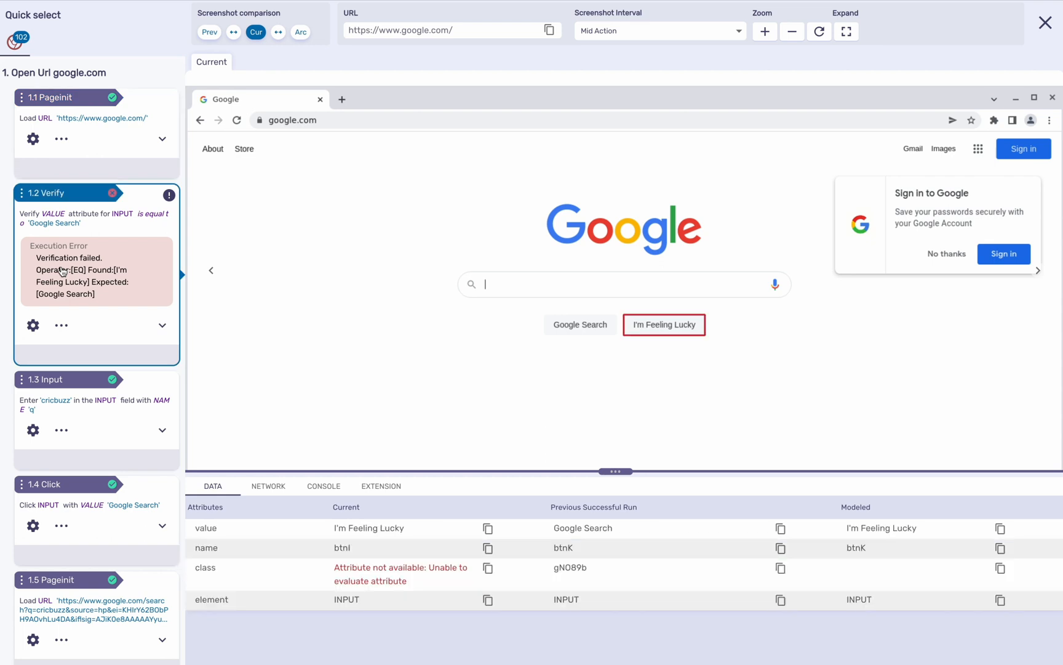
mouse_move(199, 310)
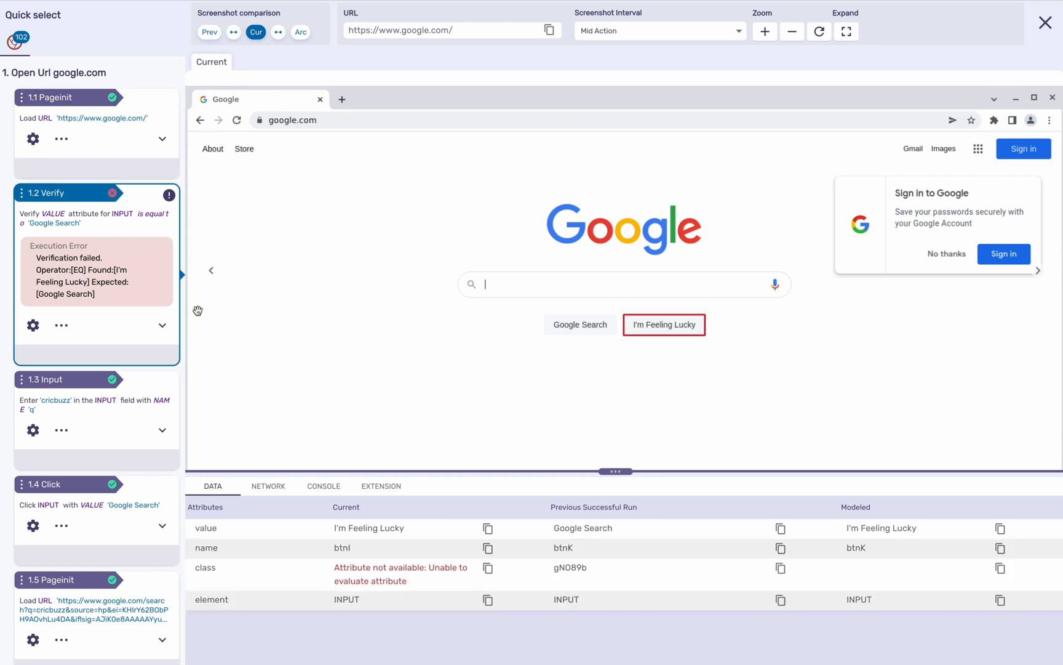
mouse_move(427, 528)
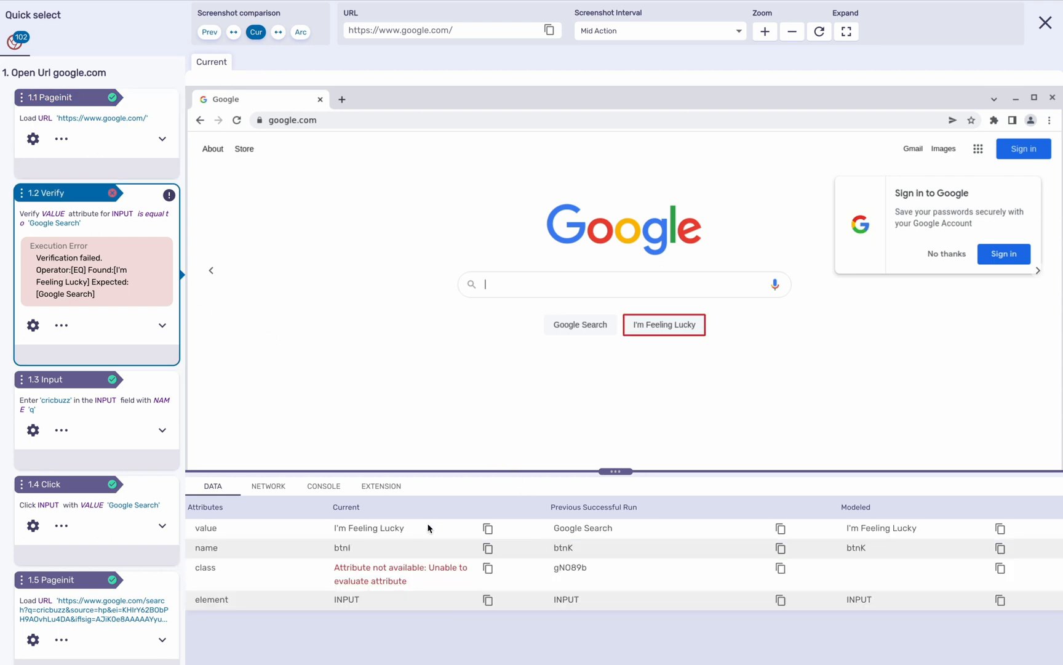
mouse_move(101, 264)
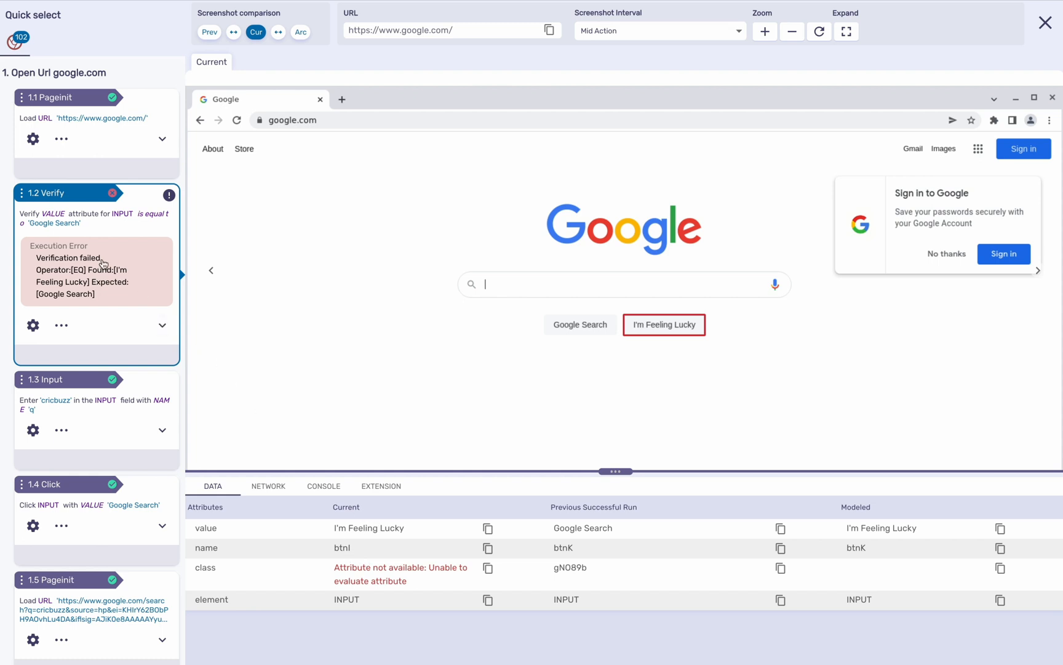
mouse_move(99, 255)
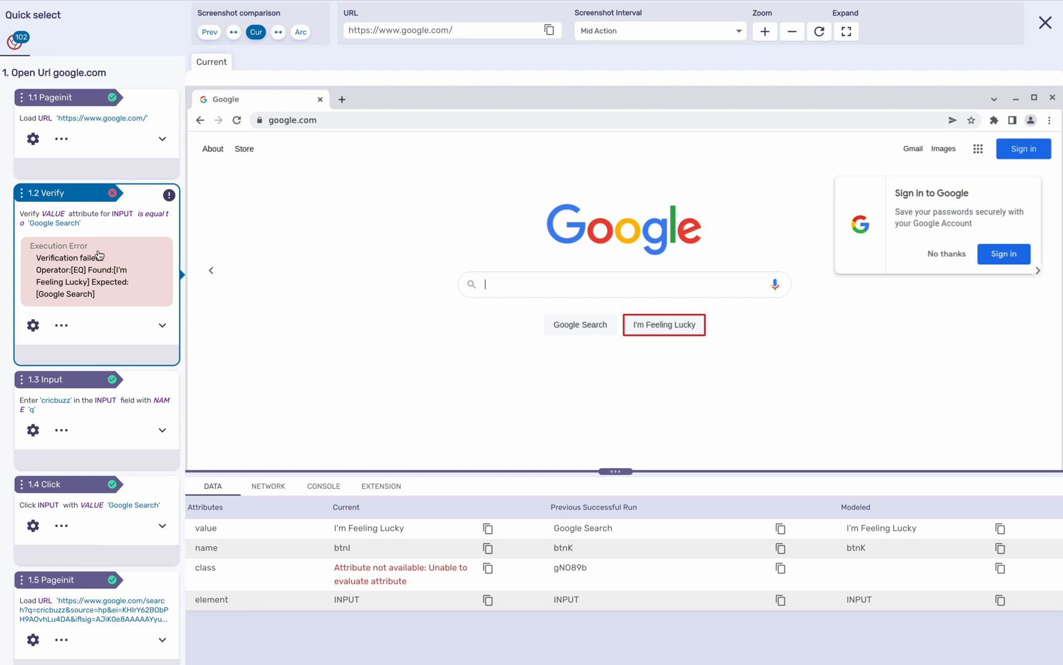
mouse_move(95, 254)
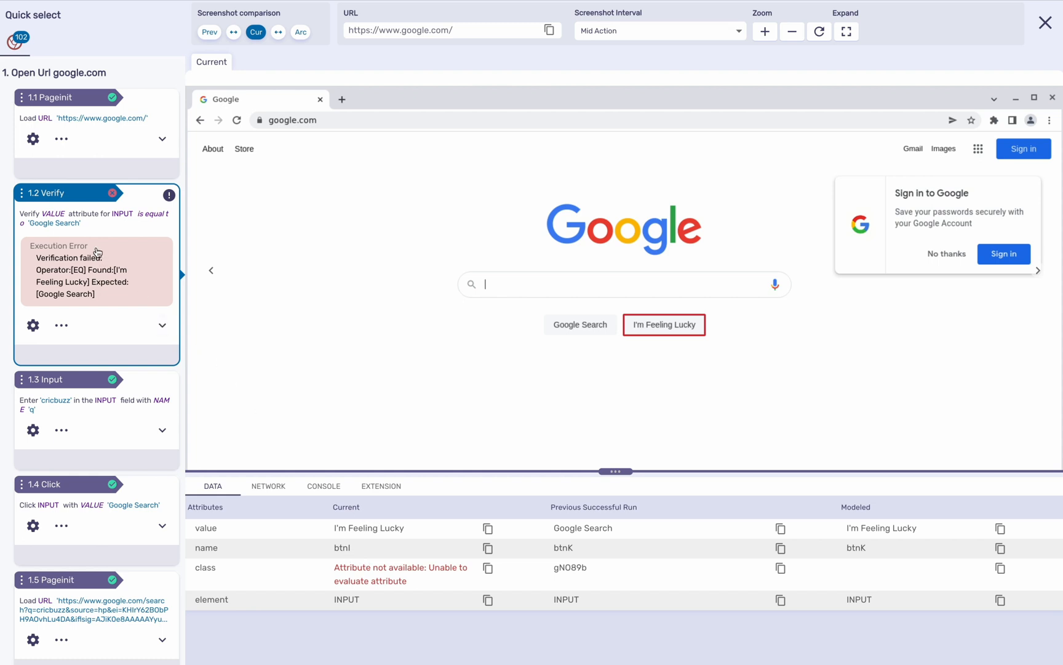